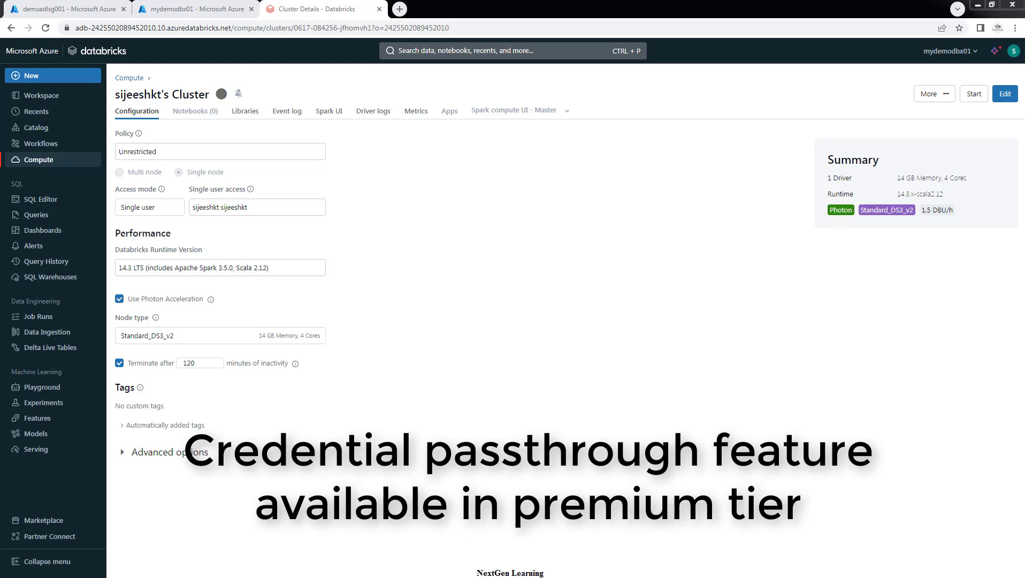
mouse_move(294, 326)
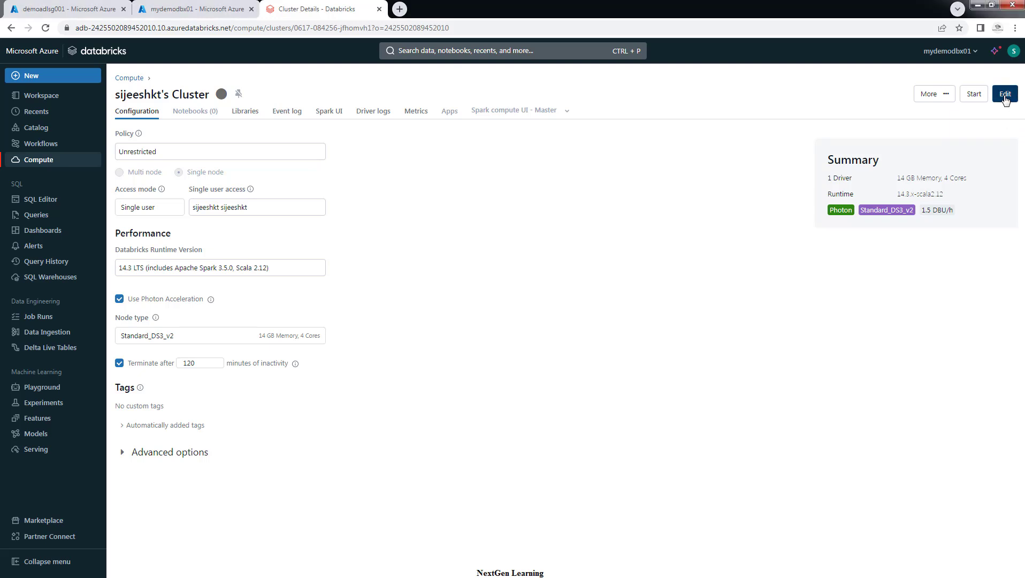
Edit the cluster to enable ADLS credential passthrough under Advanced options, and confirm
left_click(1005, 94)
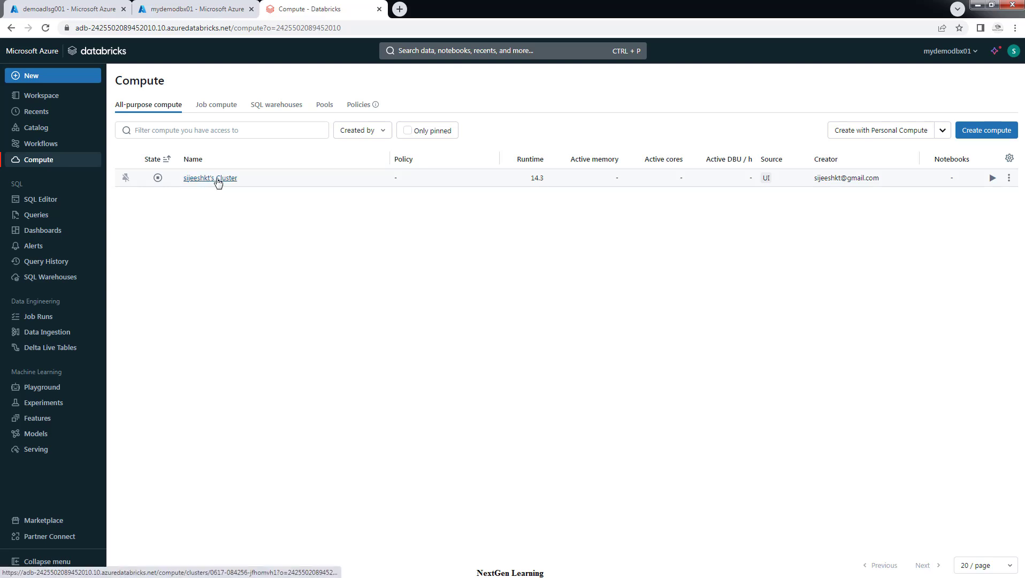
left_click(210, 178)
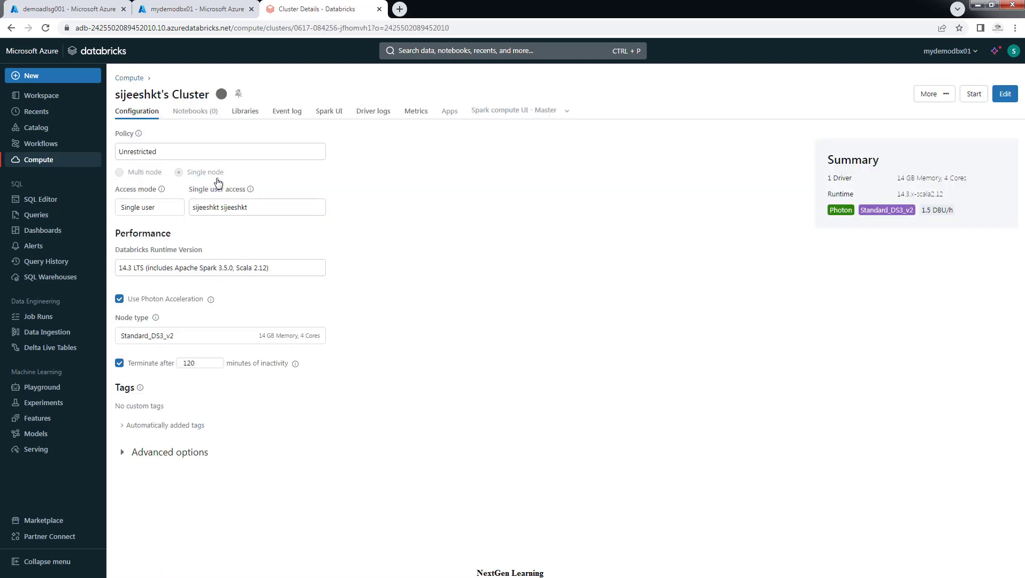
left_click(1005, 94)
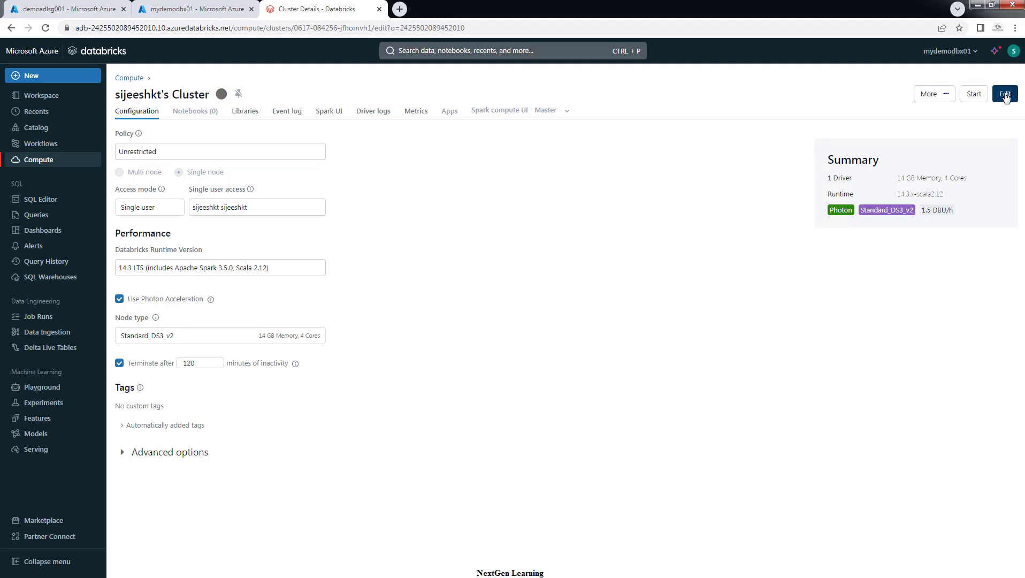
left_click(1004, 94)
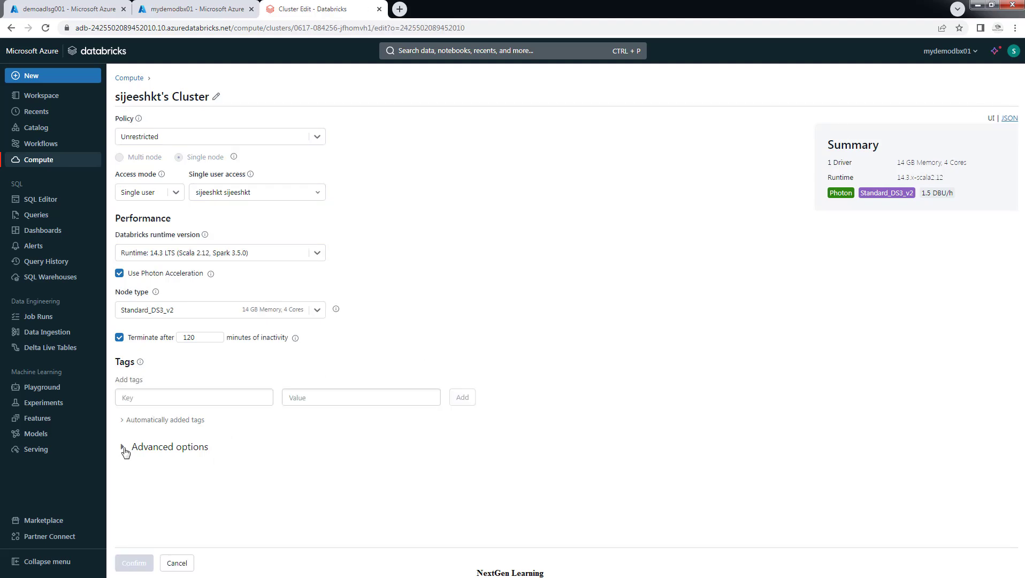
left_click(124, 447)
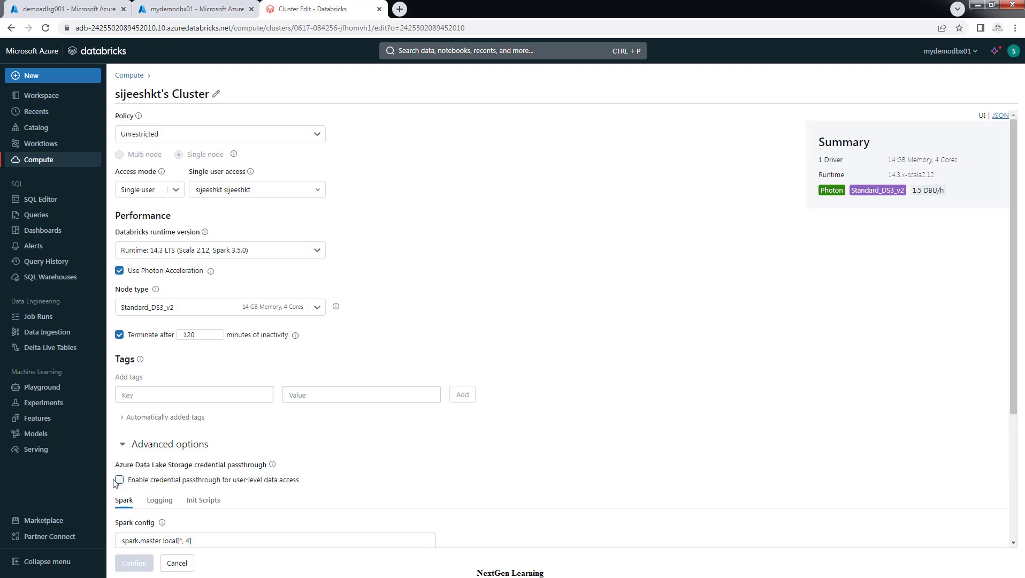
left_click(119, 480)
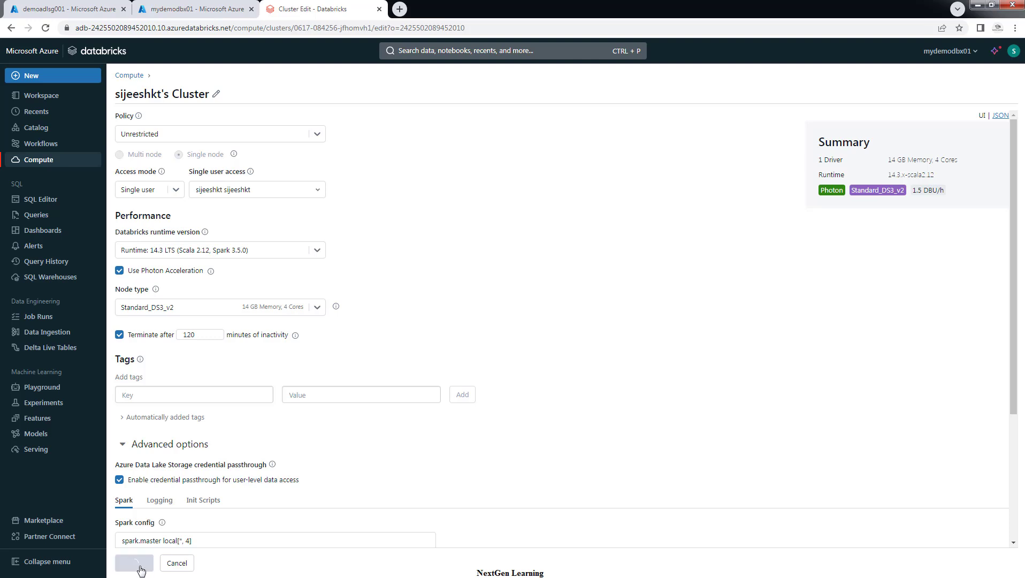
left_click(133, 563)
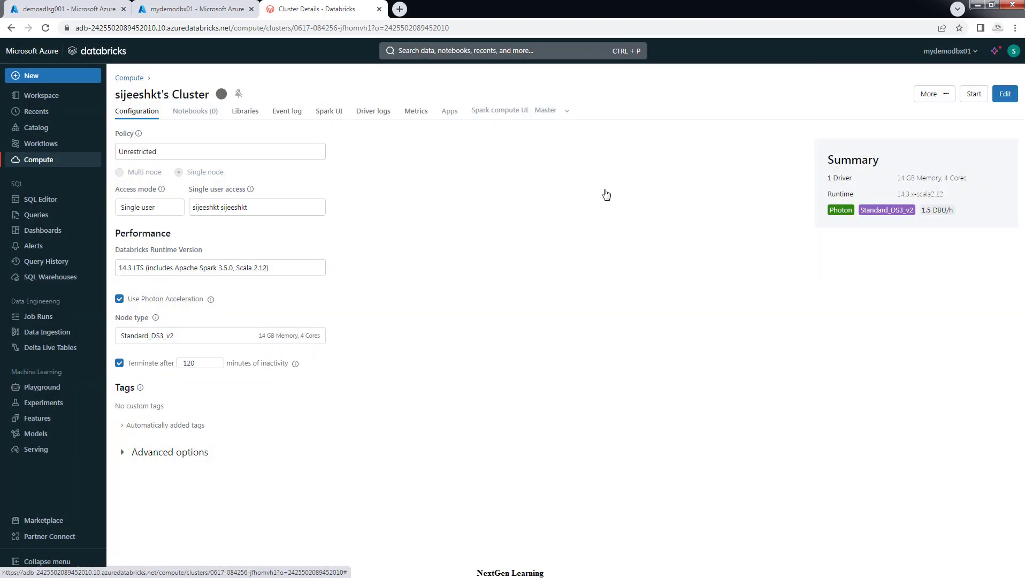
Start the passthrough-enabled cluster and go to the mydemodbx01 workspace in the Azure portal
left_click(974, 93)
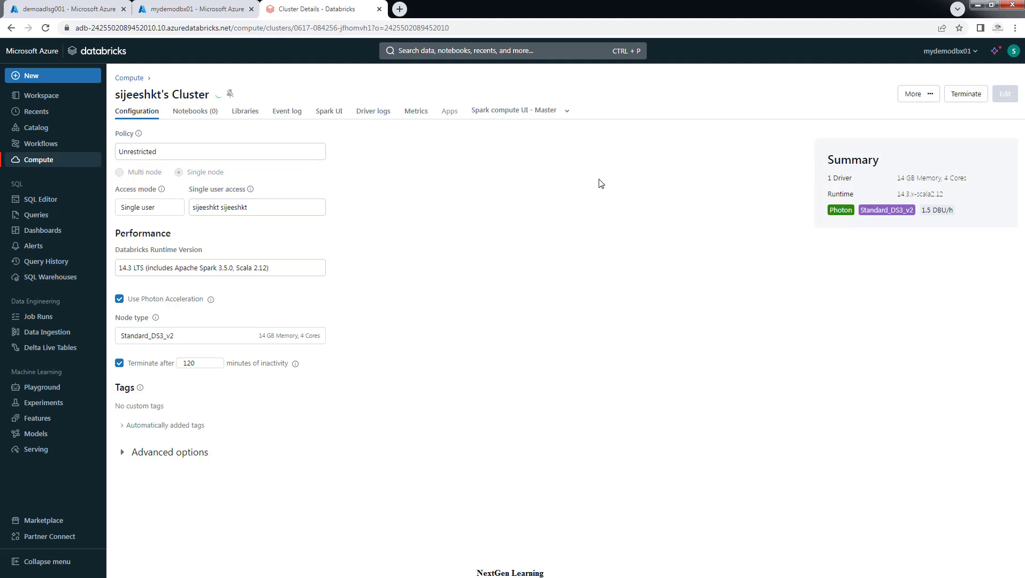
mouse_move(102, 492)
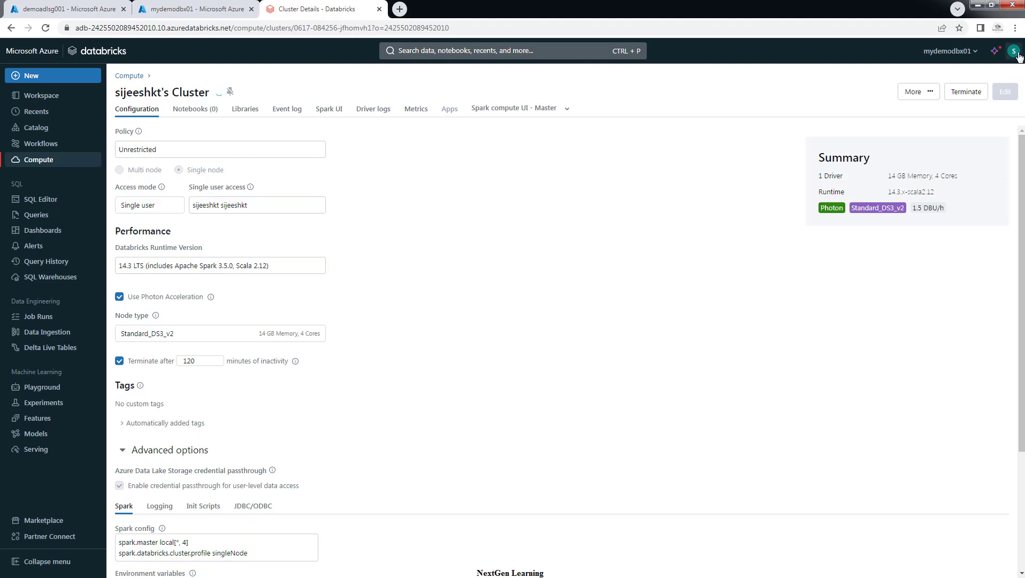
left_click(1018, 51)
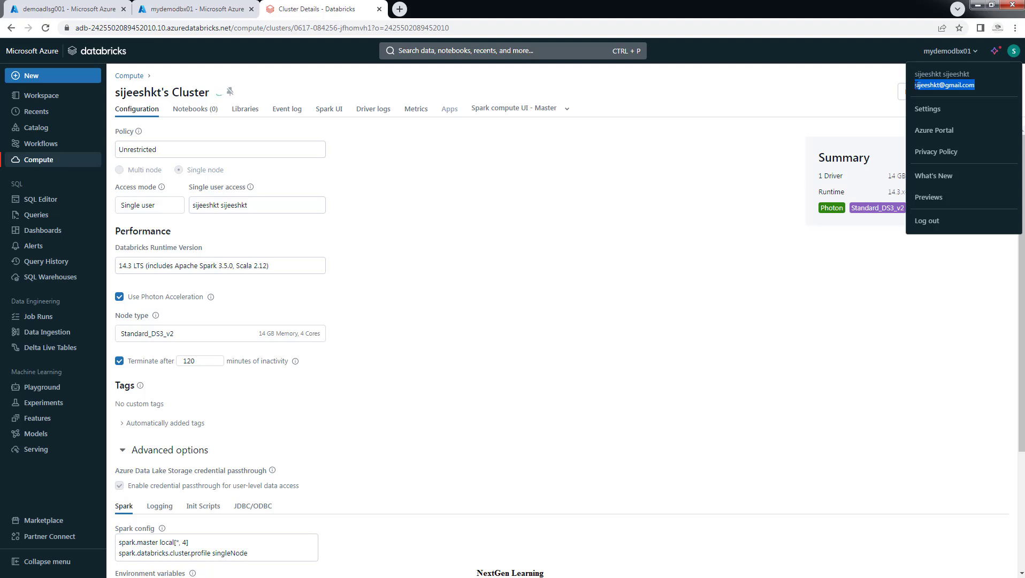
left_click(274, 50)
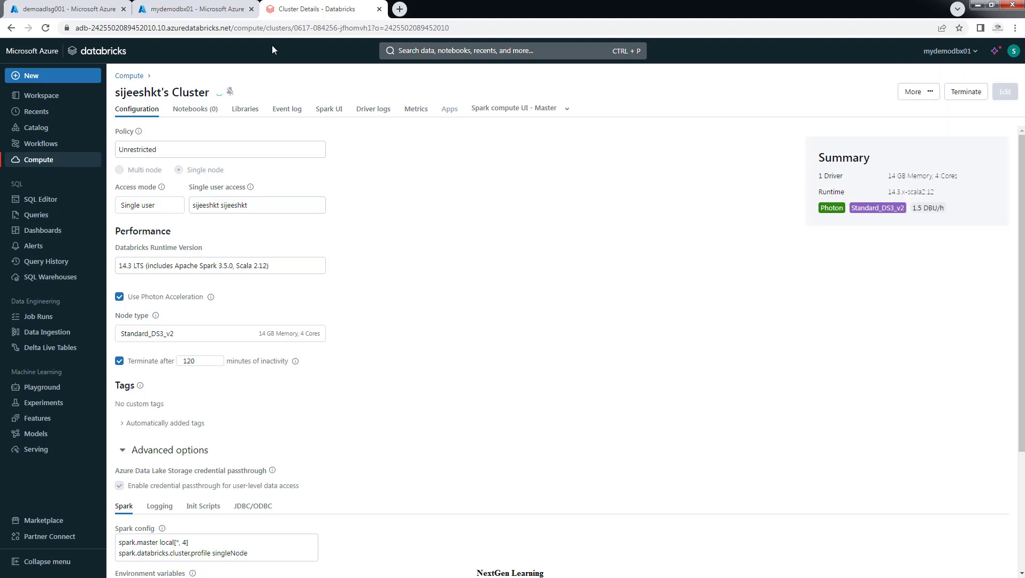
mouse_move(197, 9)
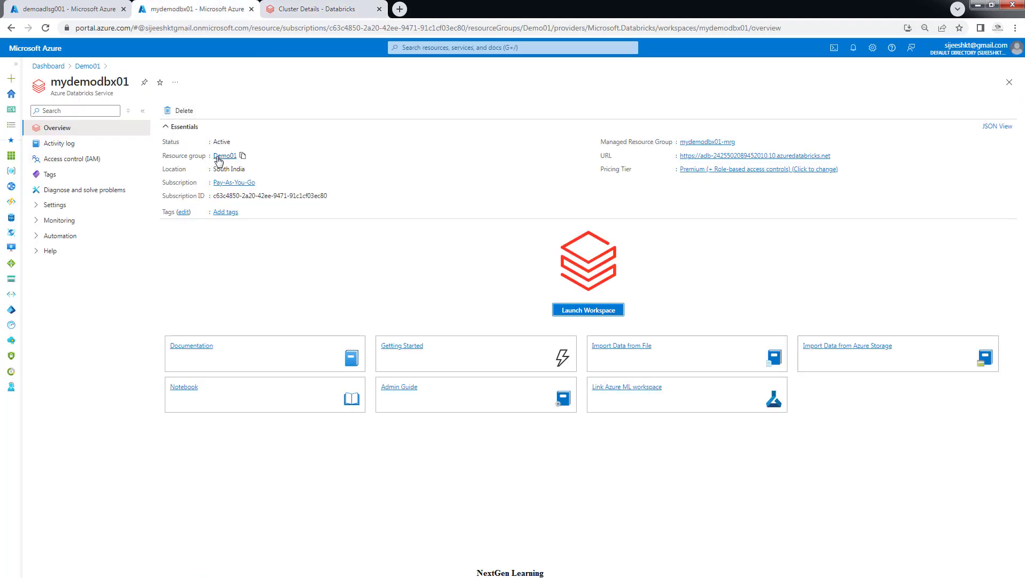
Navigate from the Demo01 resource group to the demoadlsg001 storage account's Containers list
left_click(225, 156)
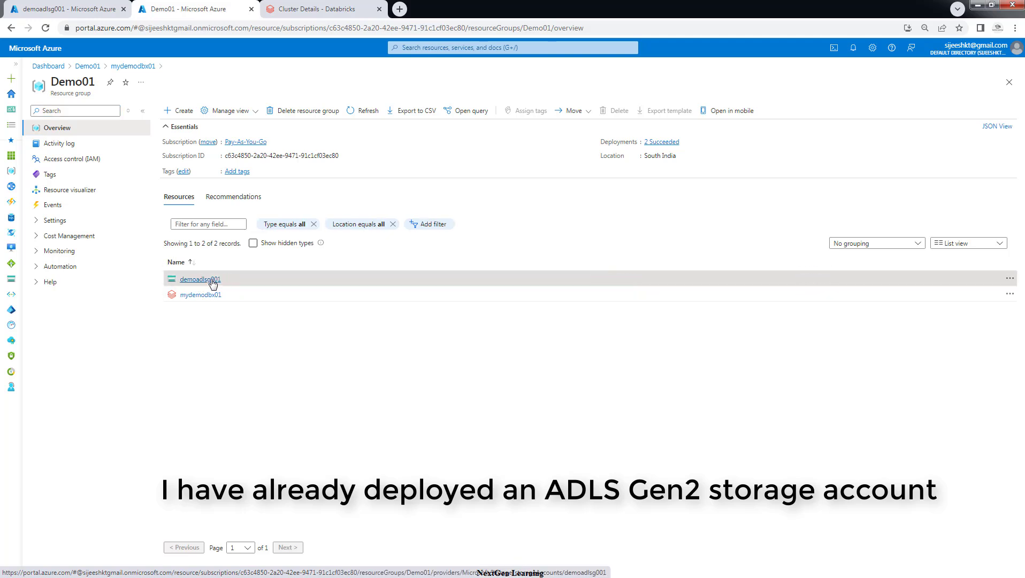
left_click(201, 278)
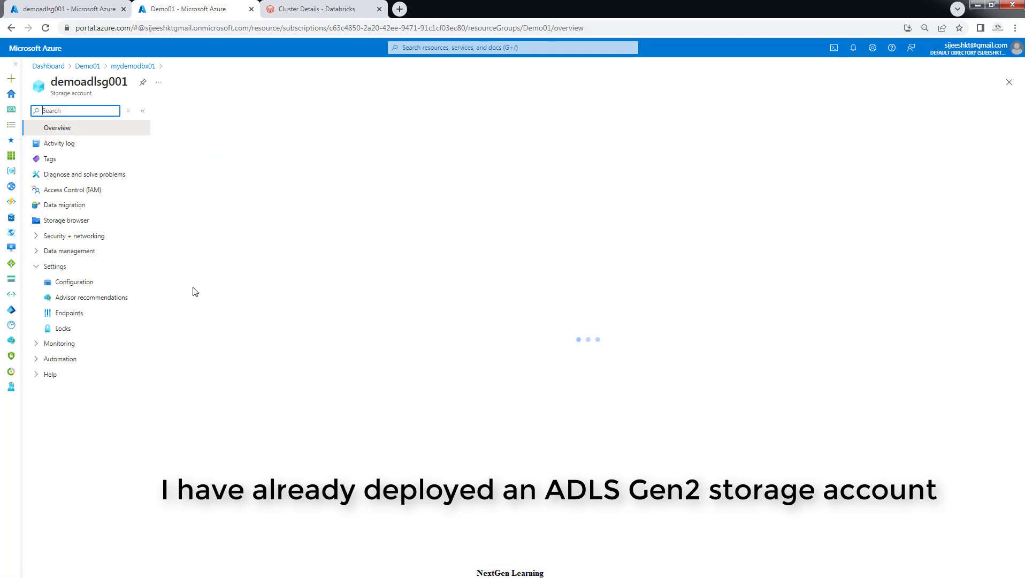
left_click(67, 251)
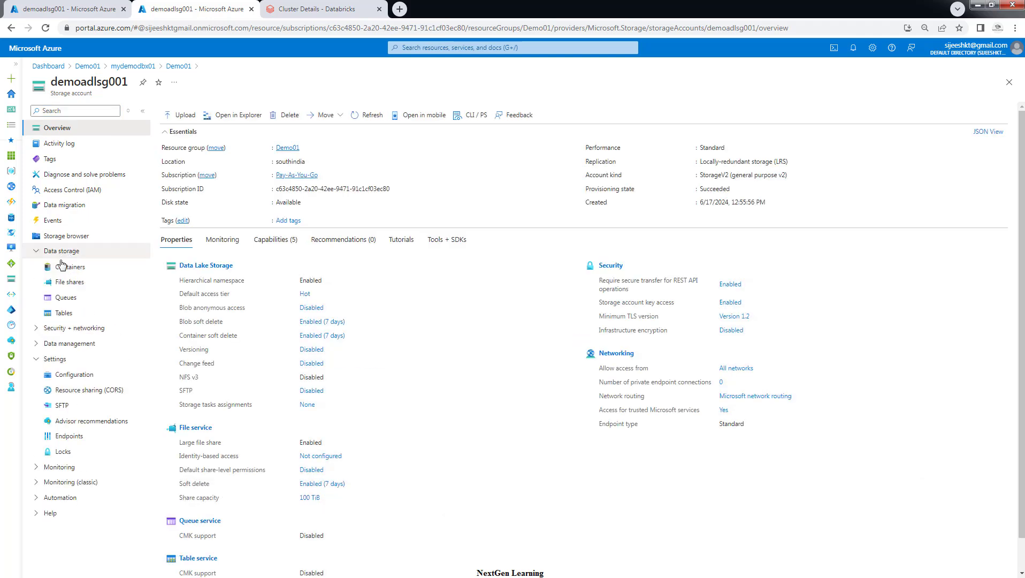
left_click(70, 266)
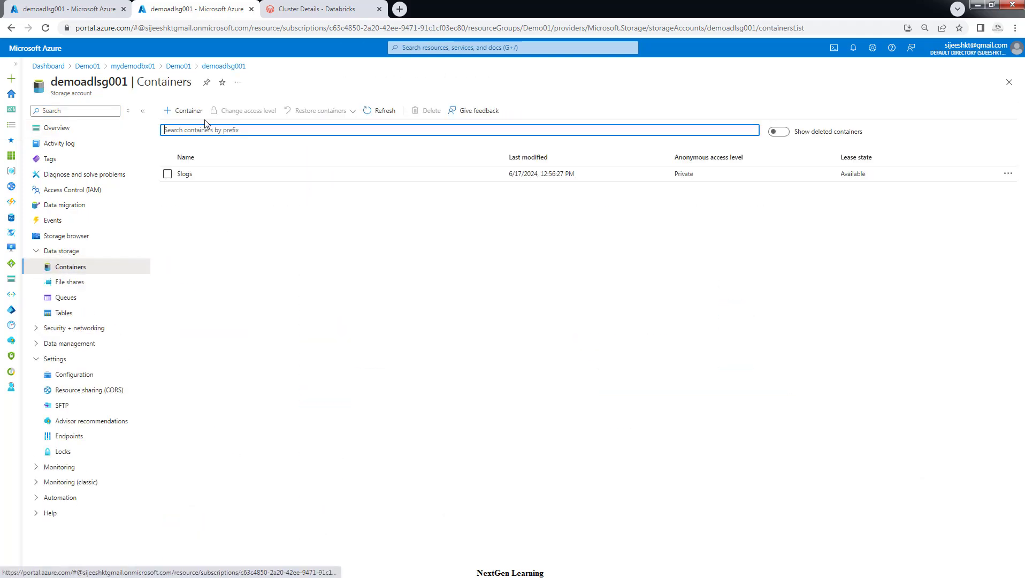
Create a private container named 'training' in demoadlsg001 and open it
left_click(186, 109)
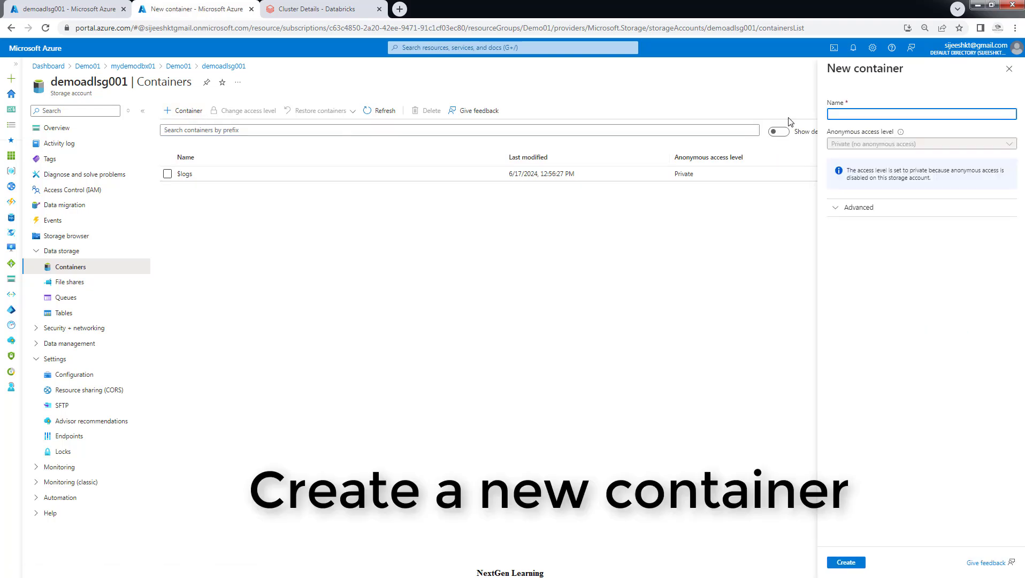
type("training")
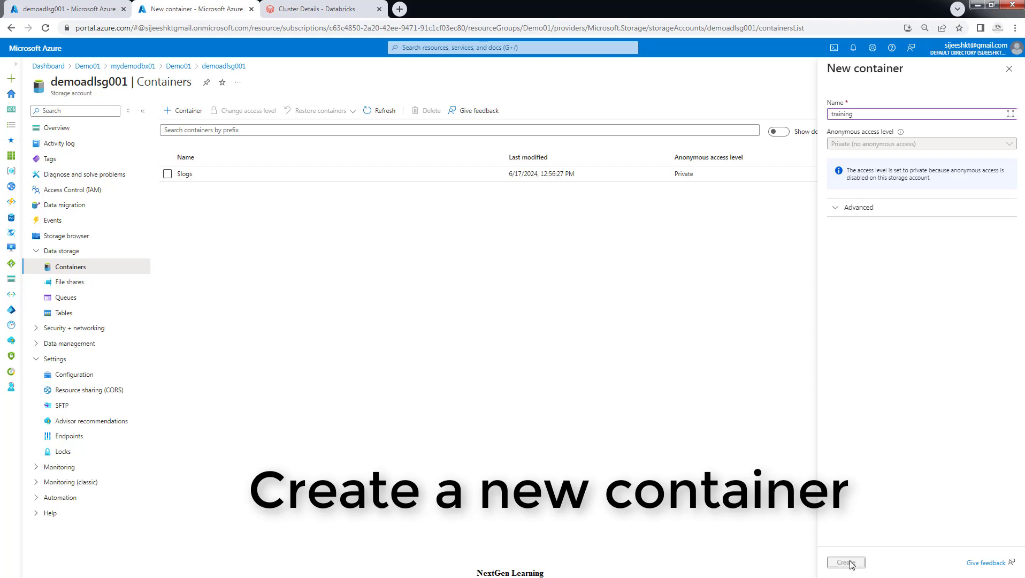
left_click(845, 562)
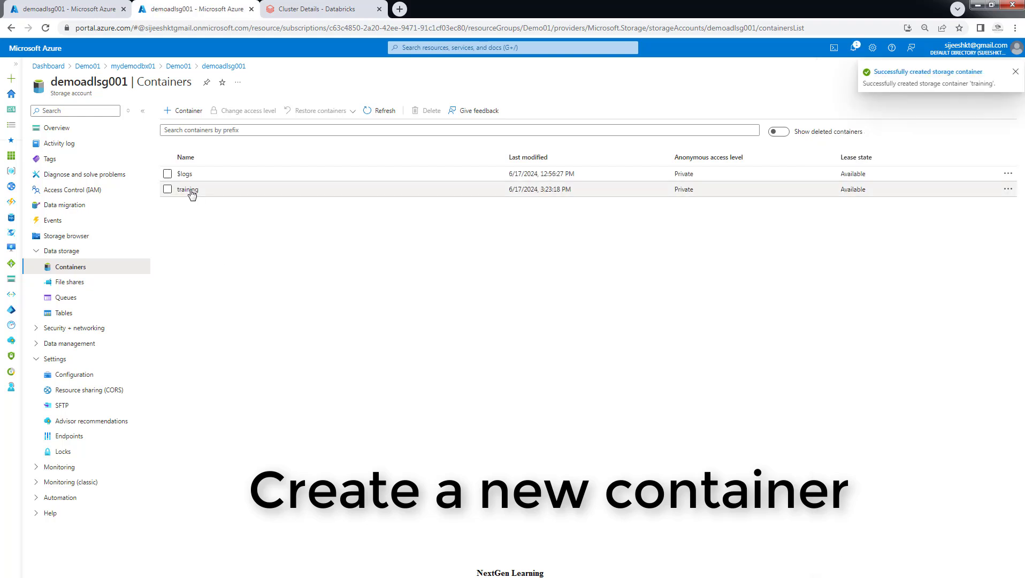
left_click(188, 189)
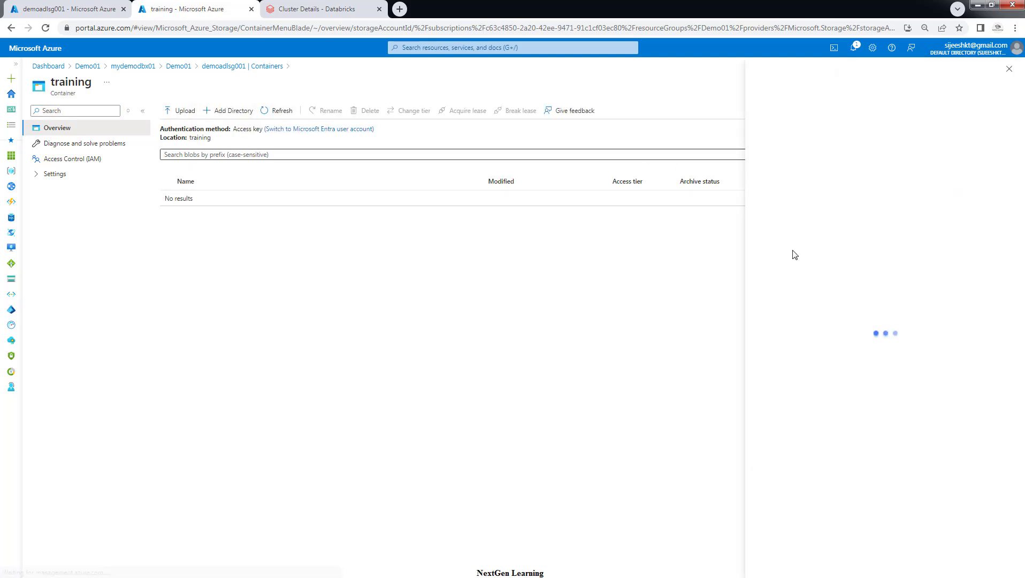
Dismiss the upload pane, add a 'movies' directory to training, and open it
left_click(184, 110)
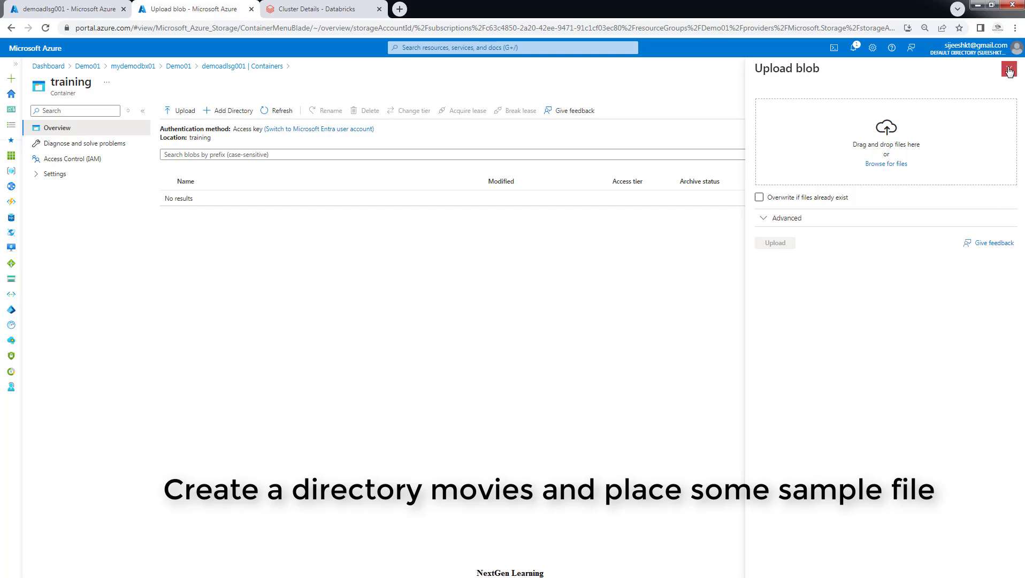
left_click(228, 110)
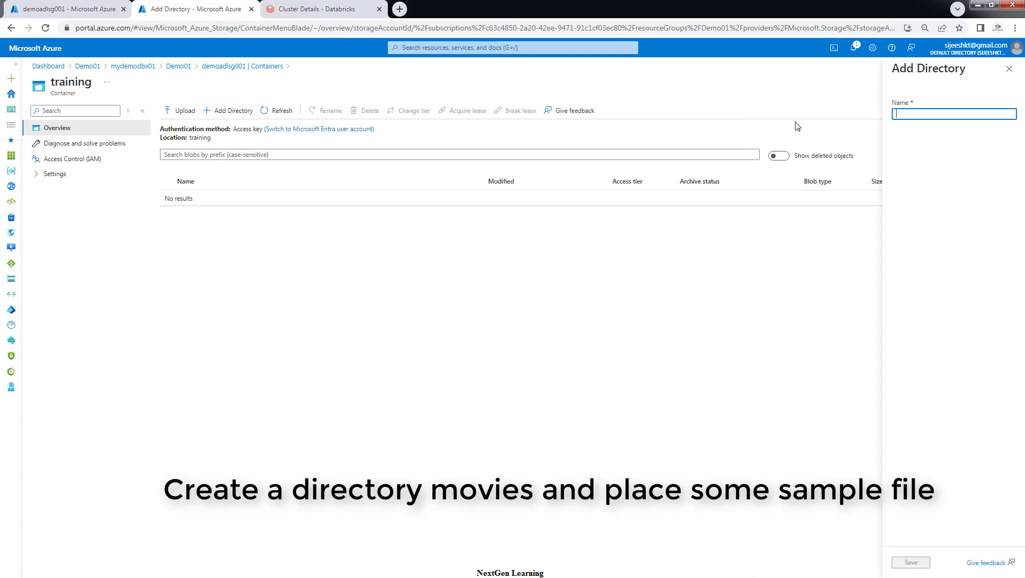
type("m")
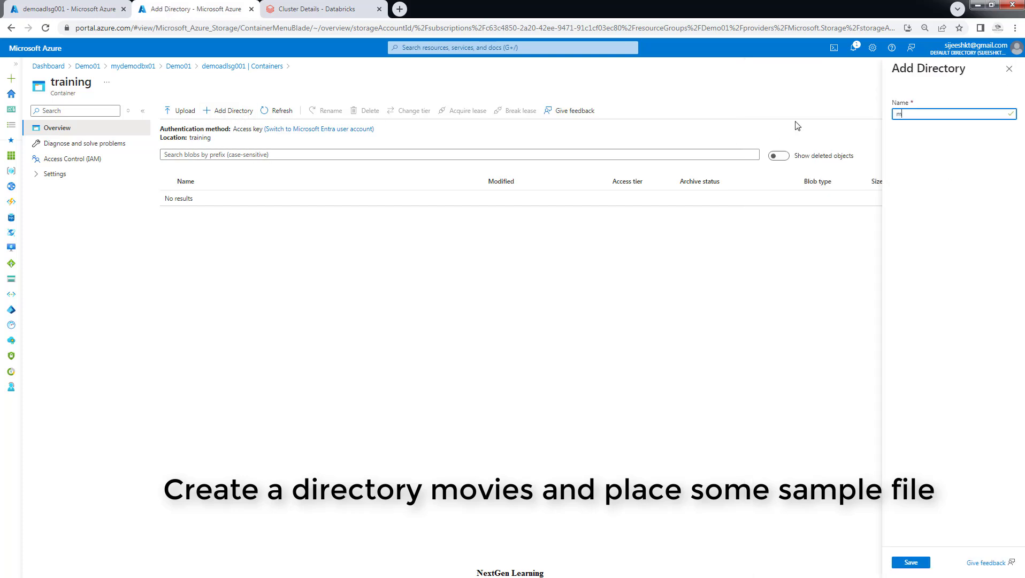
type("ovies")
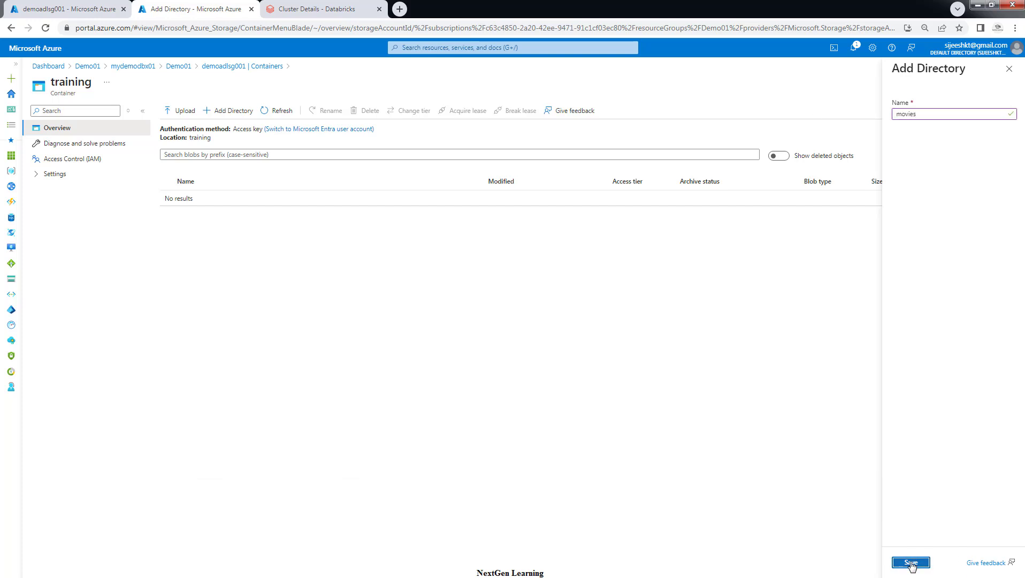
left_click(910, 563)
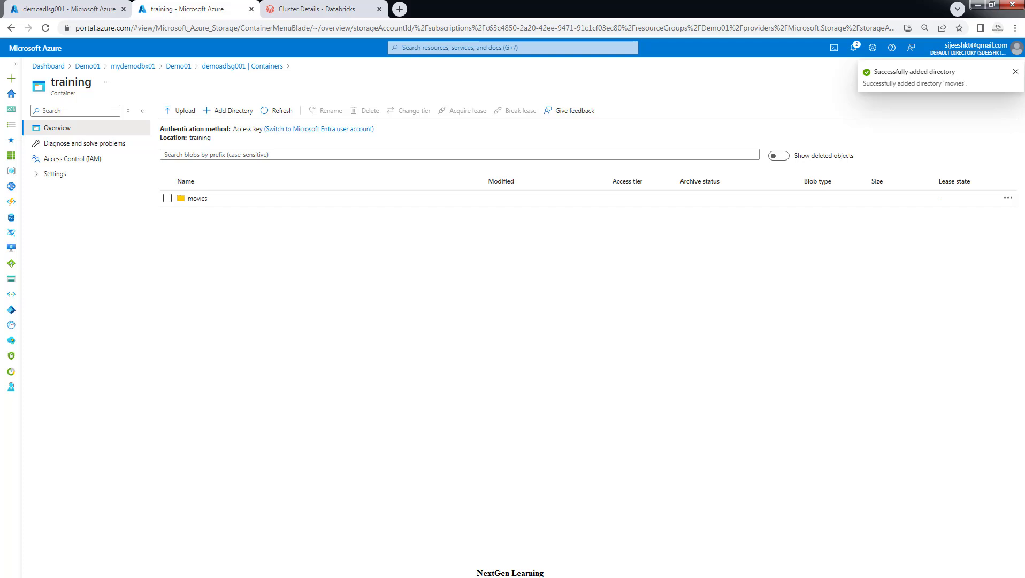
left_click(197, 198)
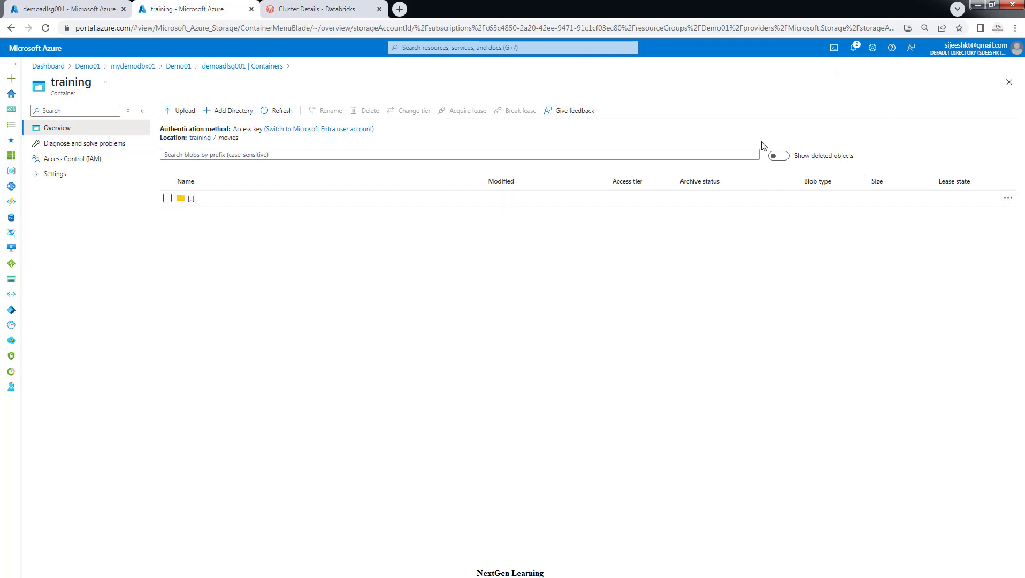
Browse for movies.csv on the computer and upload it into training/movies
left_click(185, 110)
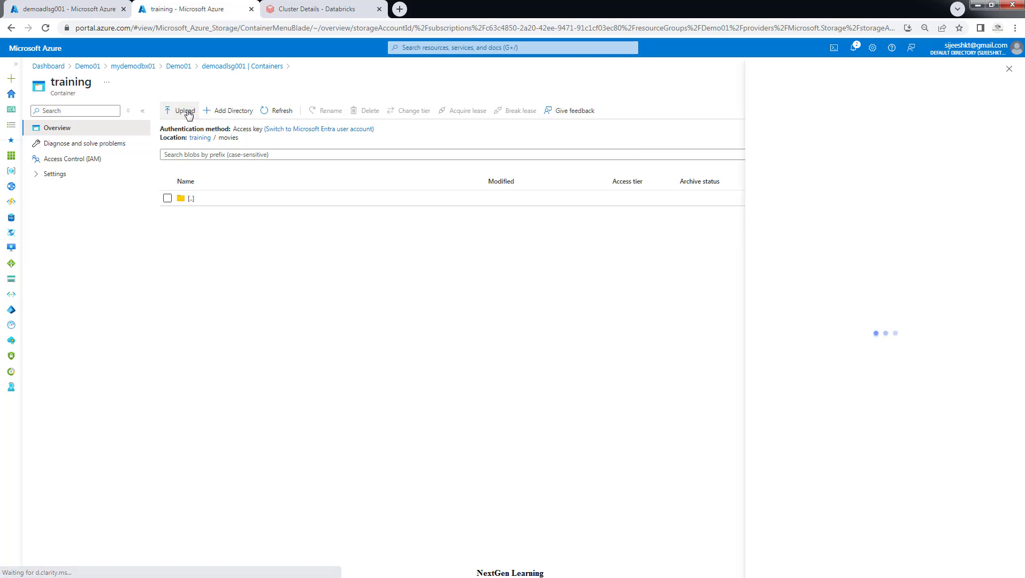
left_click(185, 111)
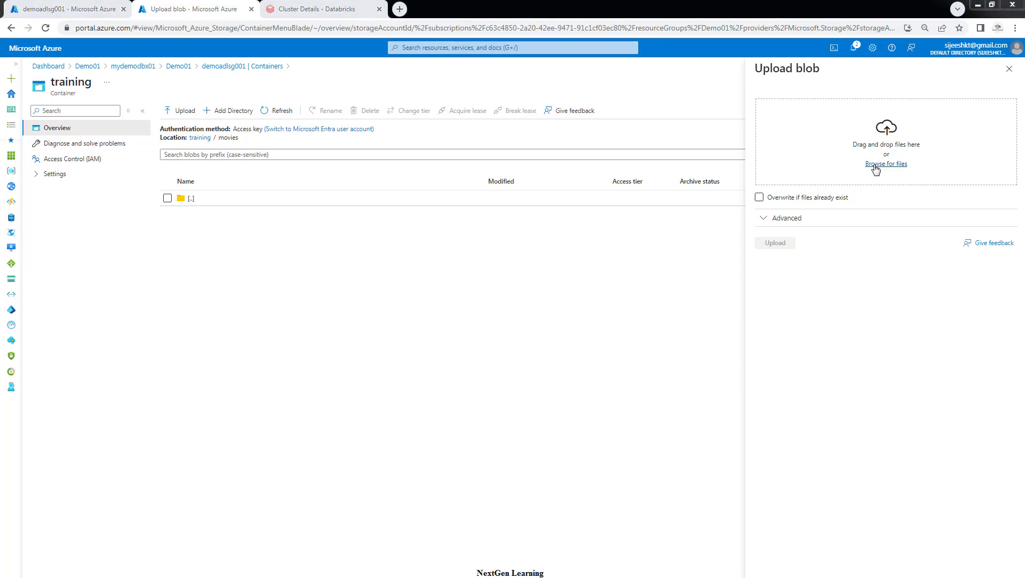
left_click(886, 163)
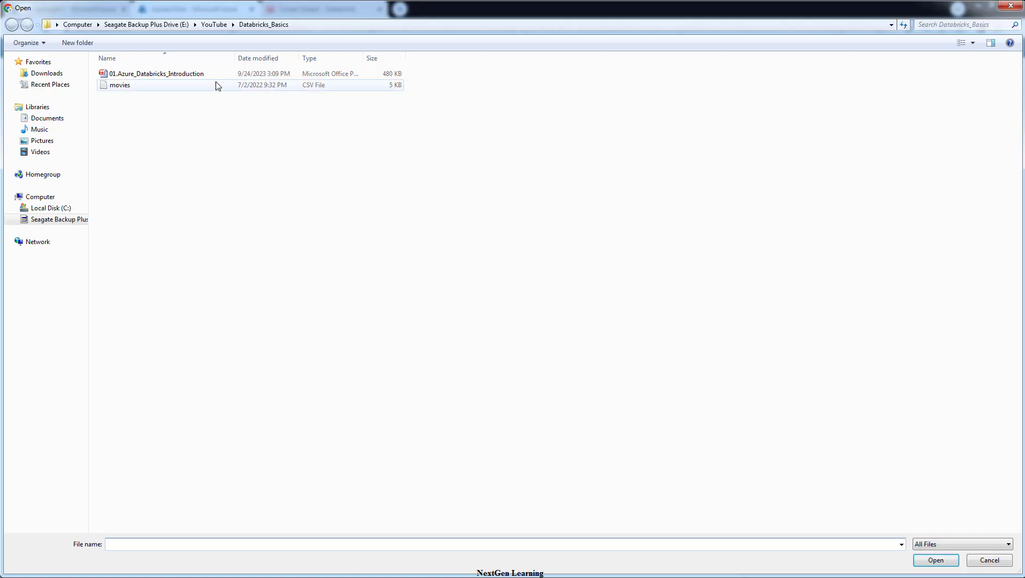
left_click(121, 85)
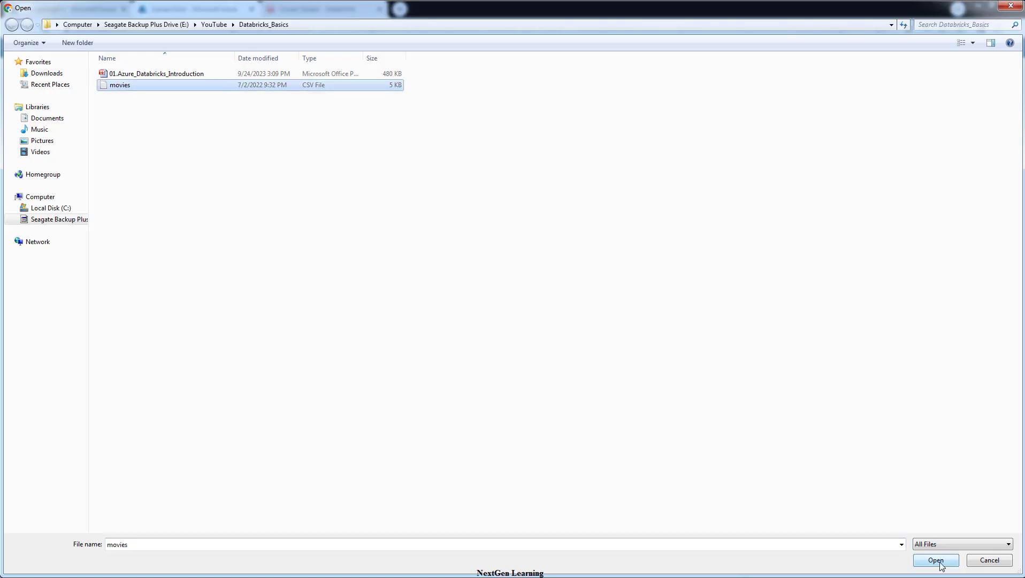
left_click(935, 560)
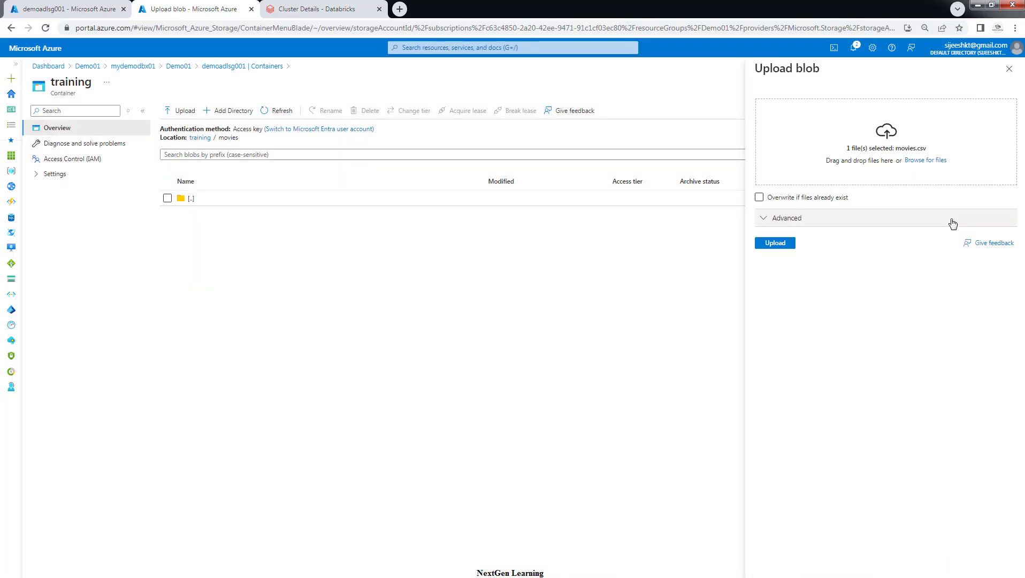
left_click(775, 243)
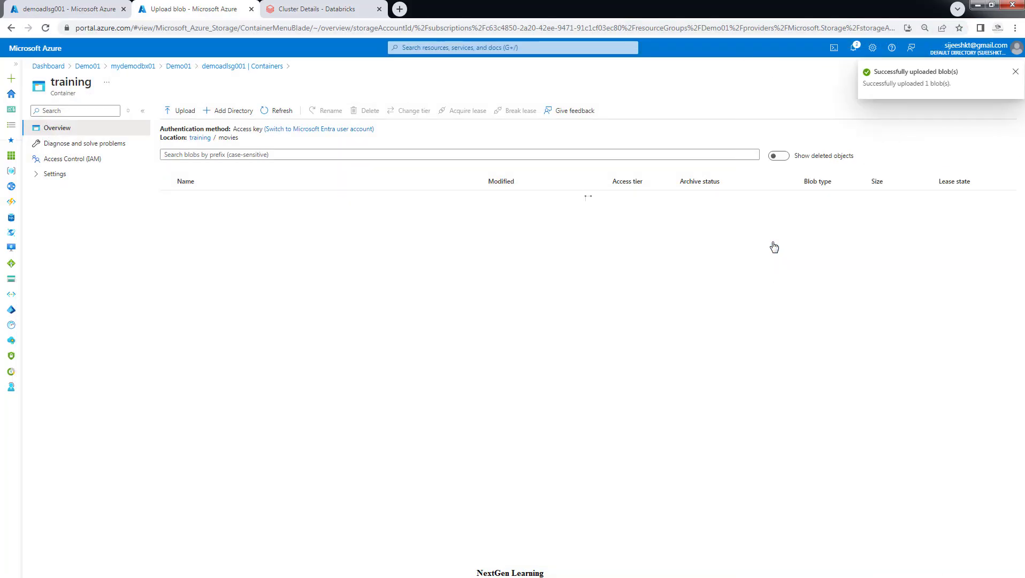
left_click(277, 110)
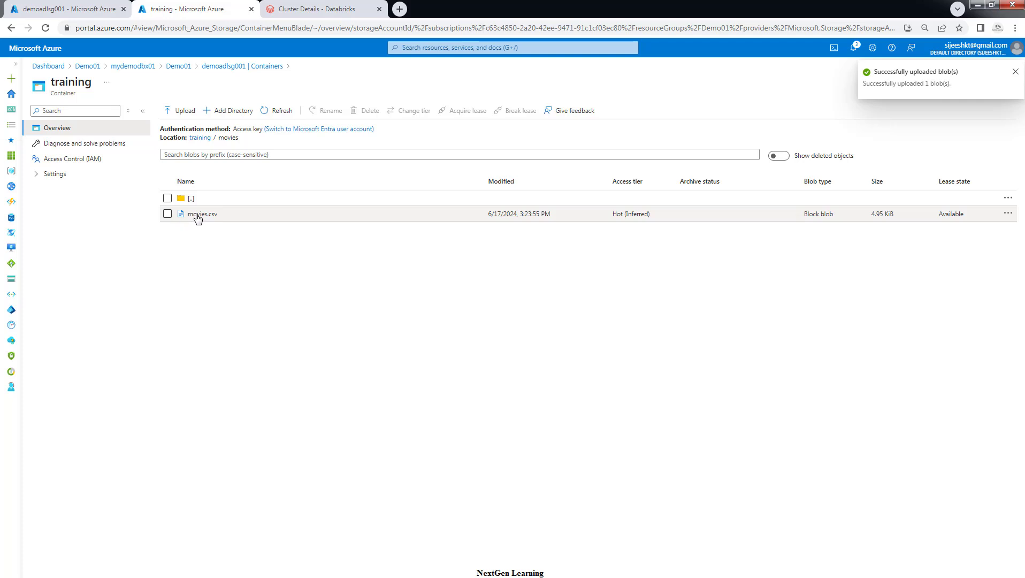
left_click(1014, 71)
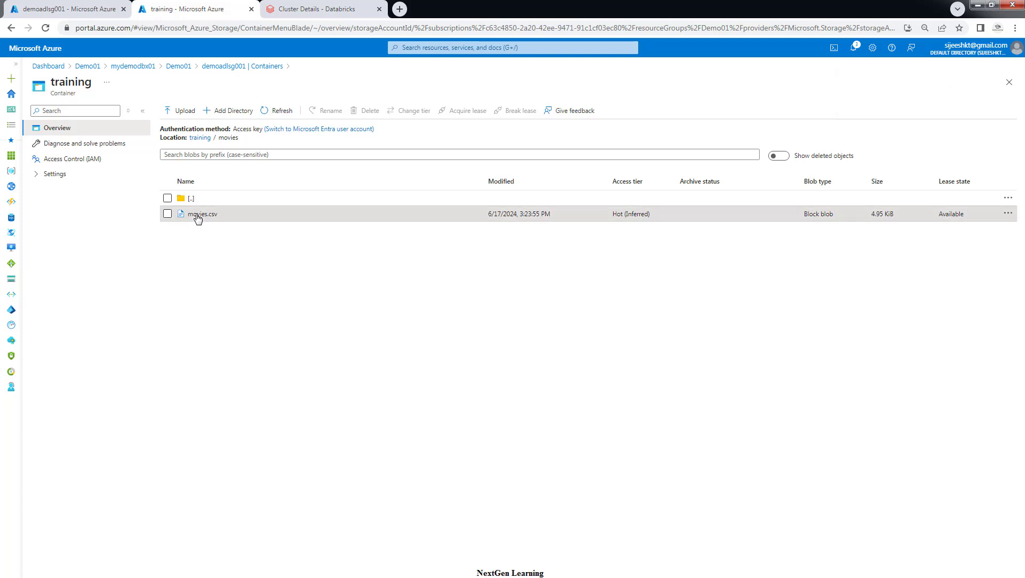
left_click(204, 214)
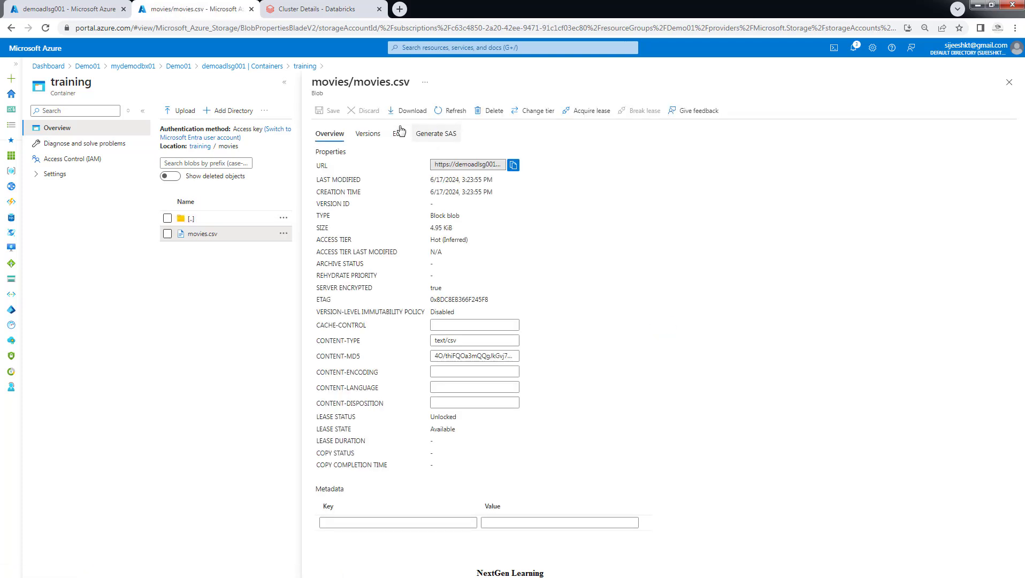
left_click(397, 134)
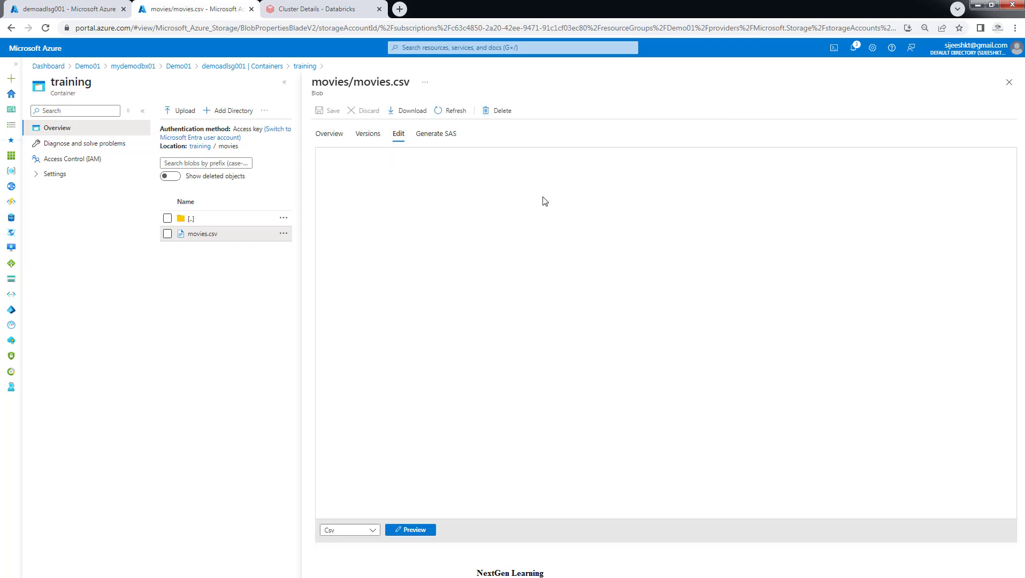
left_click(410, 530)
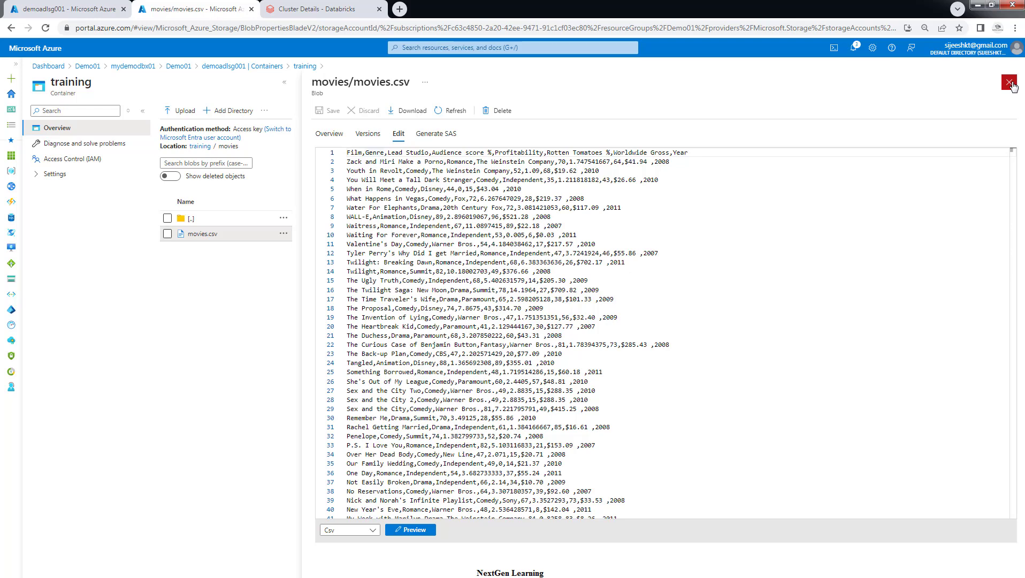
left_click(1009, 83)
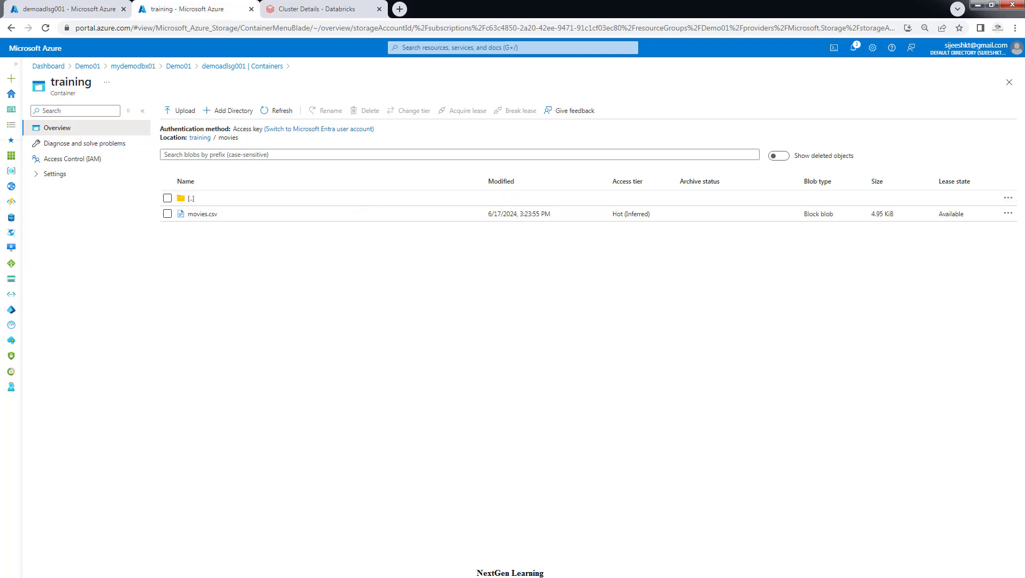
Back in Databricks, add a 'training' folder to the user's workspace folder
left_click(320, 9)
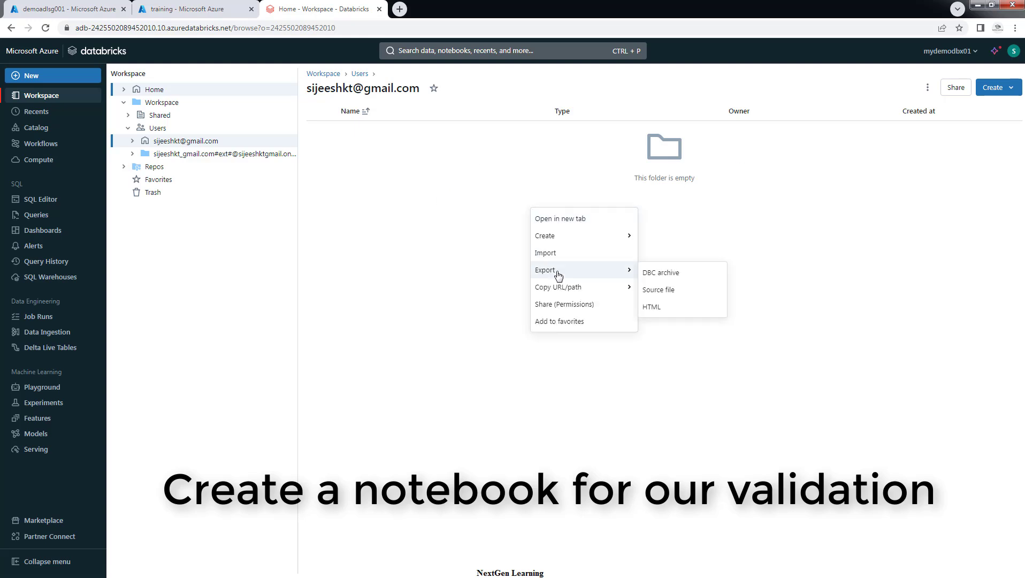
mouse_move(560, 236)
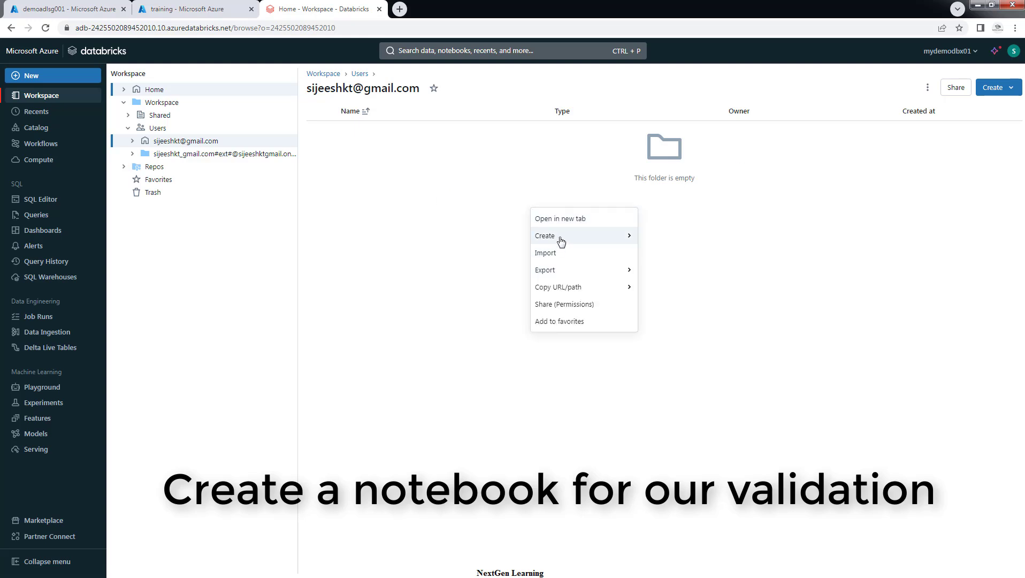
left_click(545, 236)
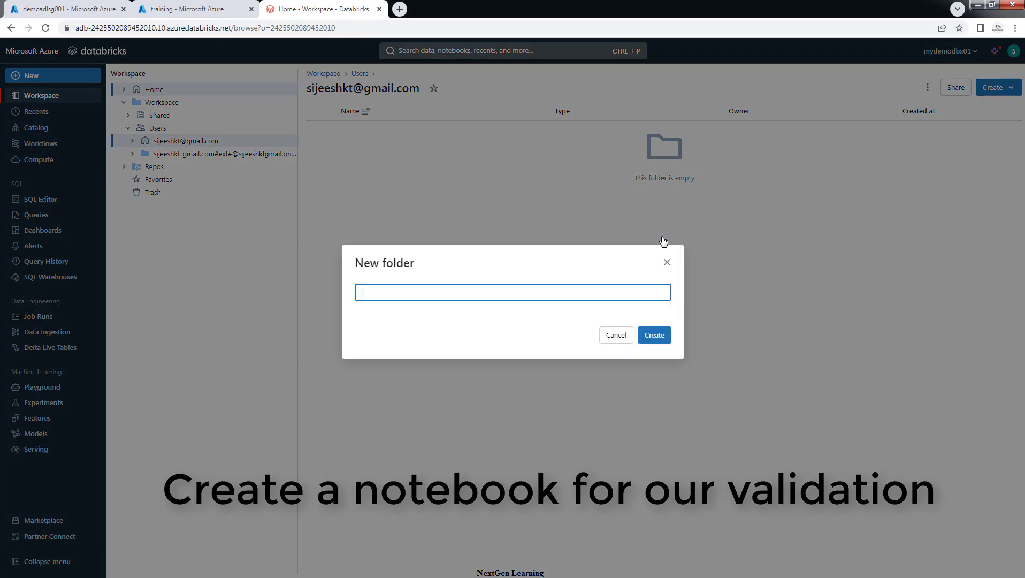
type("t")
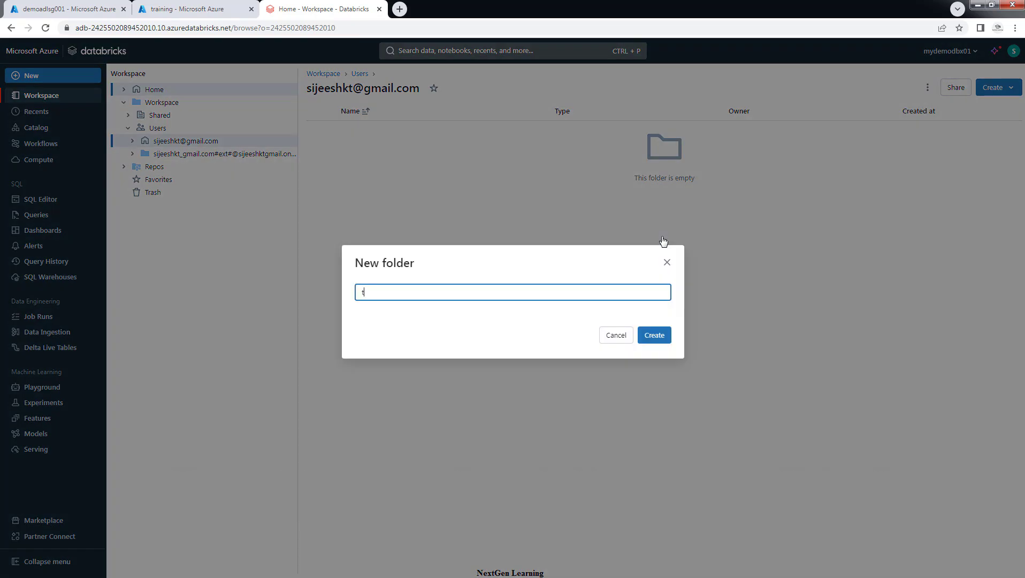
type("training")
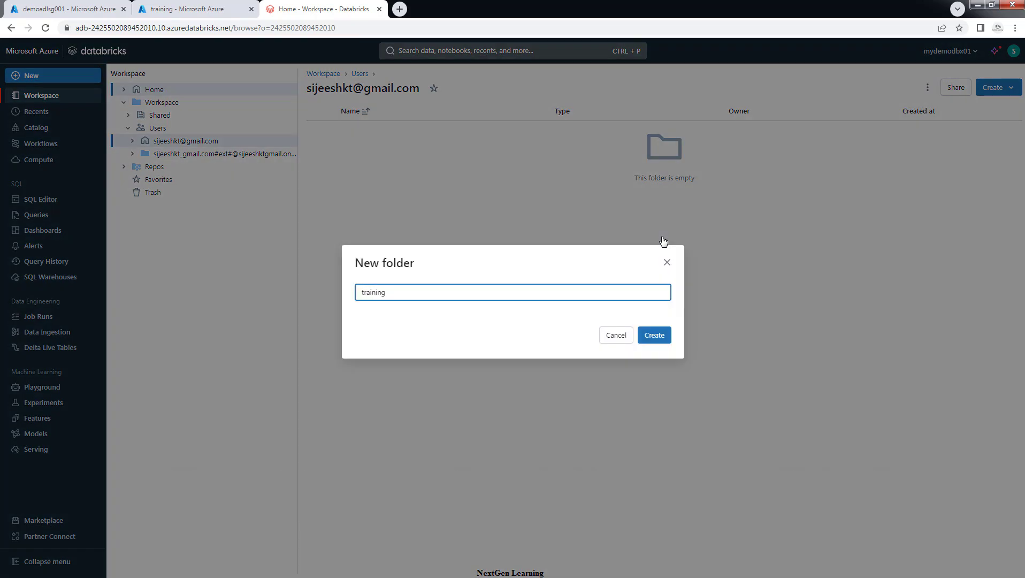
left_click(654, 335)
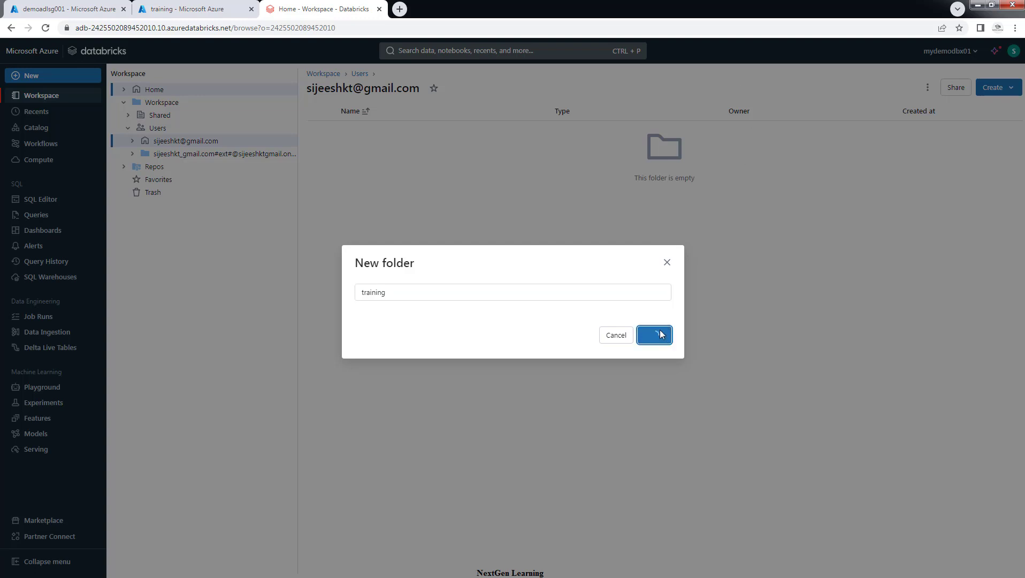
left_click(654, 335)
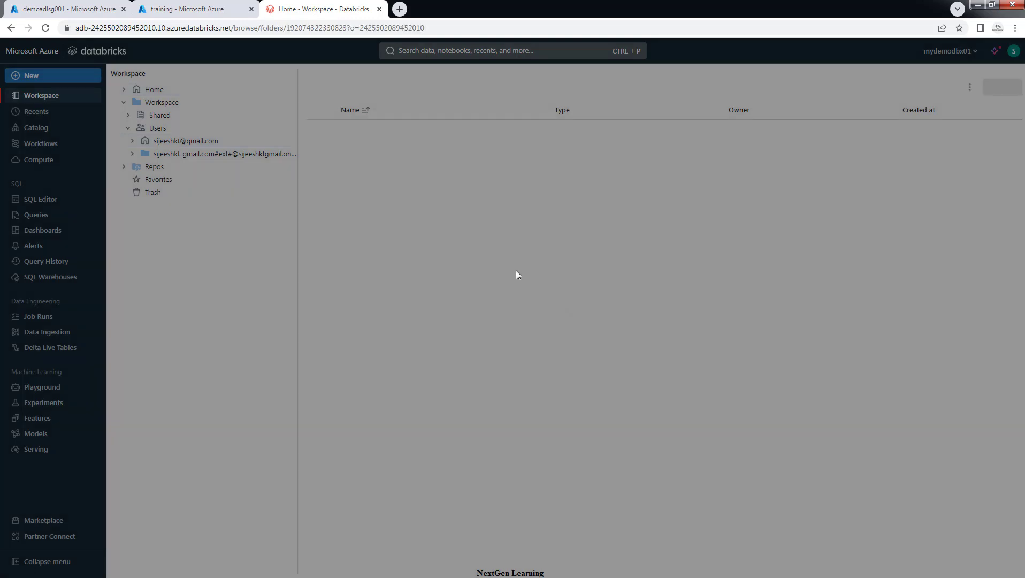
Create a Python notebook in the training folder and start titling it 'credential_passthrough'
right_click(498, 274)
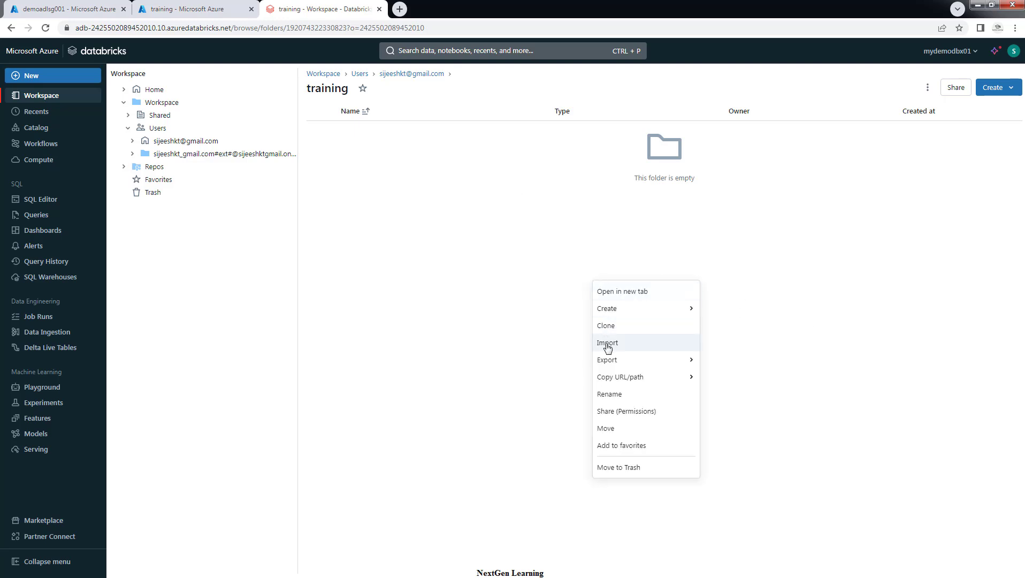
mouse_move(606, 308)
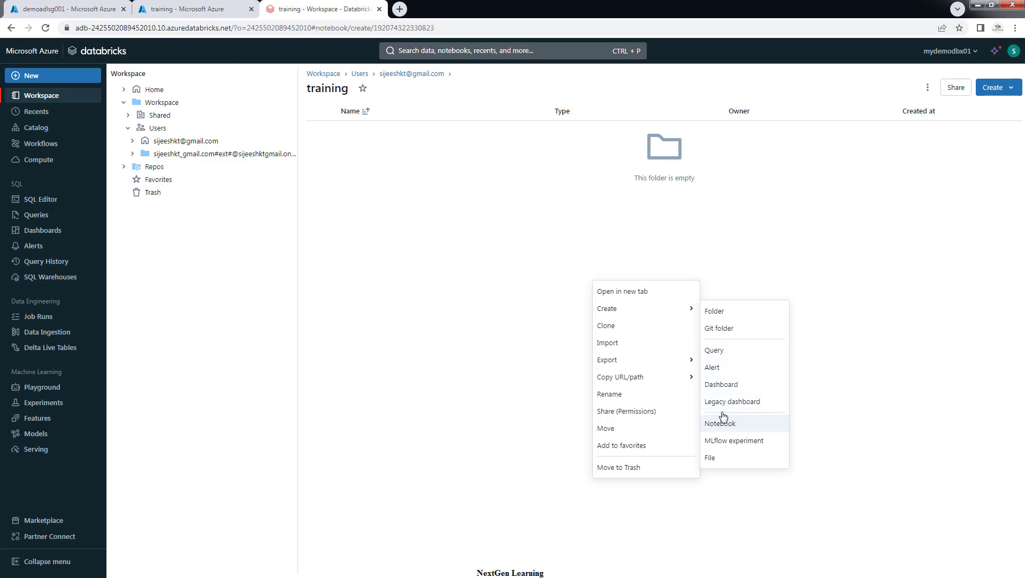
left_click(720, 423)
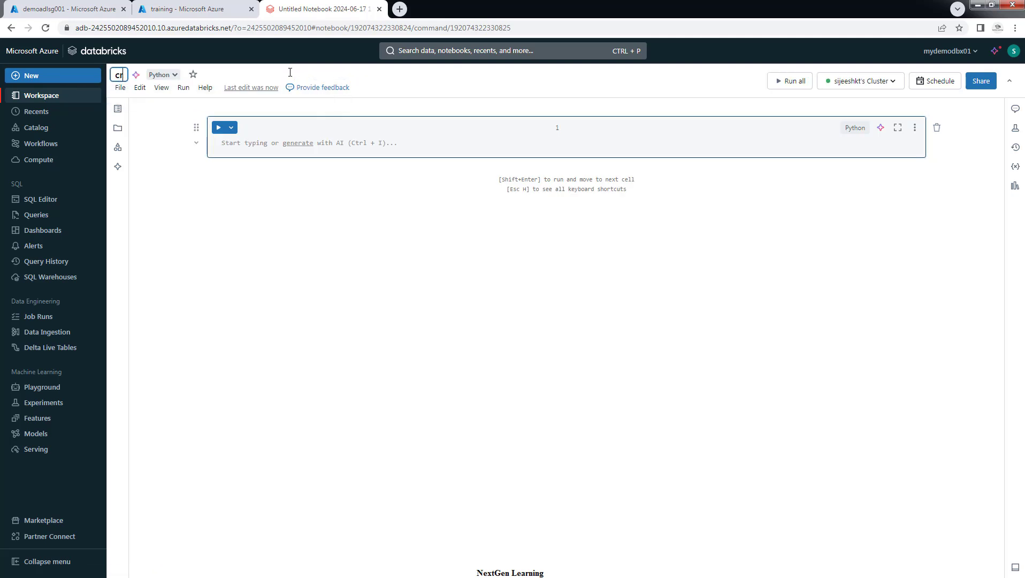
type("credential")
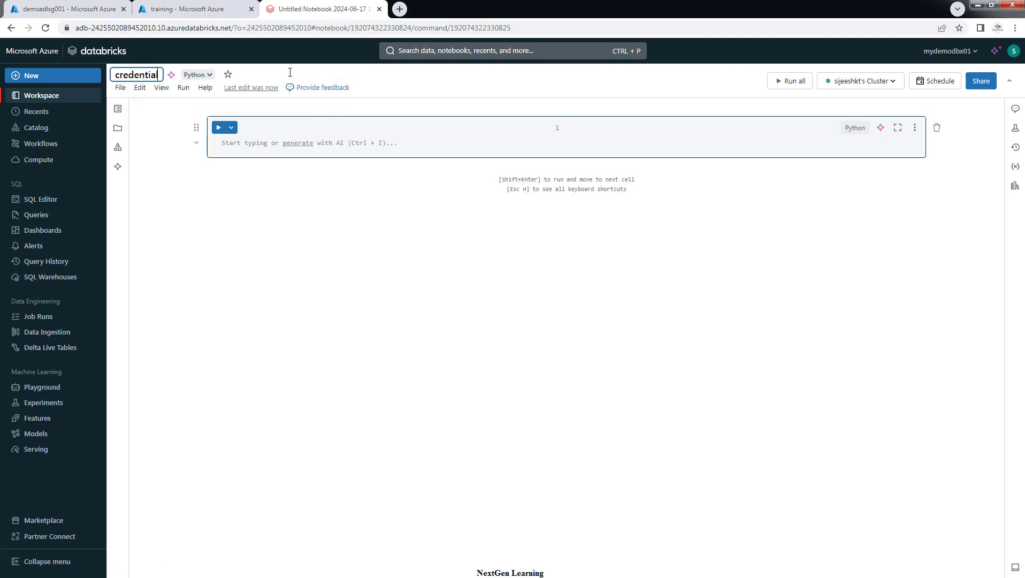
type("_passth")
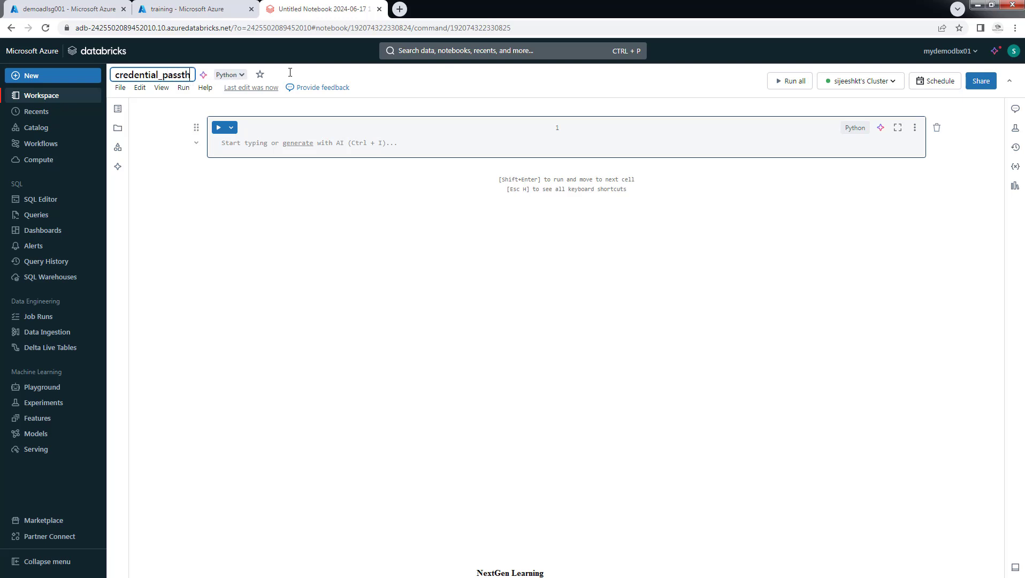
mouse_move(286, 73)
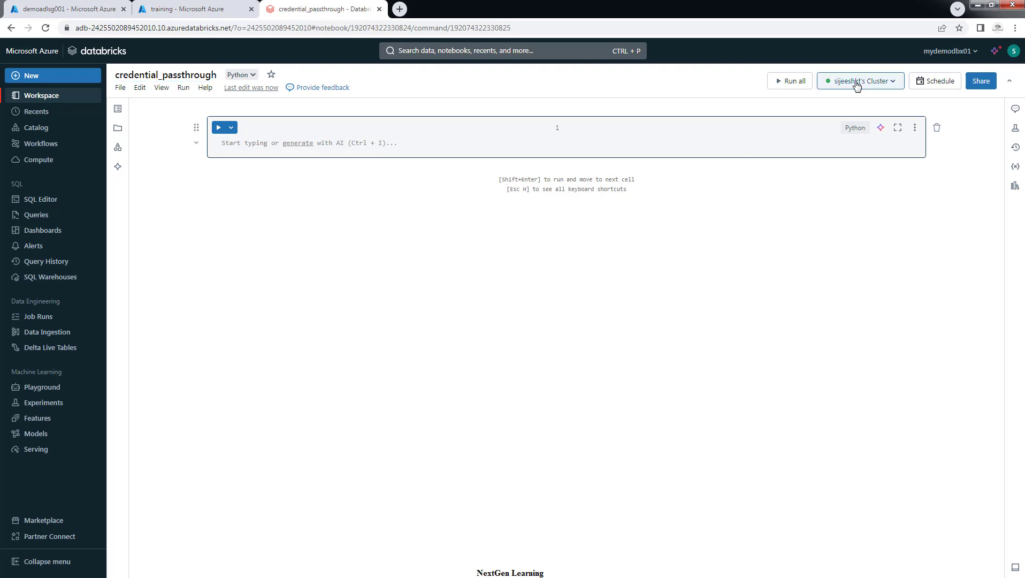
left_click(860, 80)
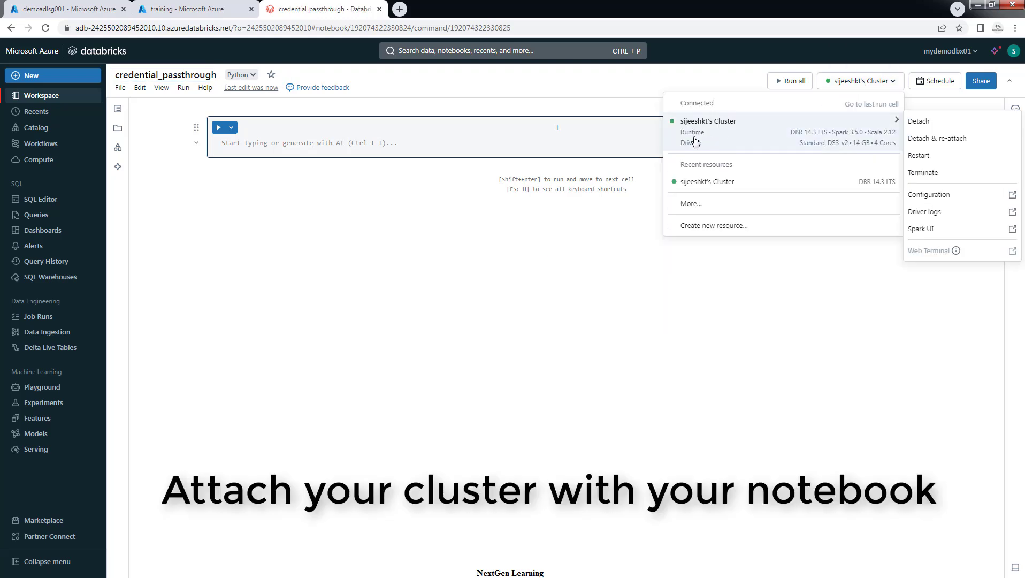
mouse_move(740, 138)
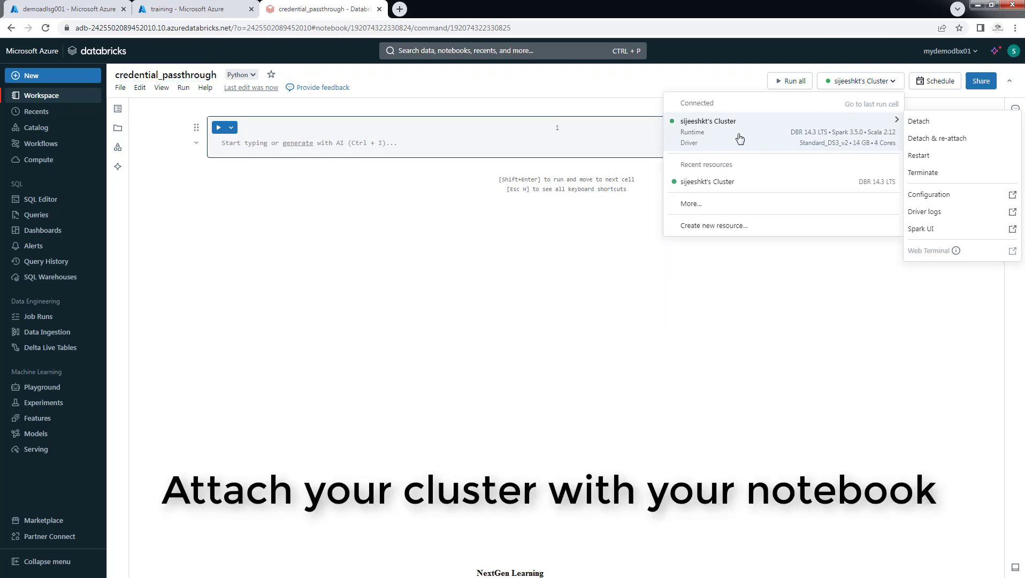
mouse_move(732, 136)
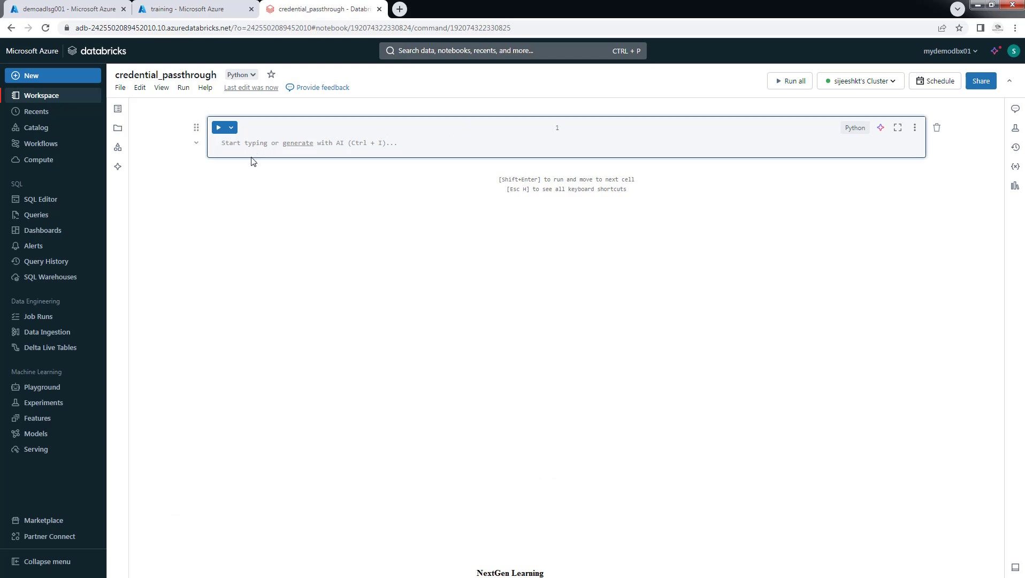
Enter dbutils.fs.ls('') in the first cell, then switch to the portal's training container
type("dbut")
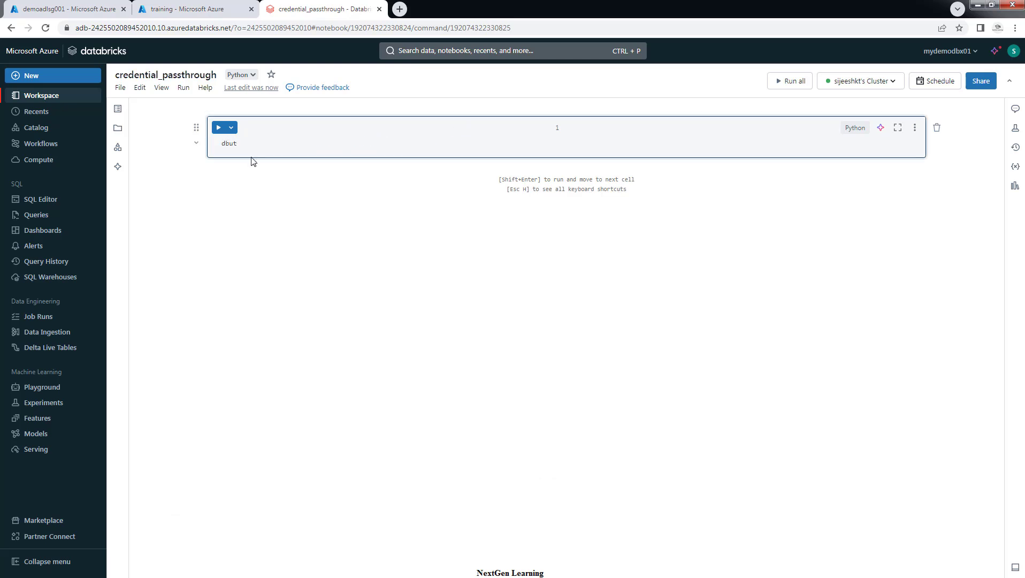
type("ils.")
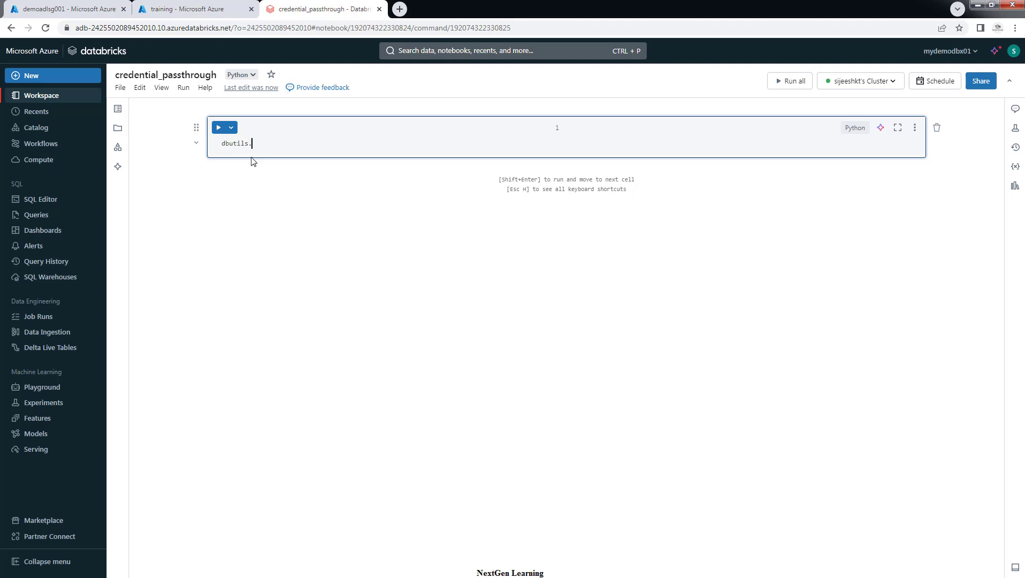
type("fs")
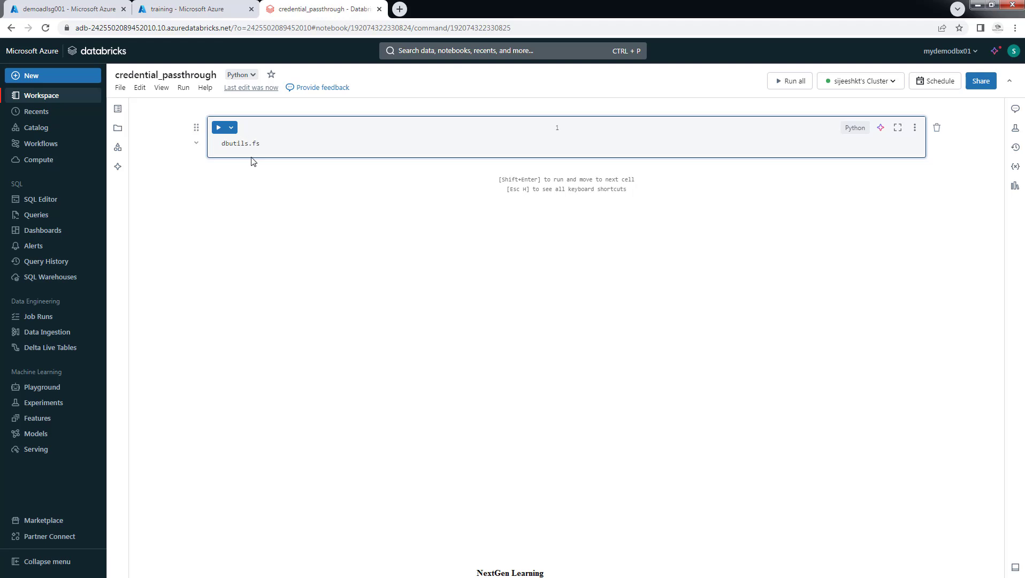
type(".ls()")
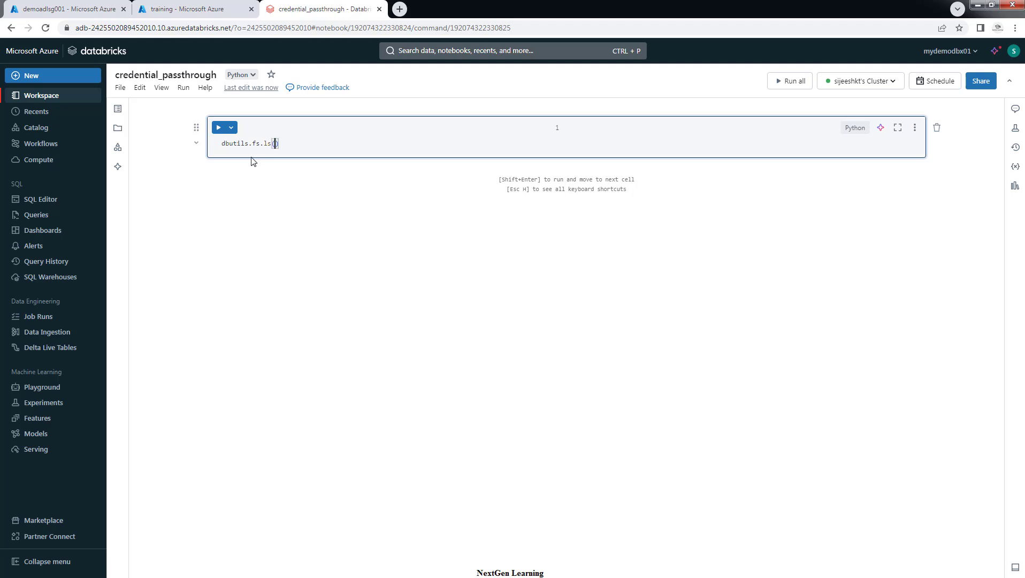
type("''")
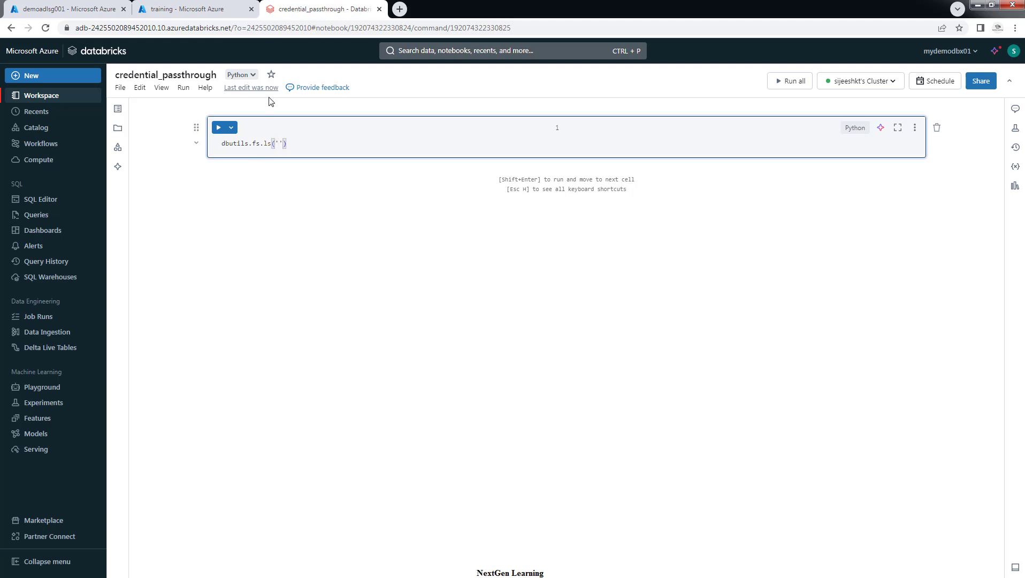
left_click(189, 8)
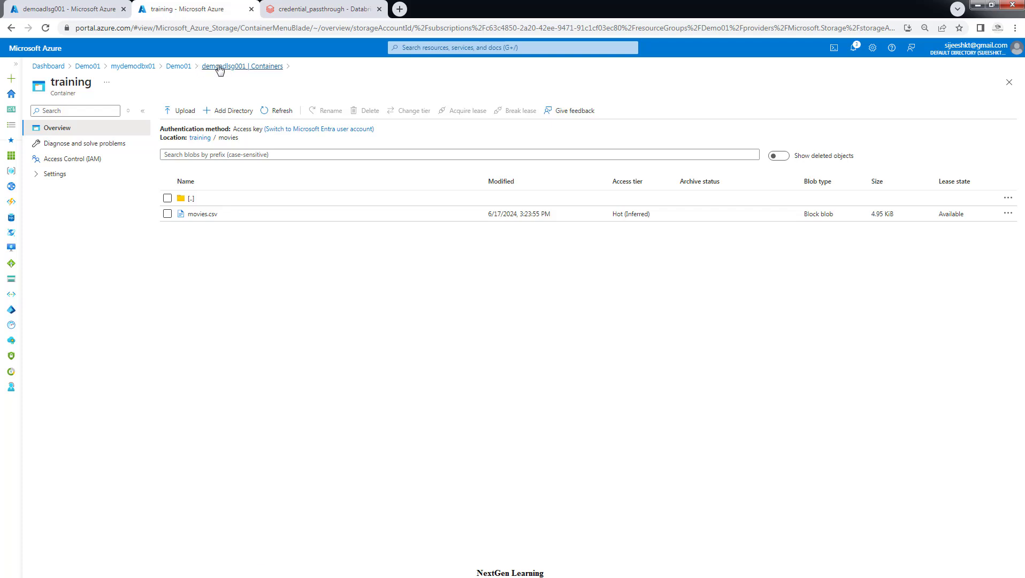
Copy demoadlsg001's Data Lake Storage endpoint URL from the Endpoints page
left_click(242, 65)
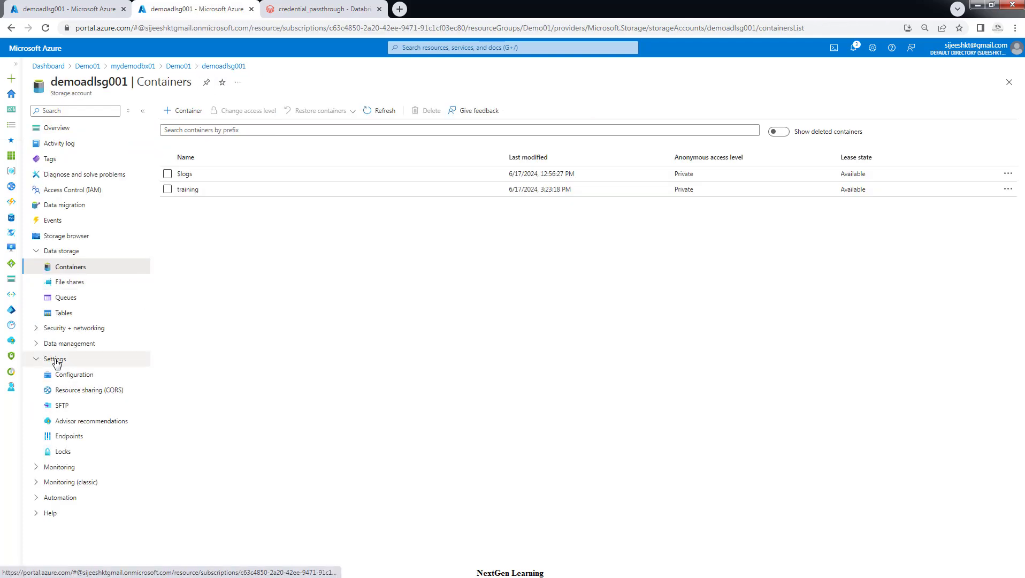
left_click(67, 435)
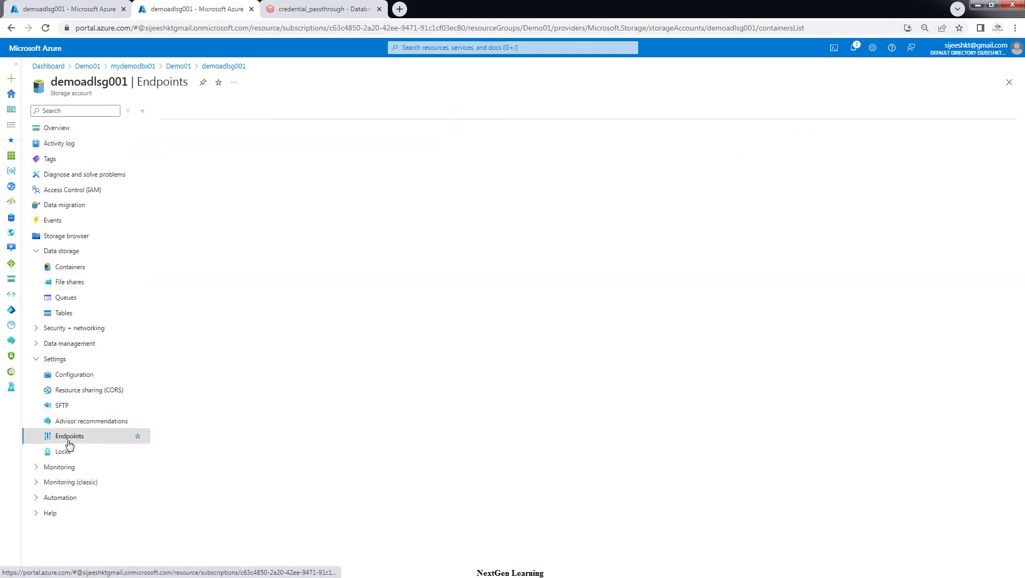
left_click(68, 436)
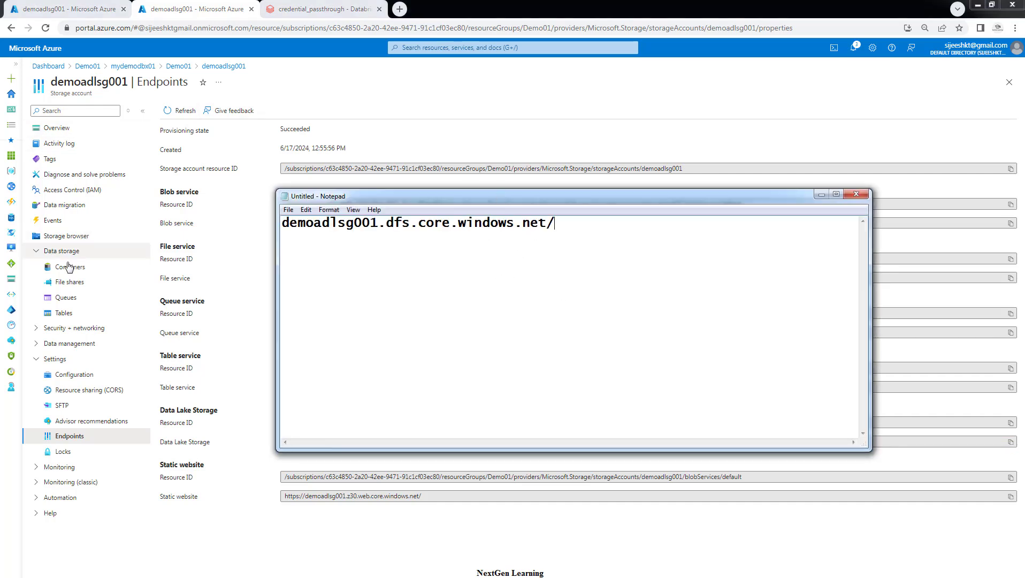
left_click(70, 266)
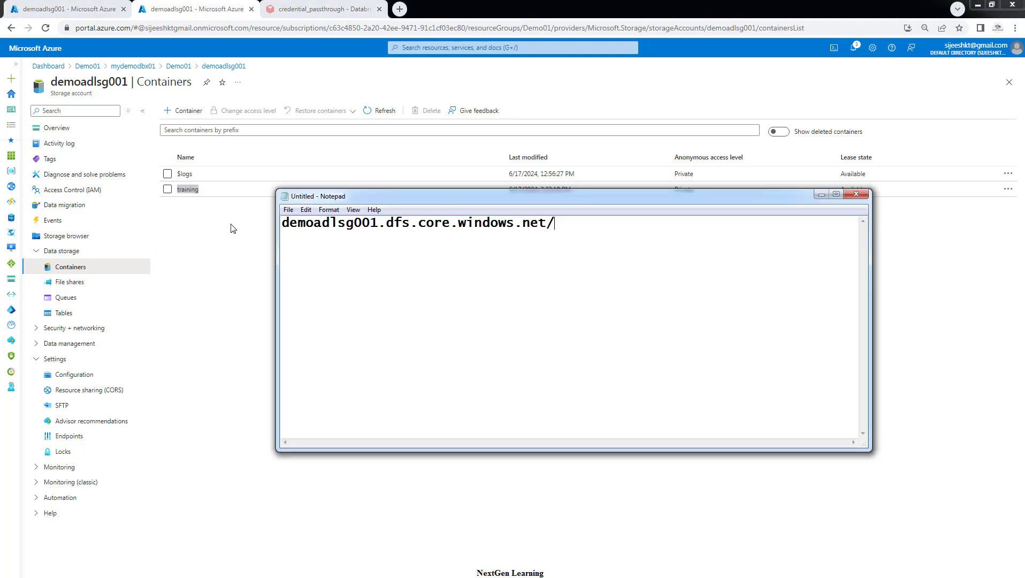
type("training")
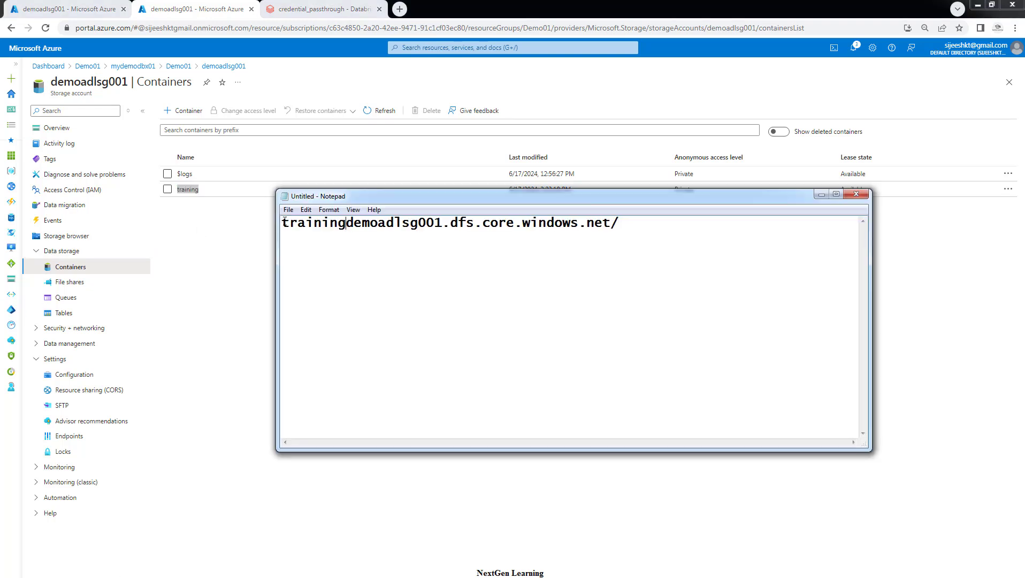
type("@")
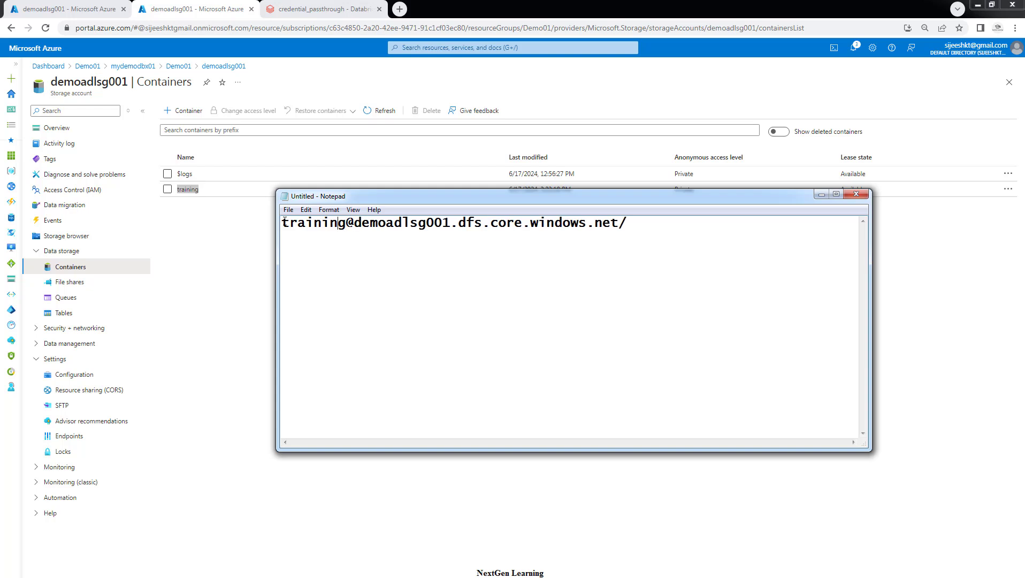
type("abfss")
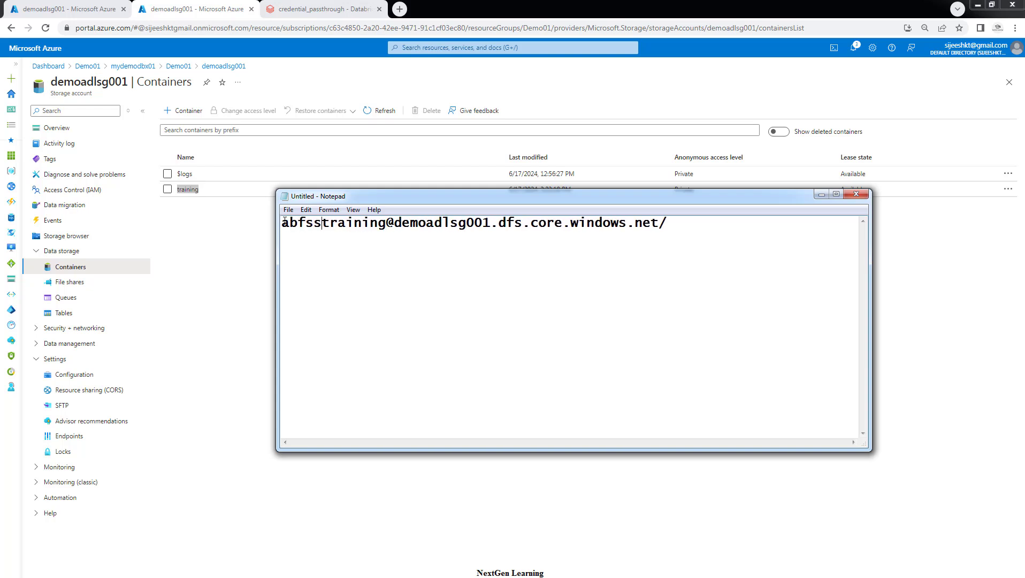
type("://")
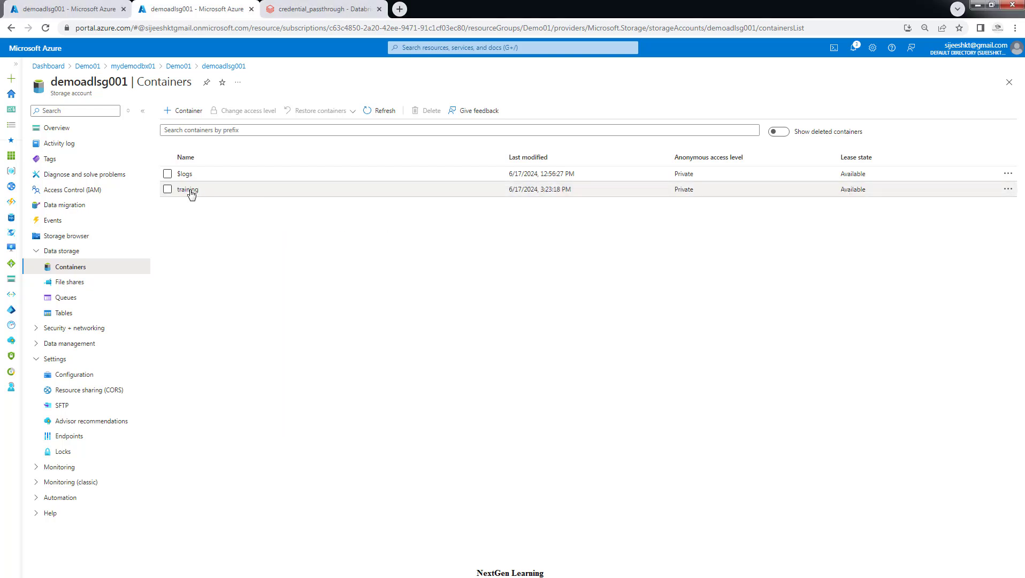
left_click(188, 189)
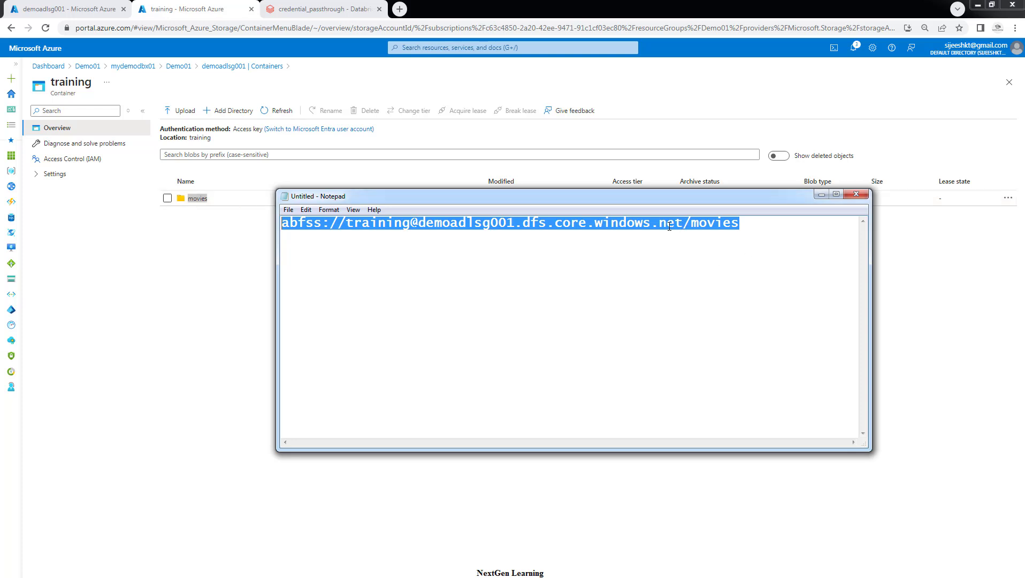
mouse_move(331, 46)
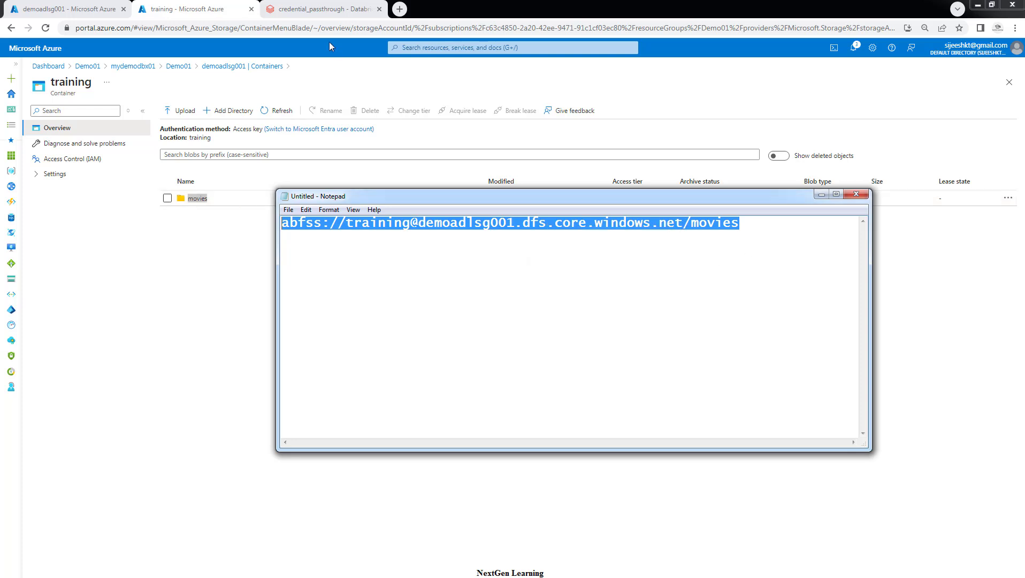
left_click(321, 9)
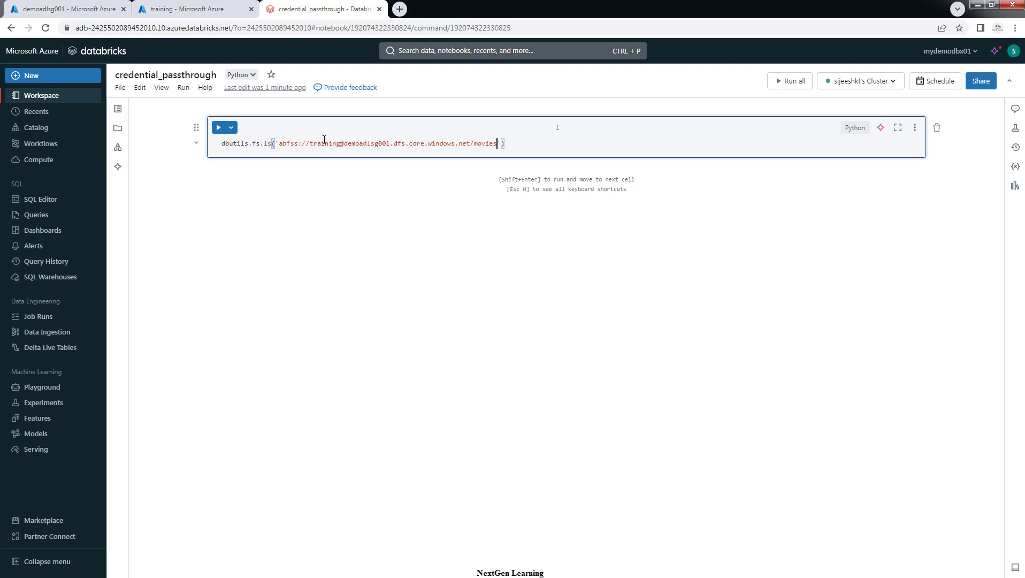
mouse_move(314, 144)
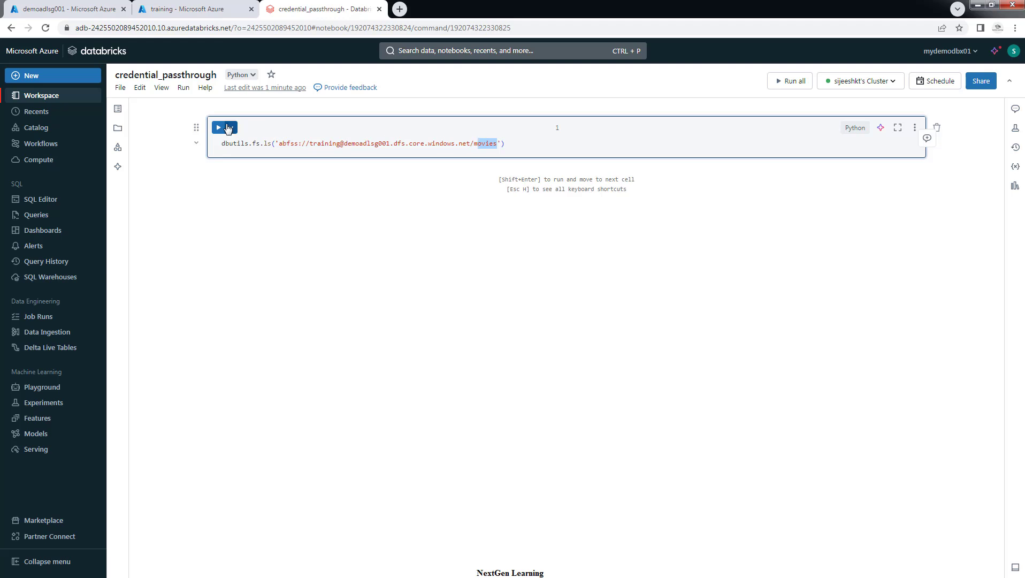
mouse_move(221, 127)
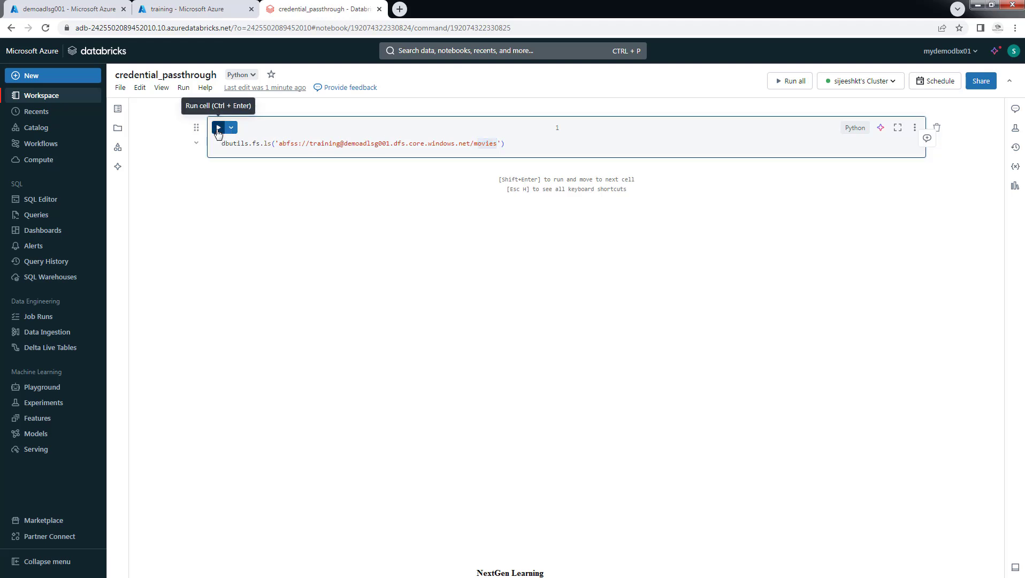
Run the dbutils.fs.ls cell listing the training container's movies abfss folder
left_click(220, 127)
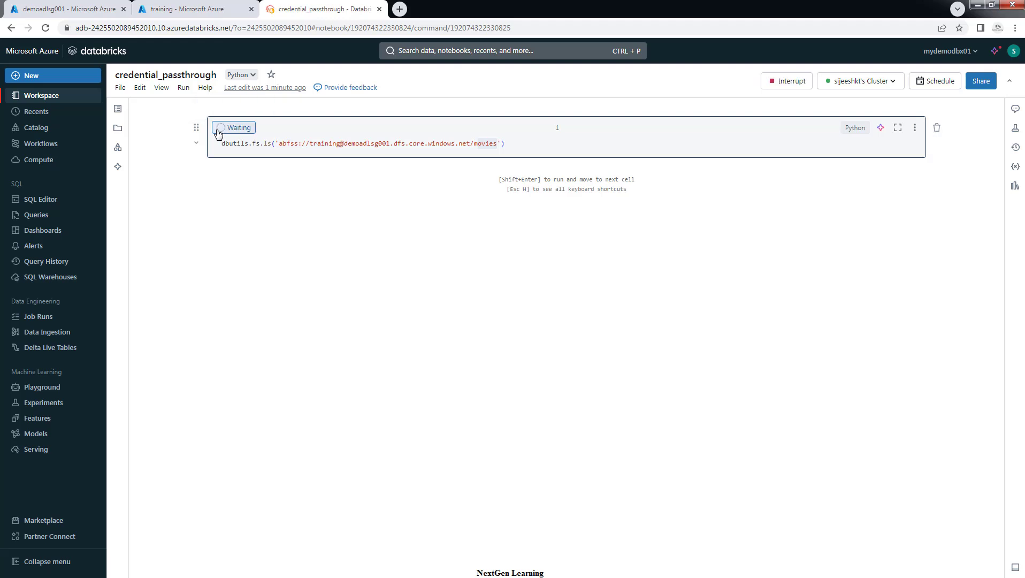
mouse_move(453, 268)
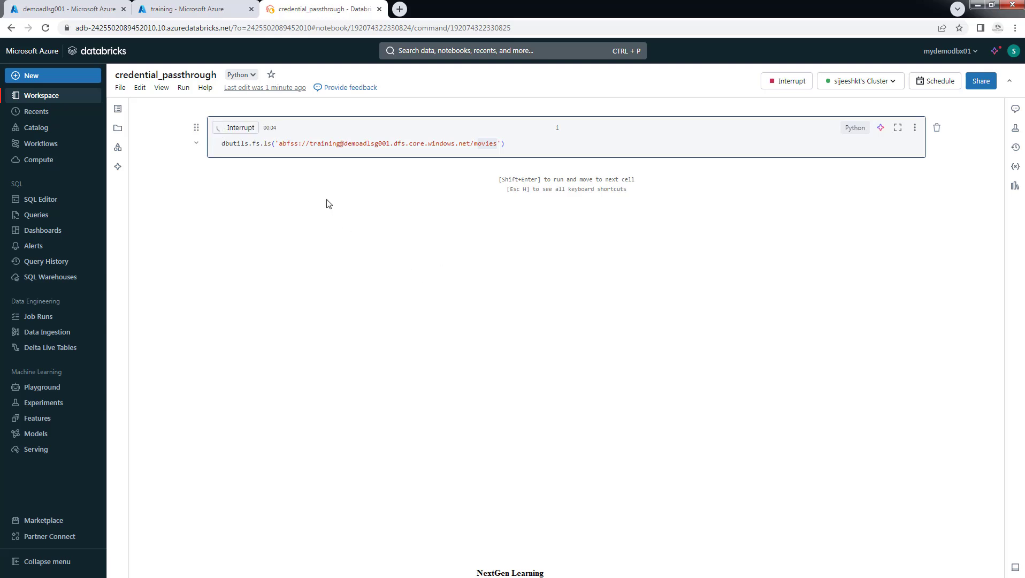
mouse_move(489, 139)
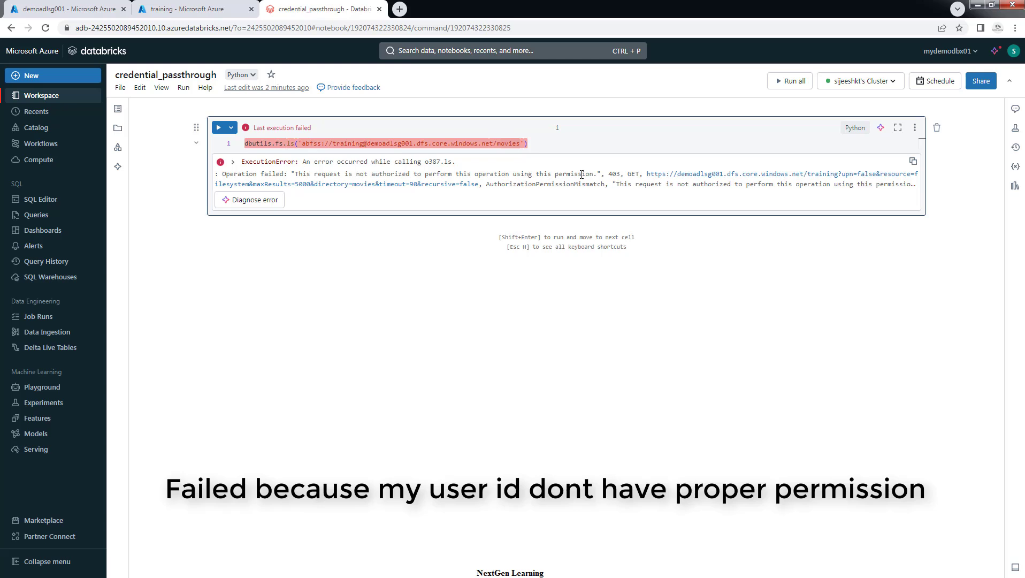
mouse_move(357, 269)
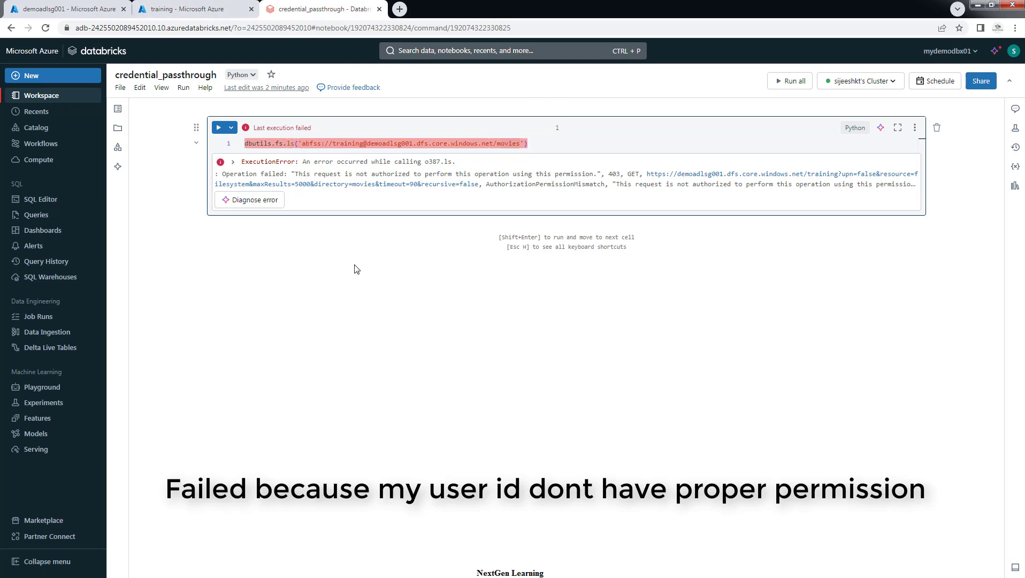
Go through the Demo01 resource group to demoadlsg001's Access Control (IAM) page
left_click(189, 9)
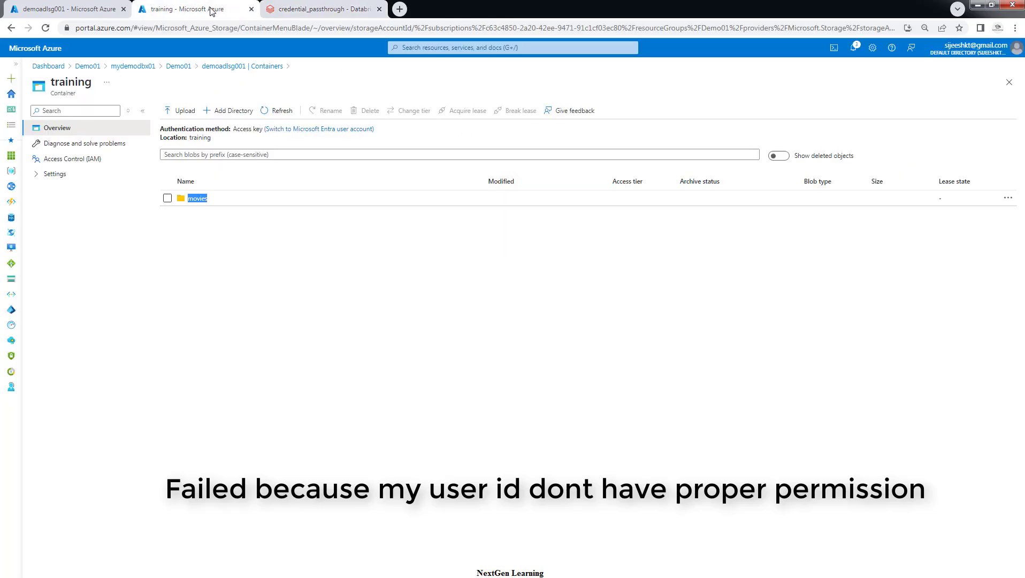
mouse_move(133, 66)
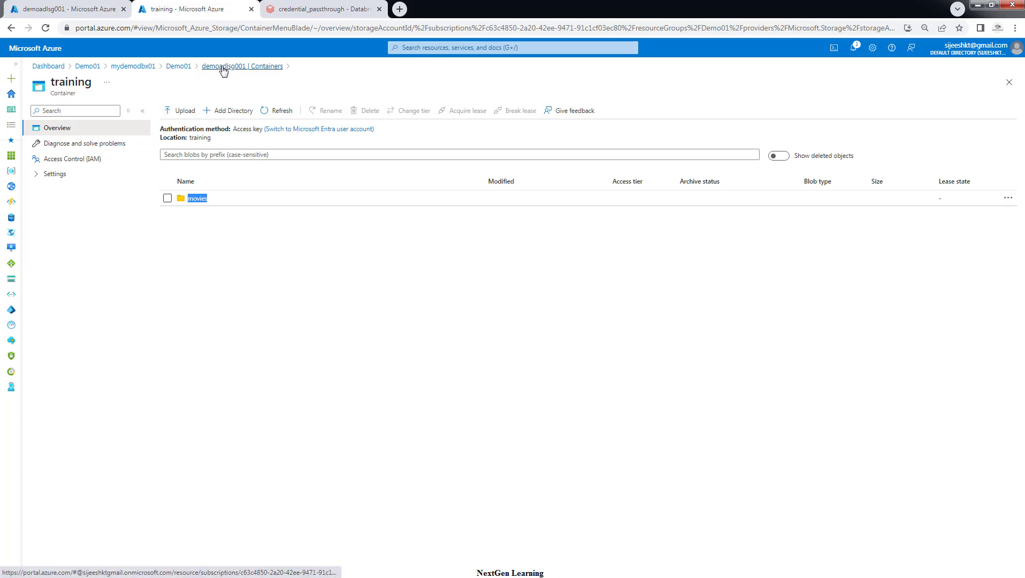
mouse_move(133, 66)
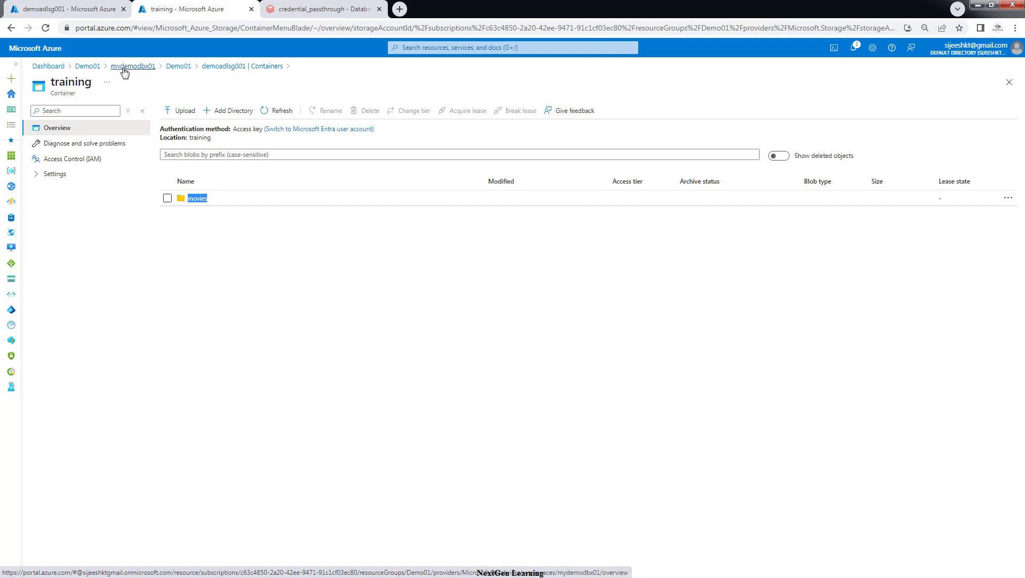
left_click(132, 65)
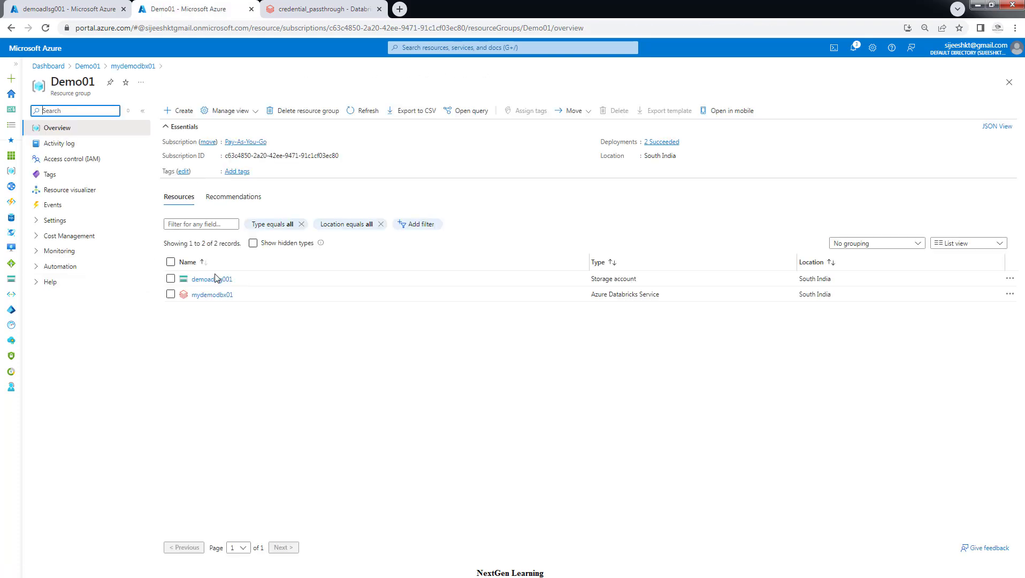
left_click(212, 279)
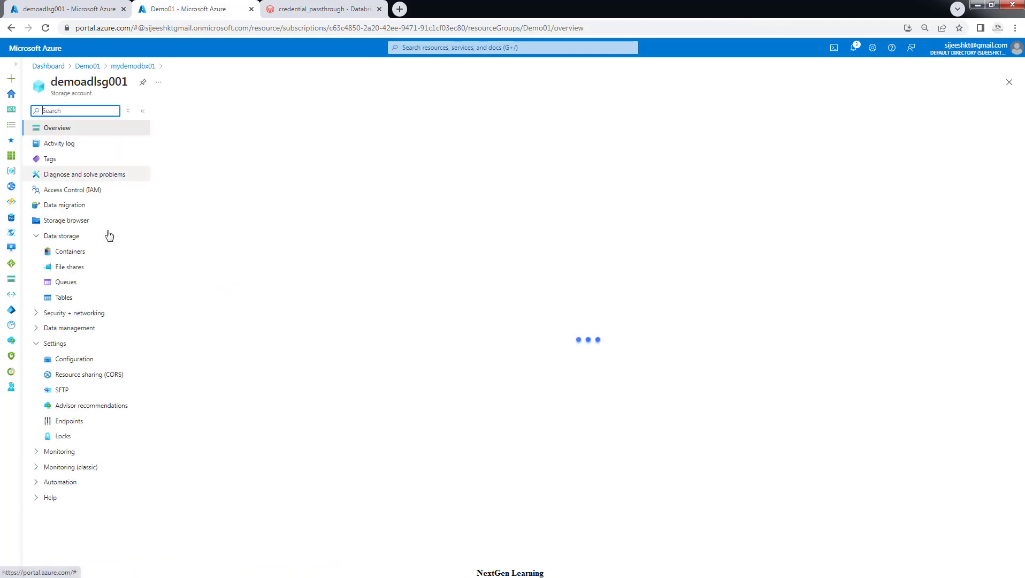
left_click(74, 189)
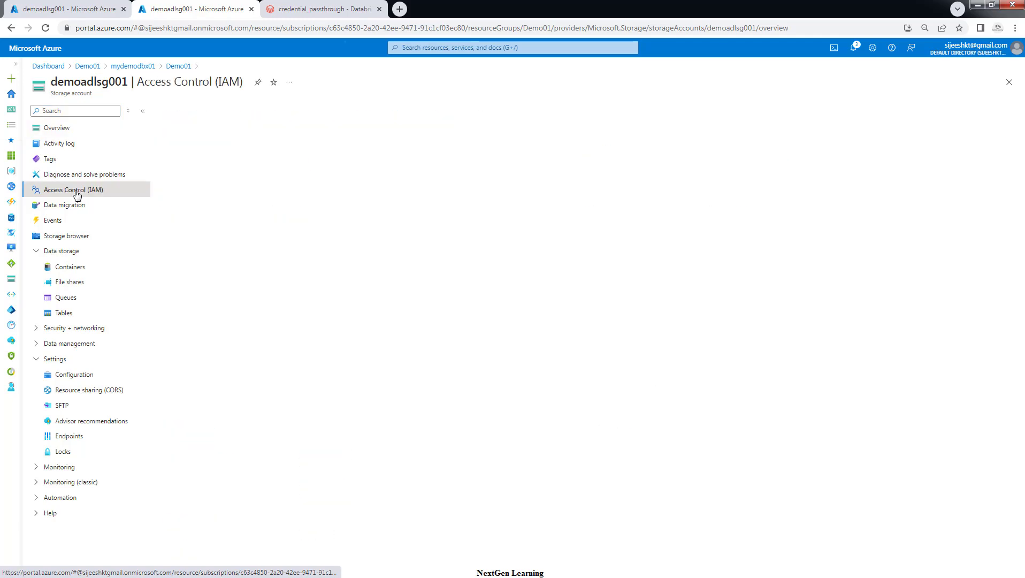
Start adding a role assignment and filter roles by 'storage blob data'
left_click(71, 190)
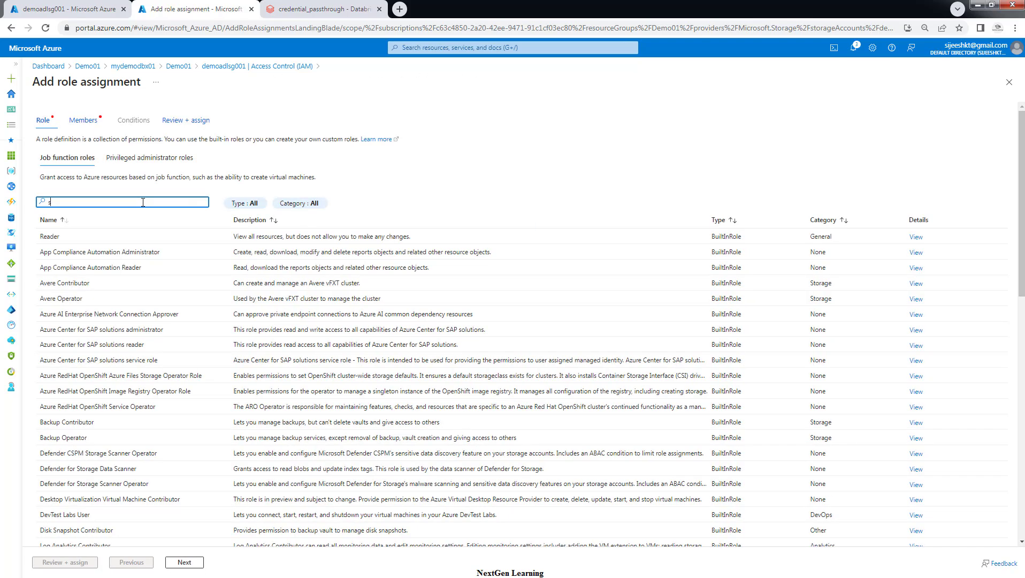
type("storage b")
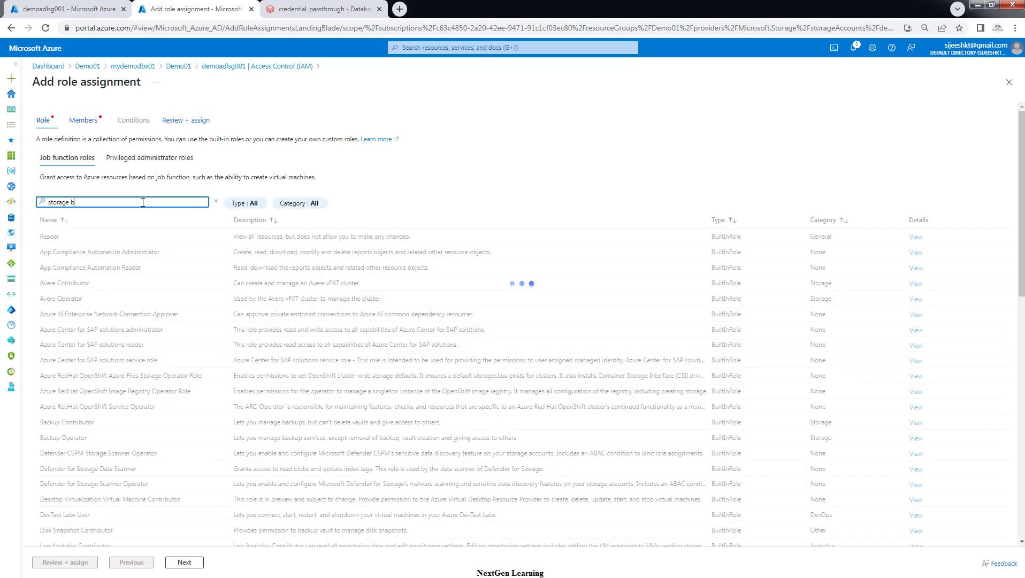
type("lob data")
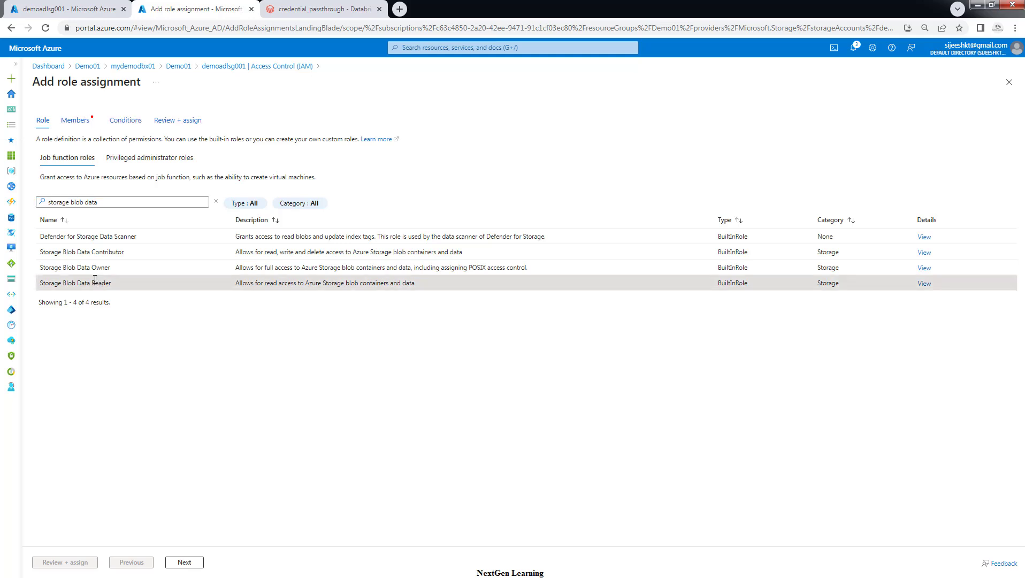
mouse_move(169, 200)
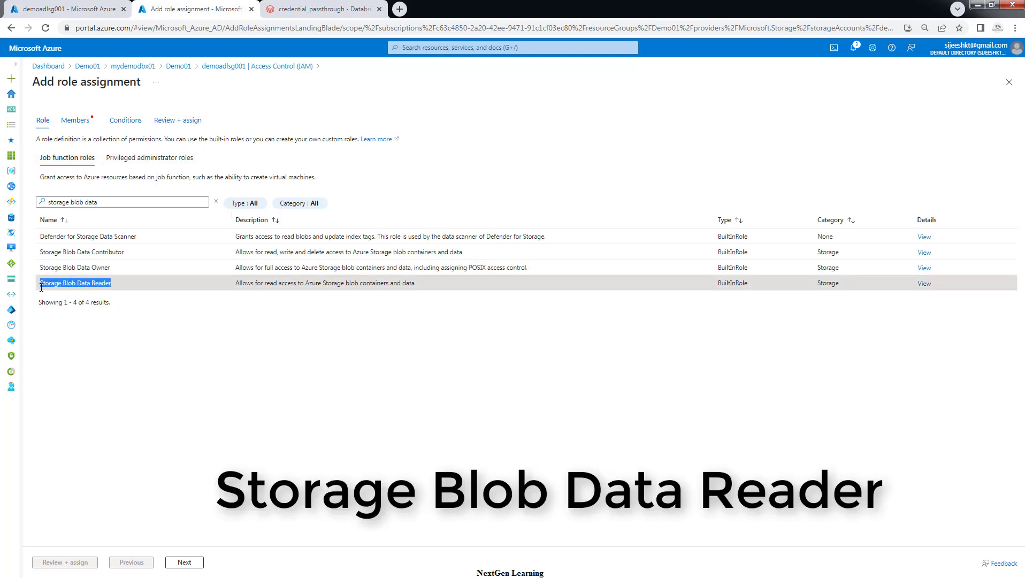
Open the member picker and check which account is signed in to Databricks
left_click(185, 562)
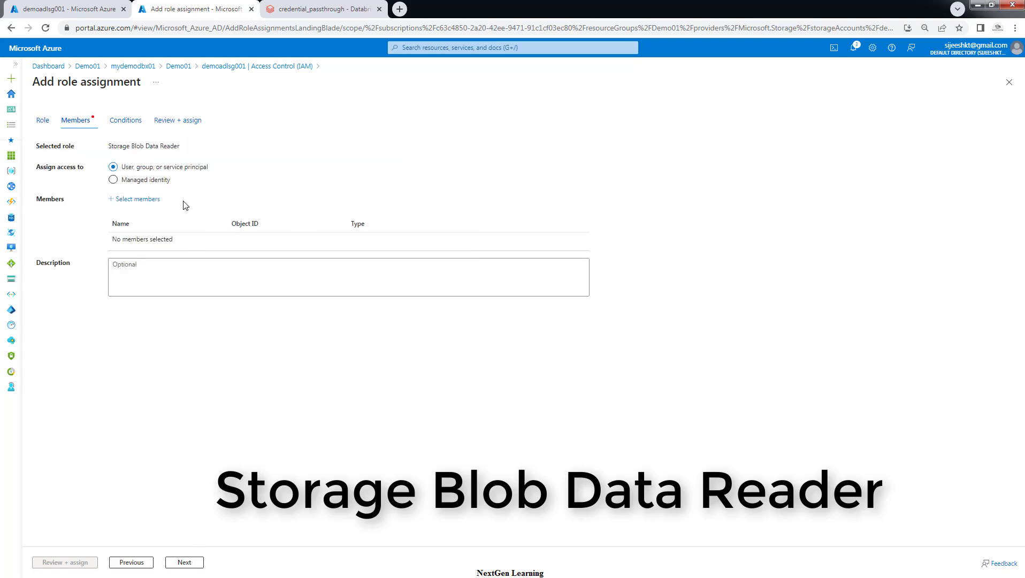
left_click(137, 200)
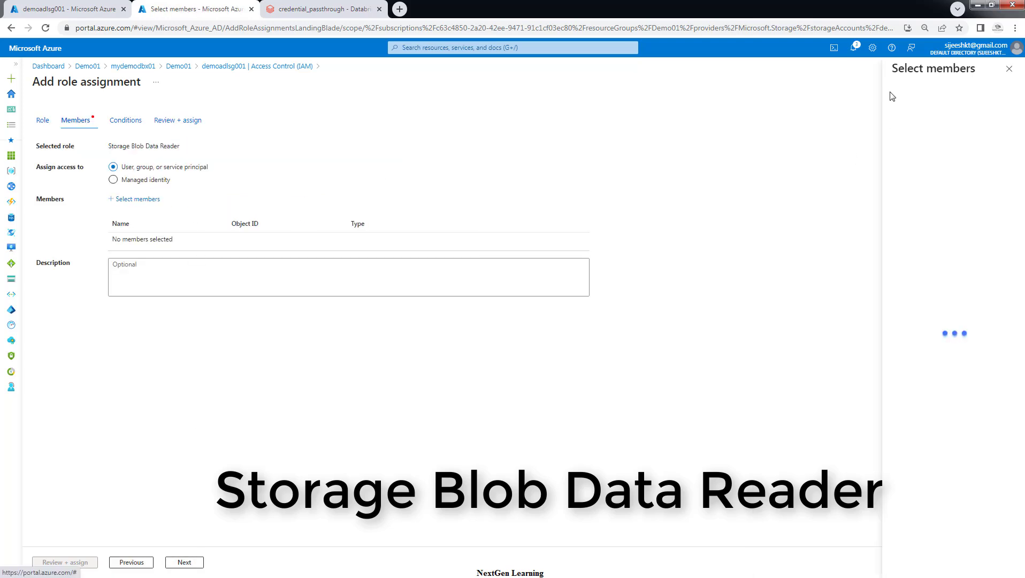
left_click(321, 8)
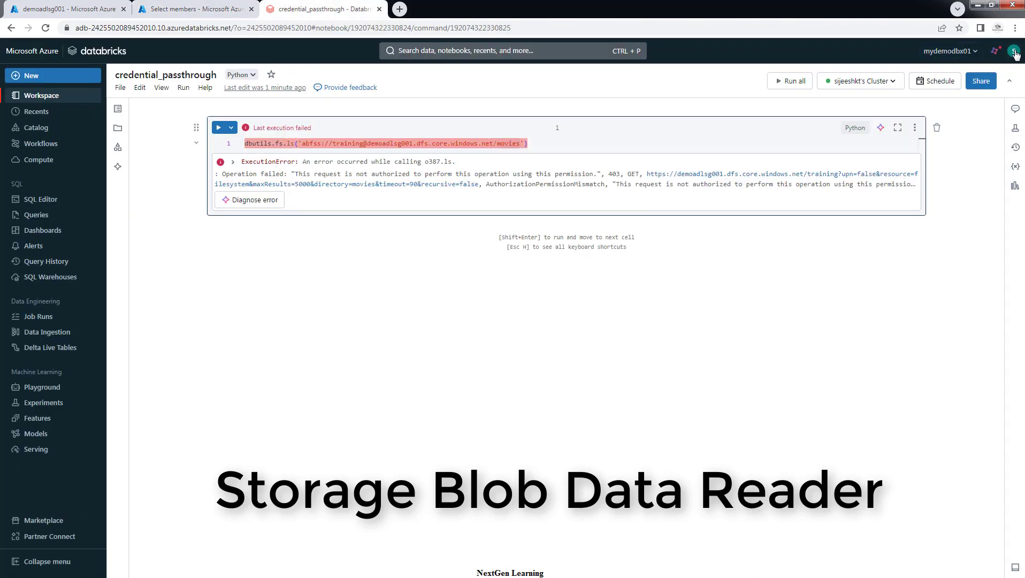
left_click(1017, 50)
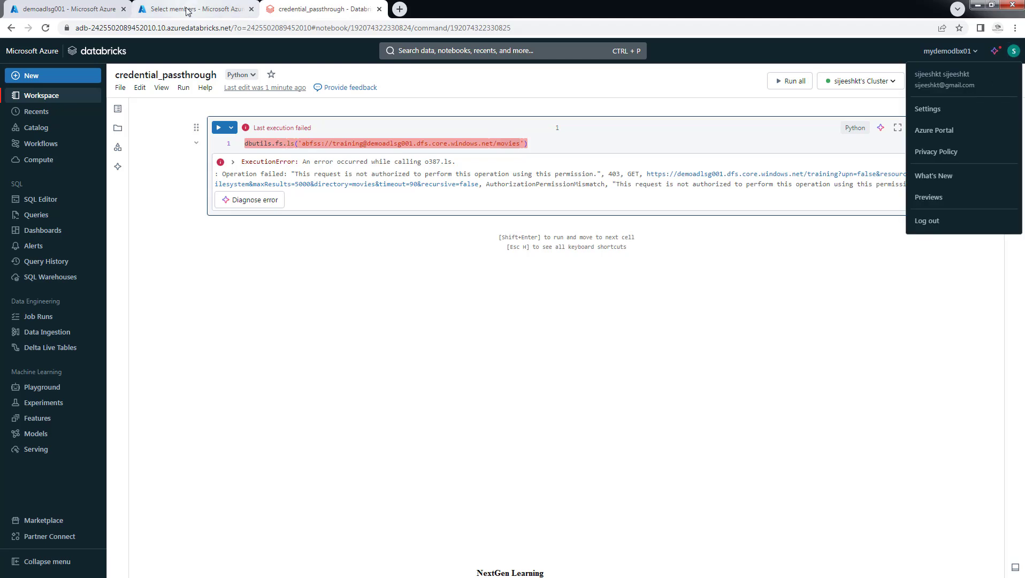
left_click(194, 9)
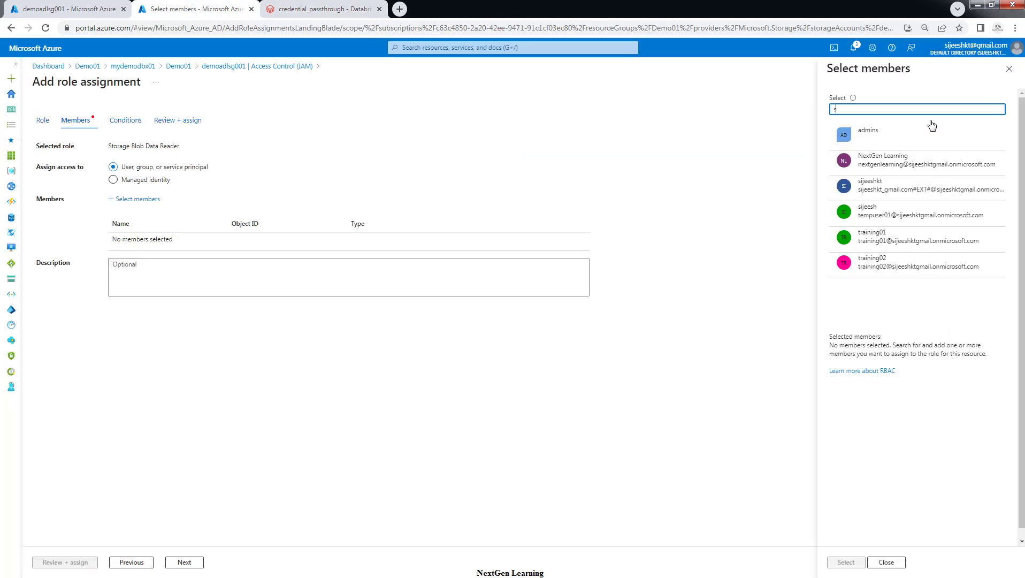
Select member 'sijeesh' and submit the Storage Blob Data Reader assignment
type("sijeesh")
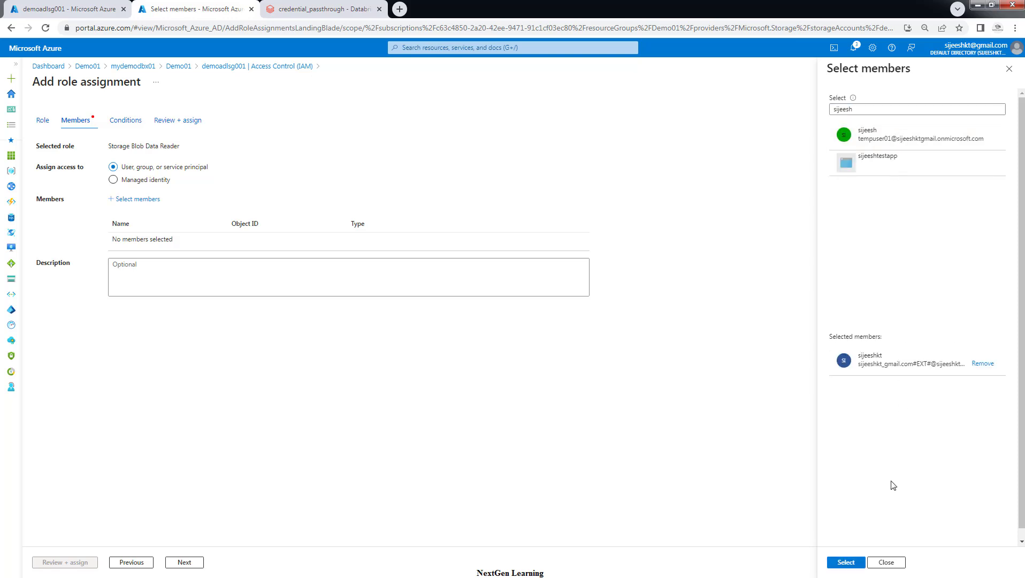
left_click(845, 562)
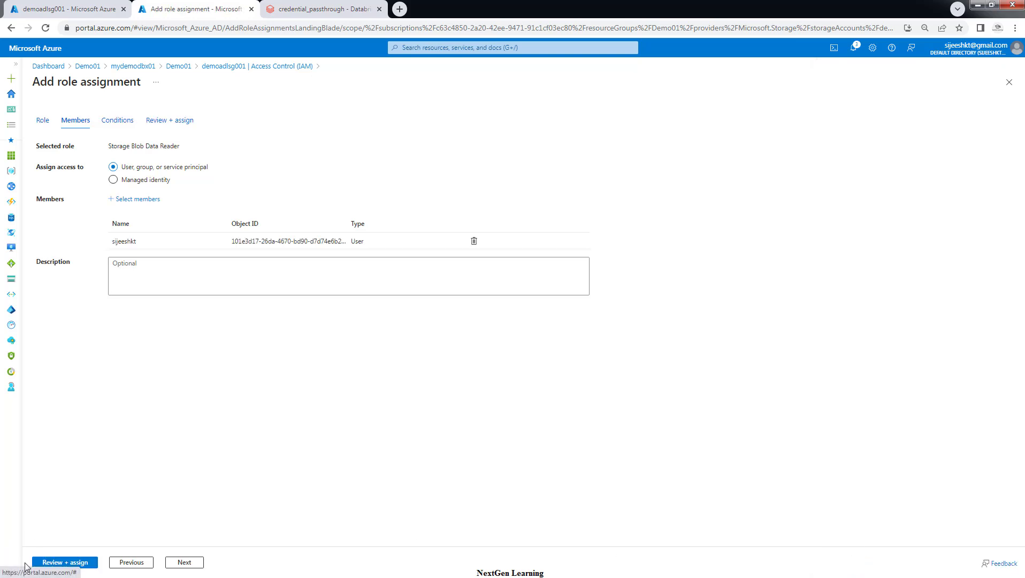
left_click(64, 563)
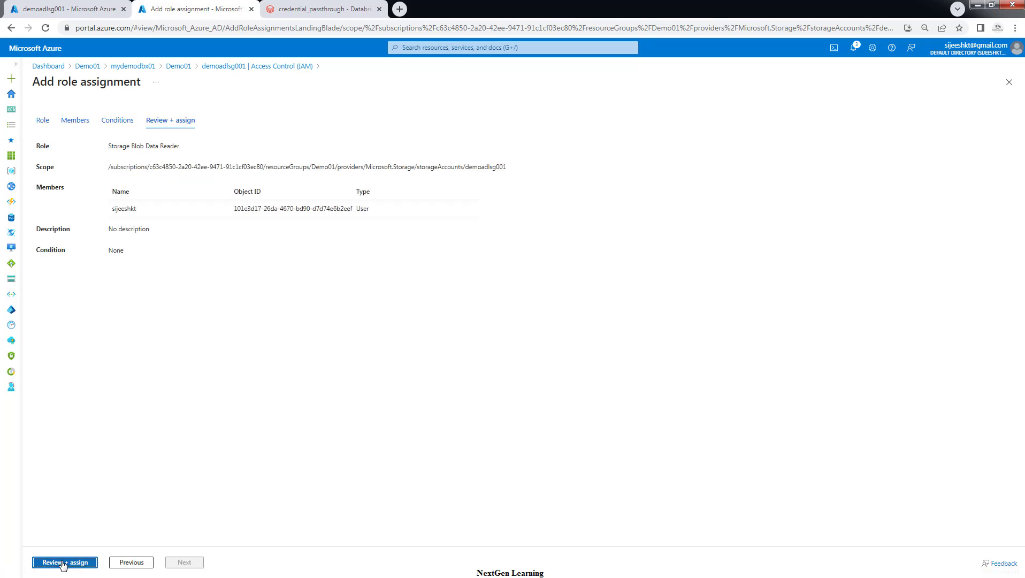
left_click(65, 562)
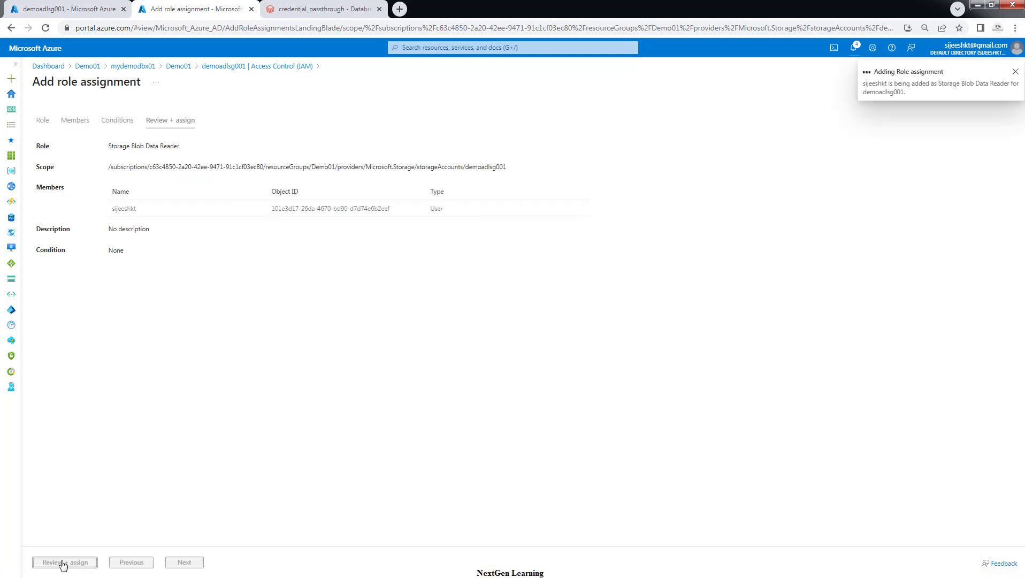
left_click(64, 563)
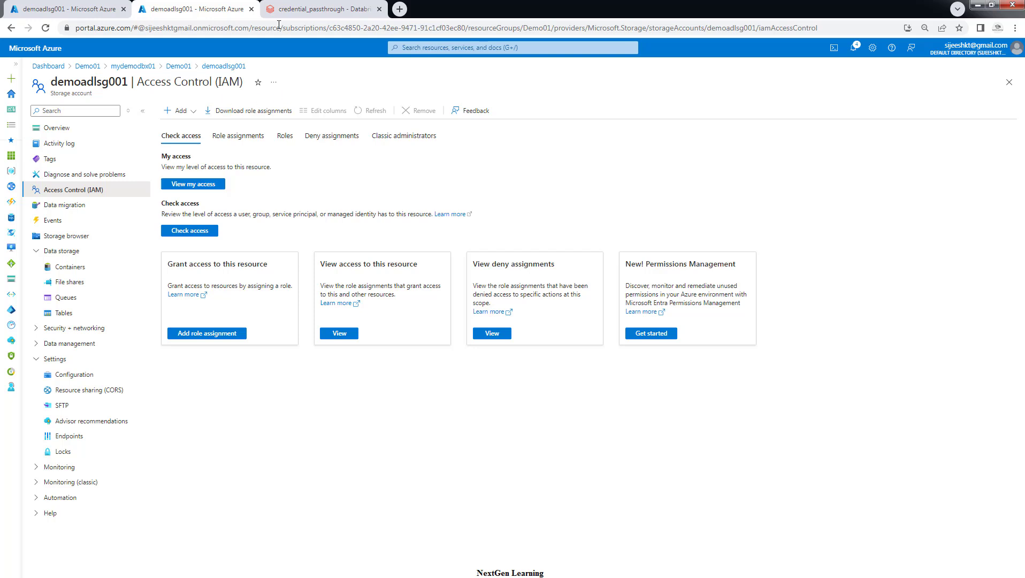
mouse_move(571, 238)
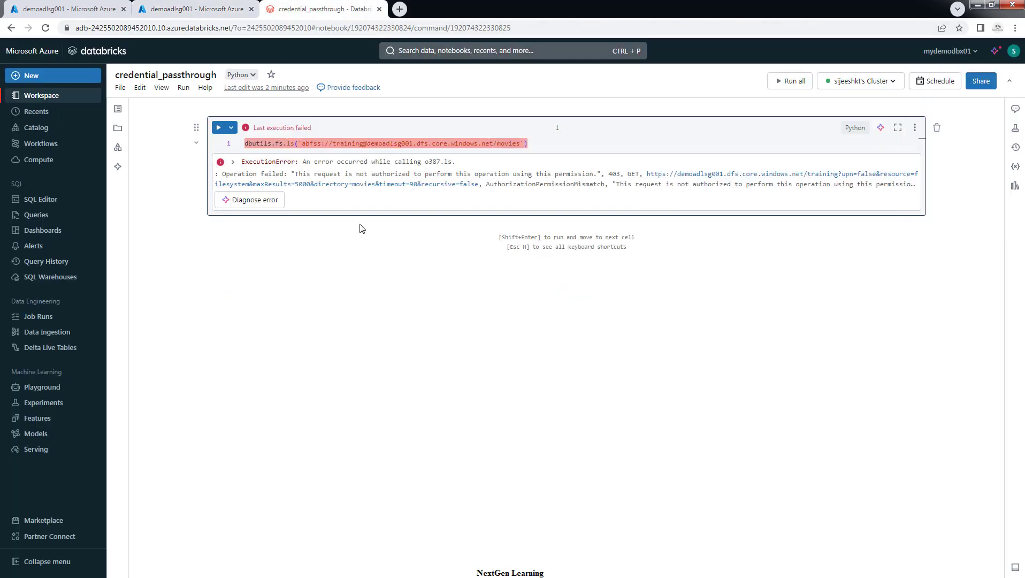
mouse_move(220, 128)
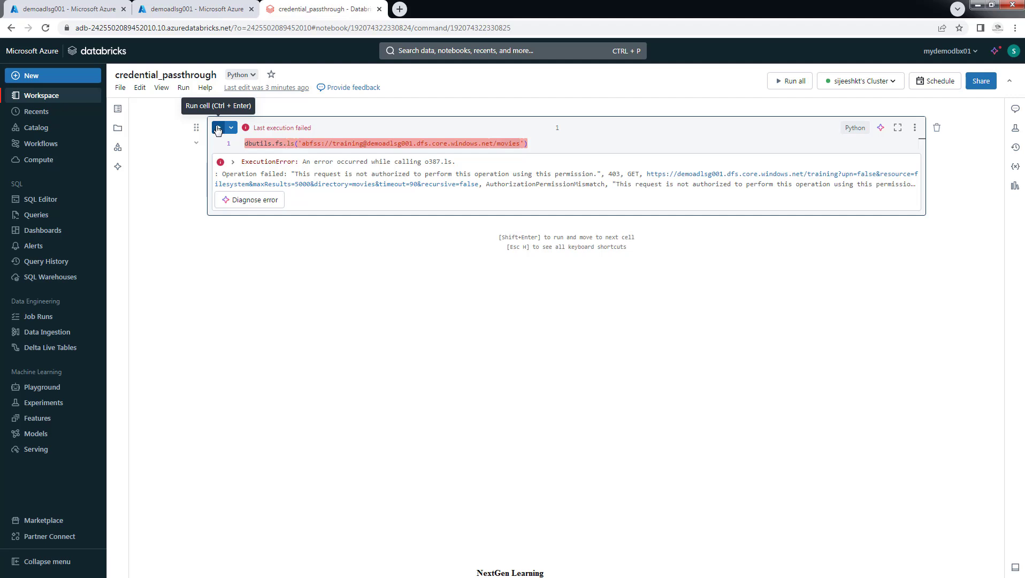
Rerun the movies folder listing cell, which now returns movies.csv
left_click(219, 128)
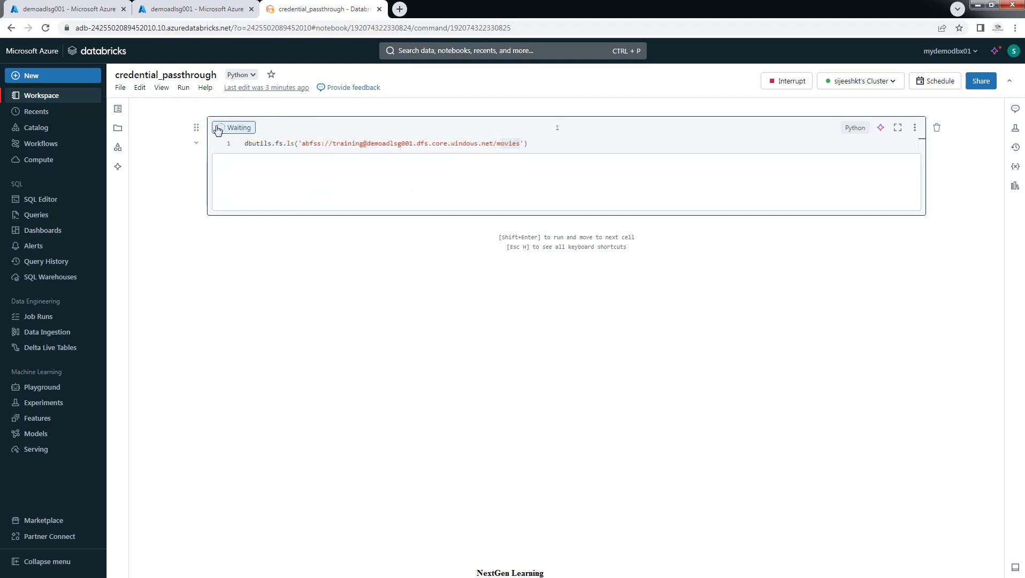
left_click(219, 127)
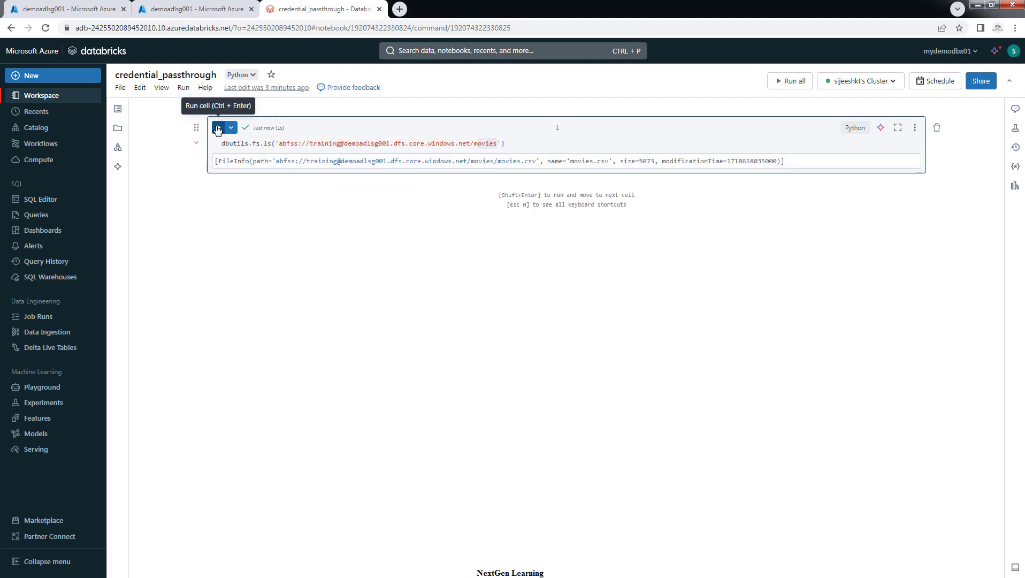
mouse_move(392, 282)
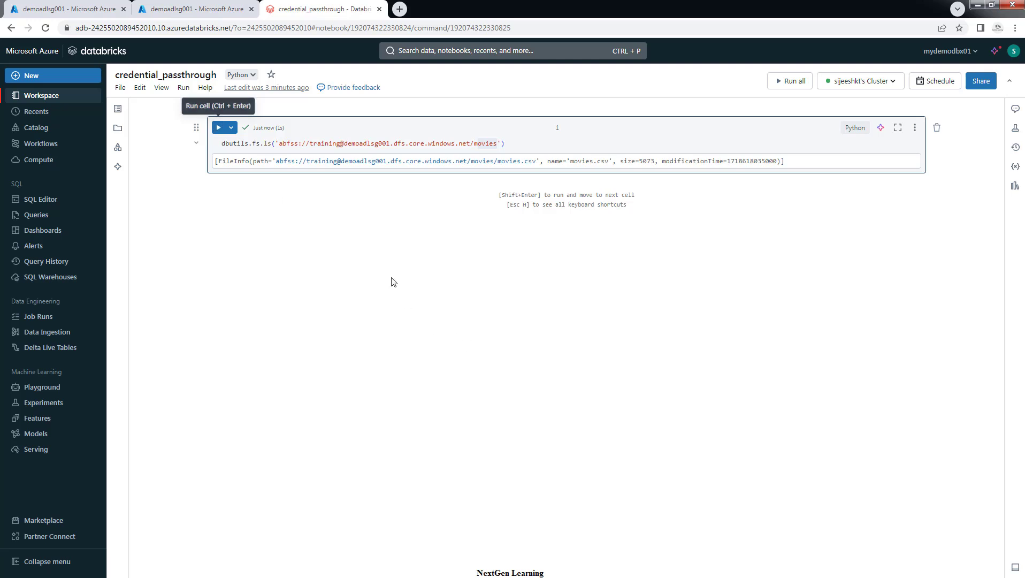
mouse_move(371, 144)
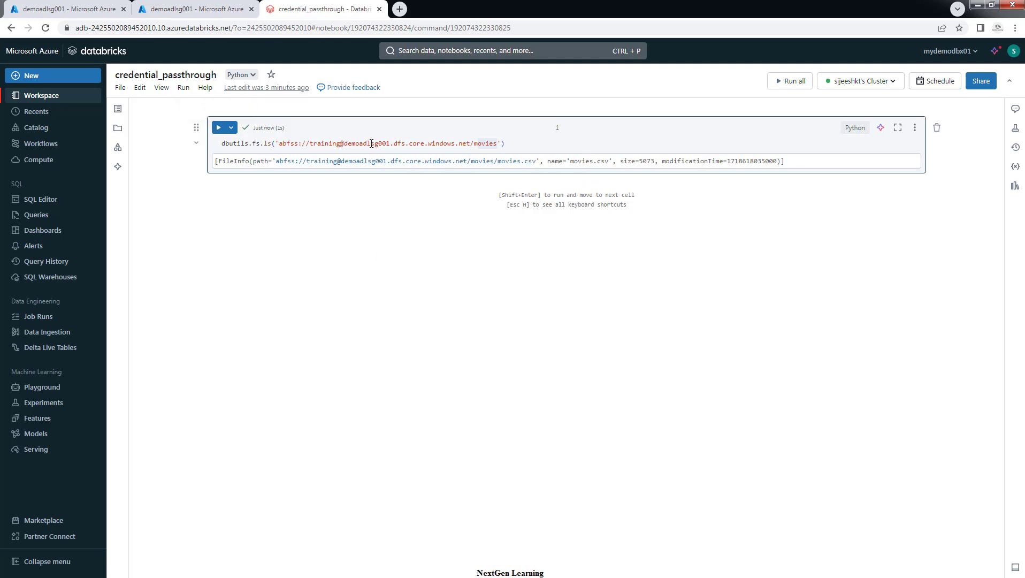
mouse_move(430, 159)
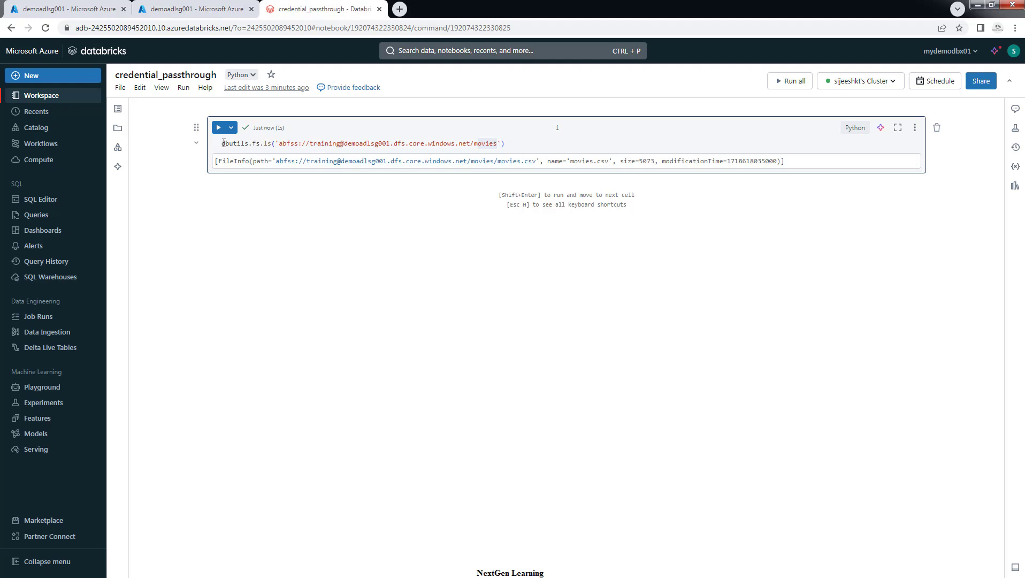
mouse_move(460, 162)
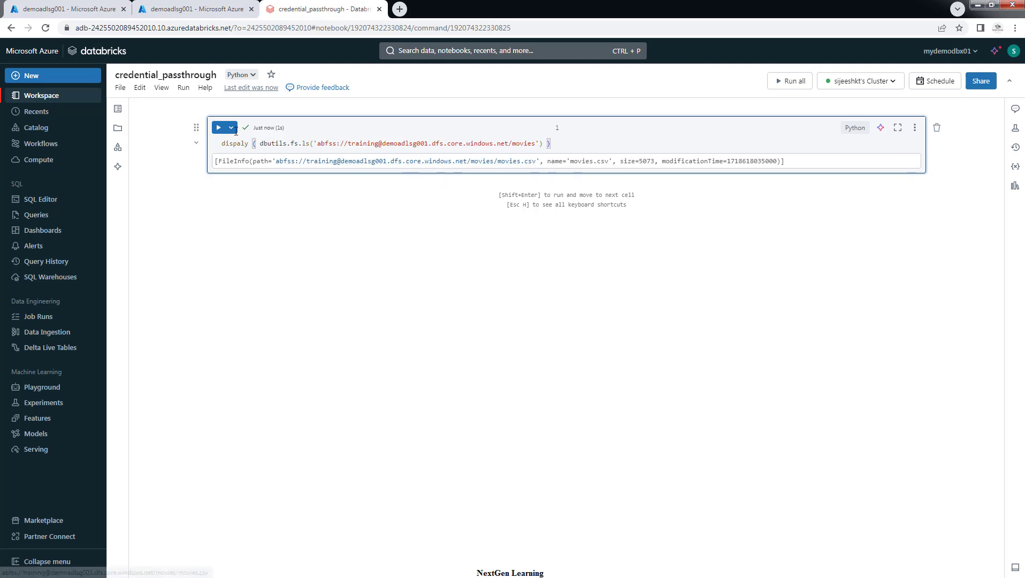
Run the display(dbutils.fs.ls(...movies)) cell to show movies.csv as a table
left_click(218, 127)
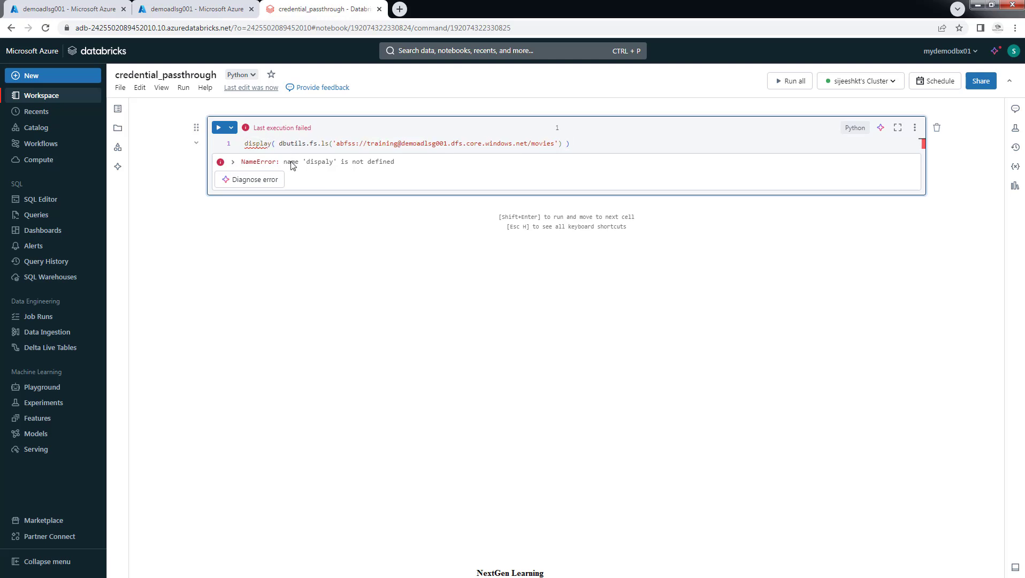
left_click(221, 127)
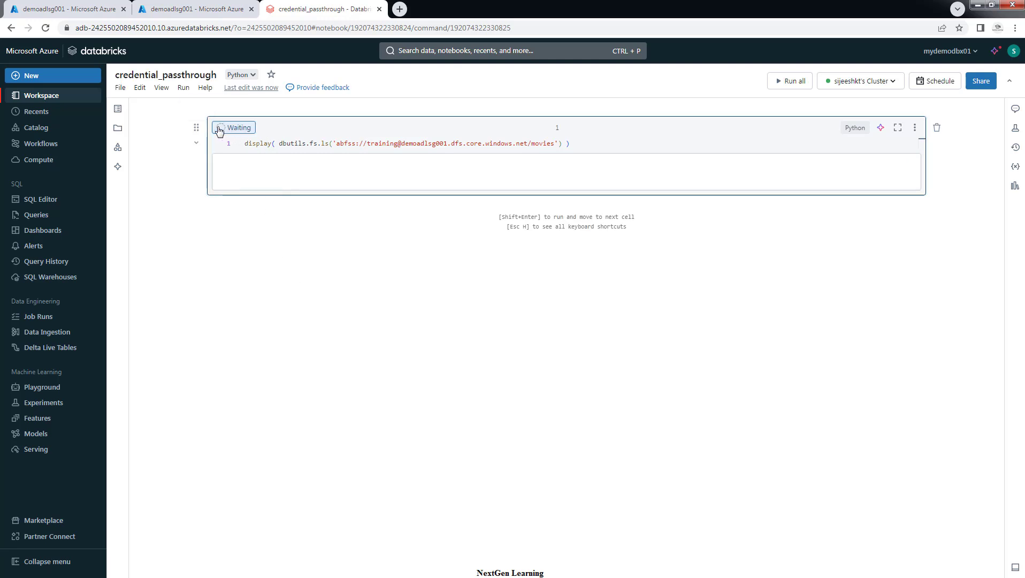
left_click(216, 127)
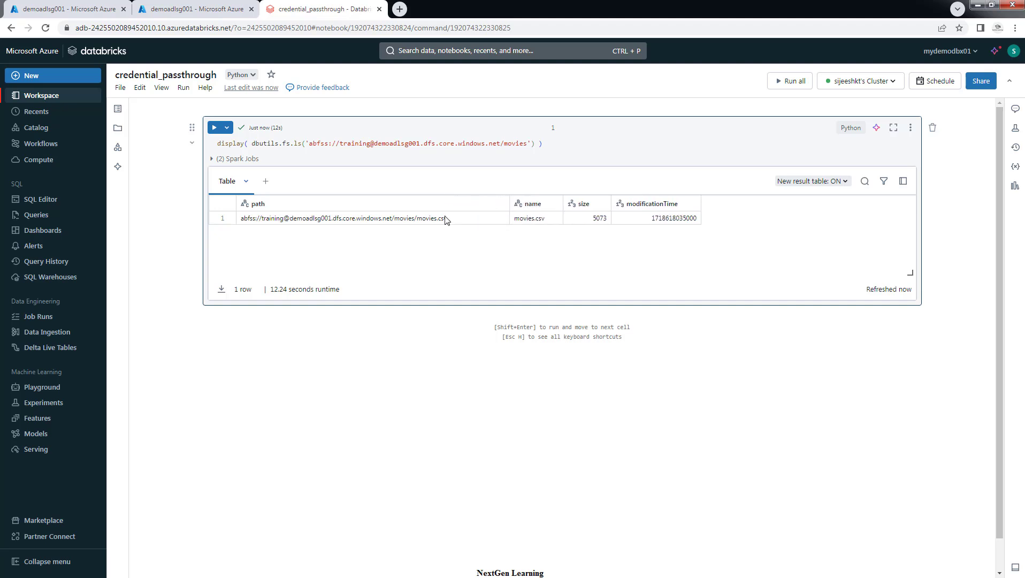
mouse_move(484, 309)
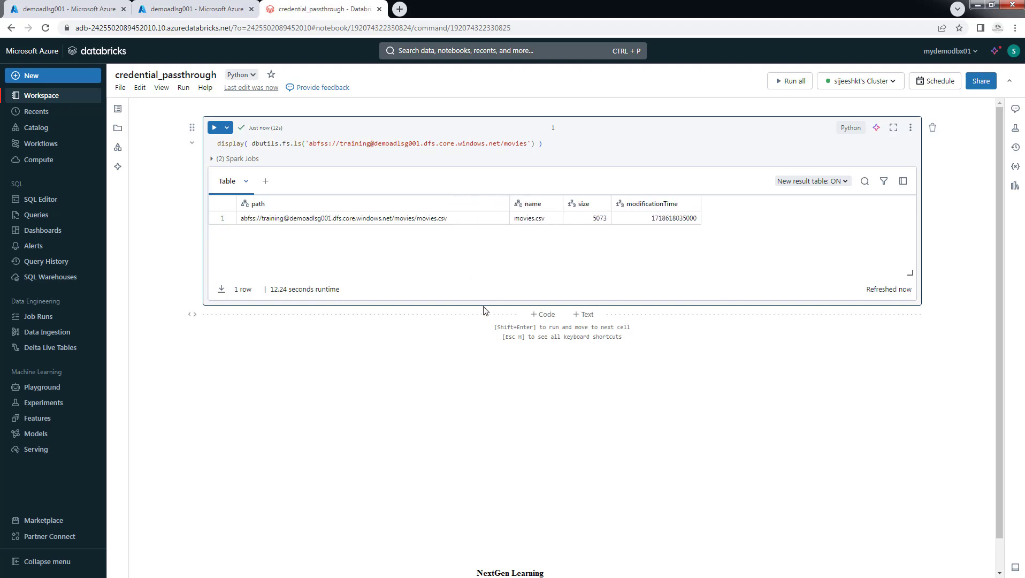
mouse_move(458, 227)
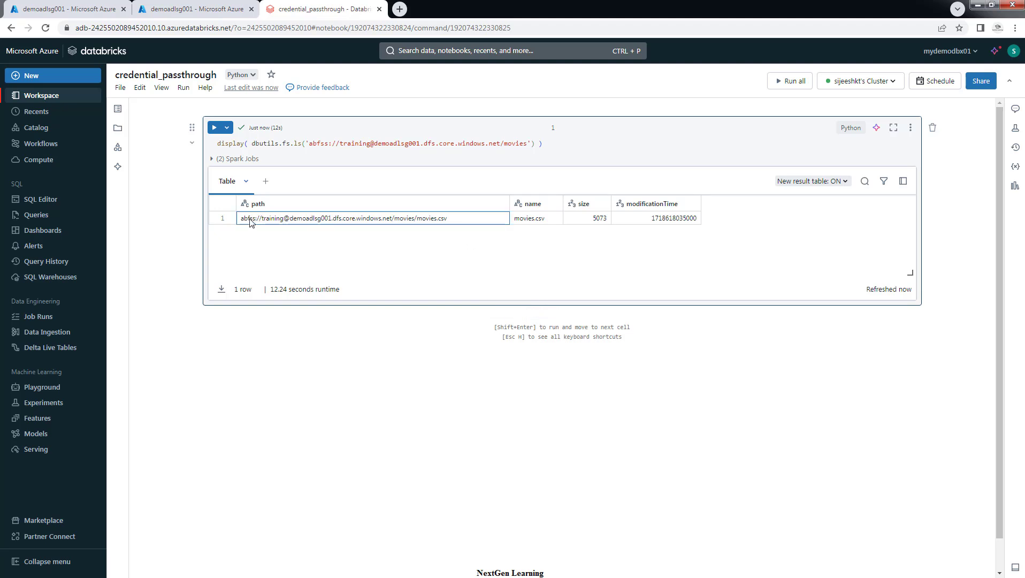
mouse_move(528, 321)
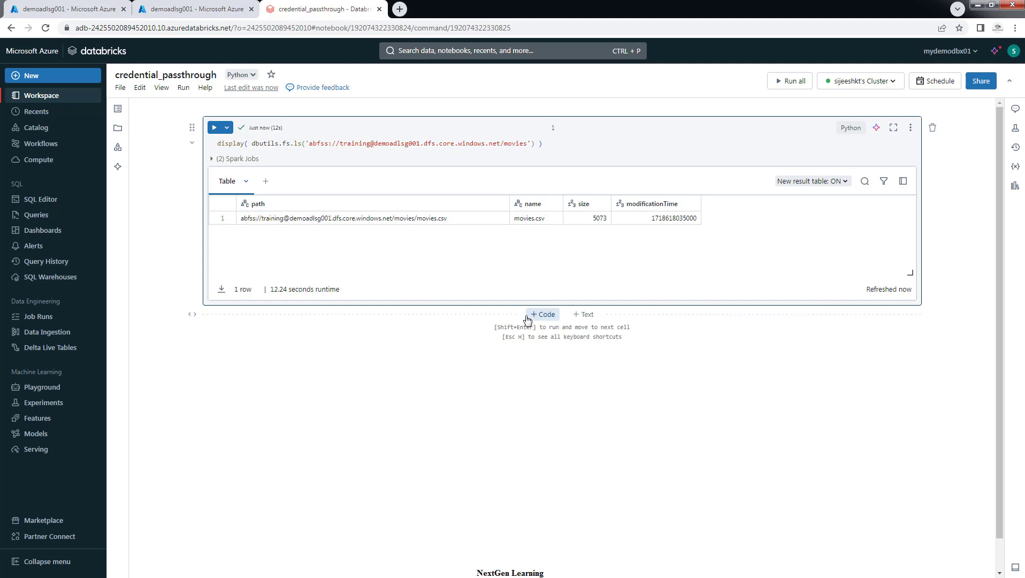
Add a new code cell and type df = spark.read.format(
left_click(542, 314)
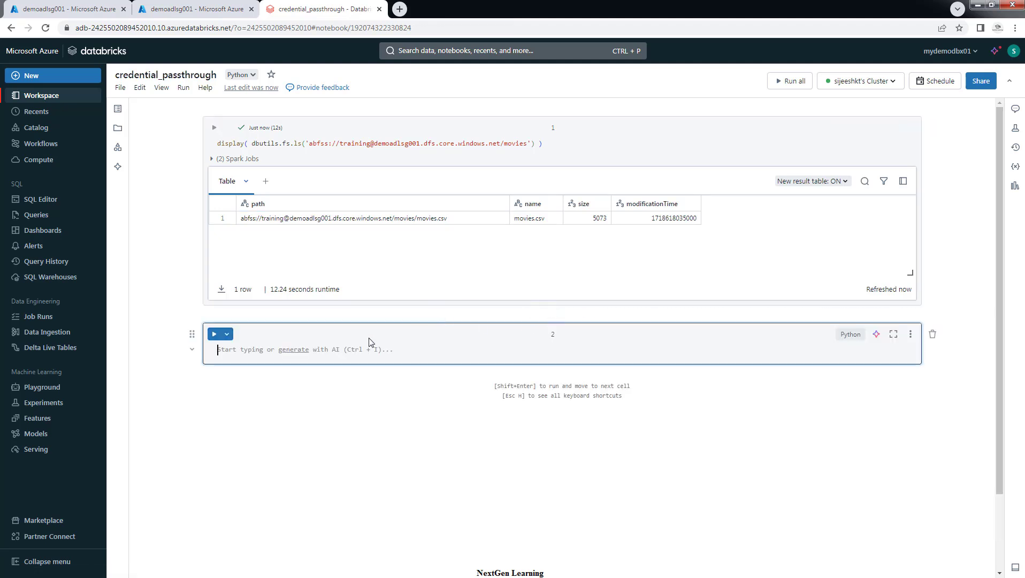
type("df")
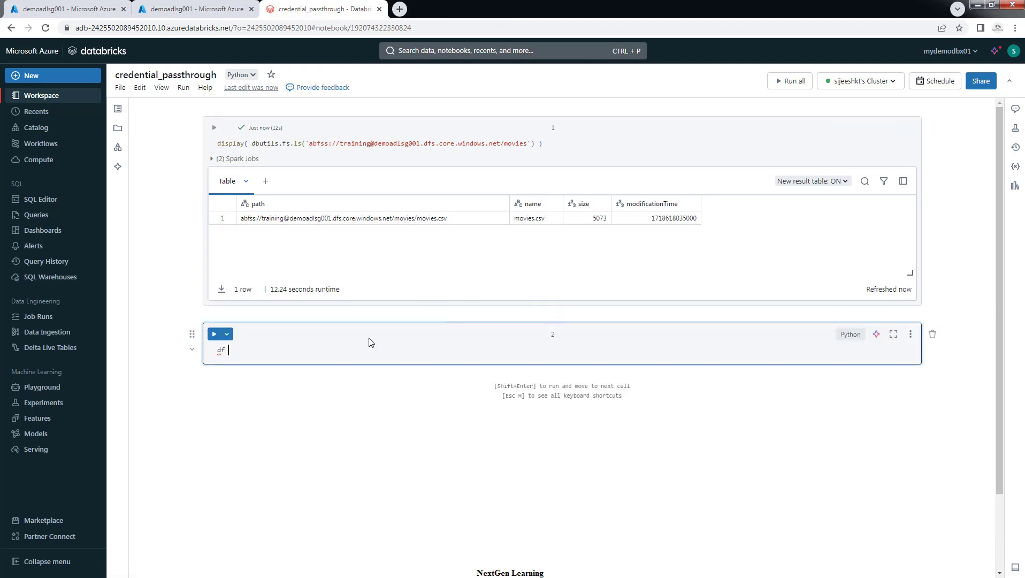
type("= spark.")
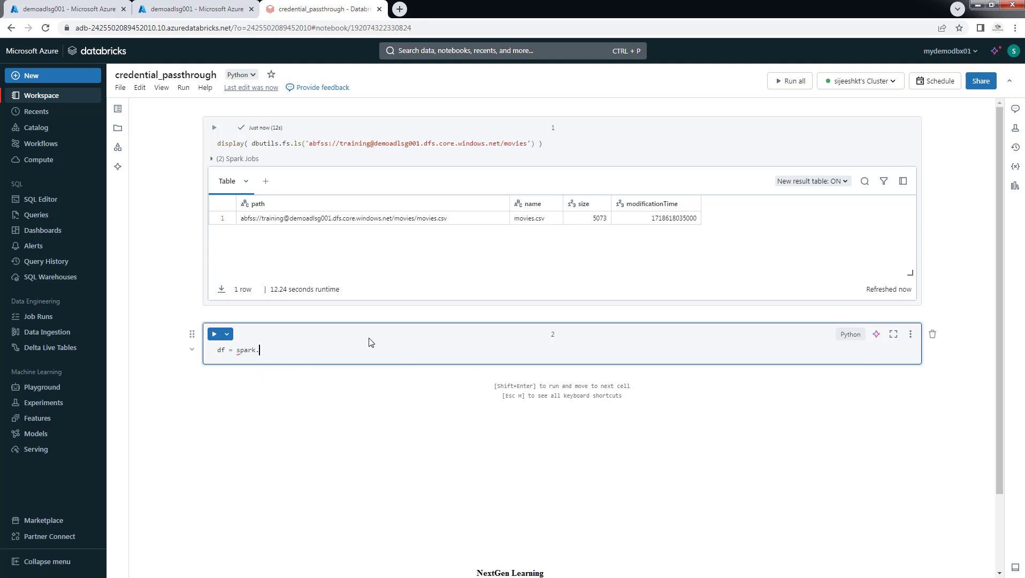
type("read")
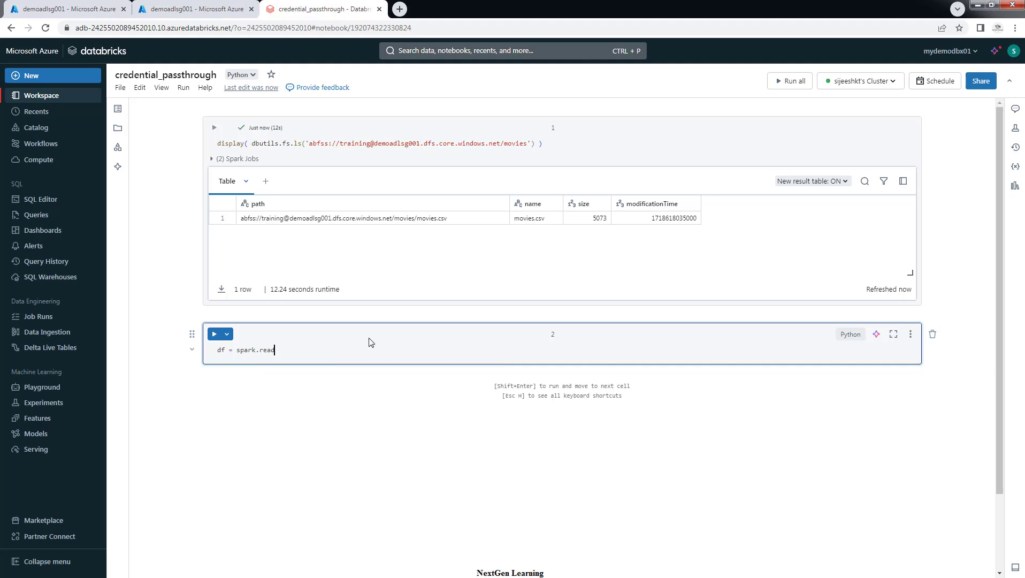
type("fo")
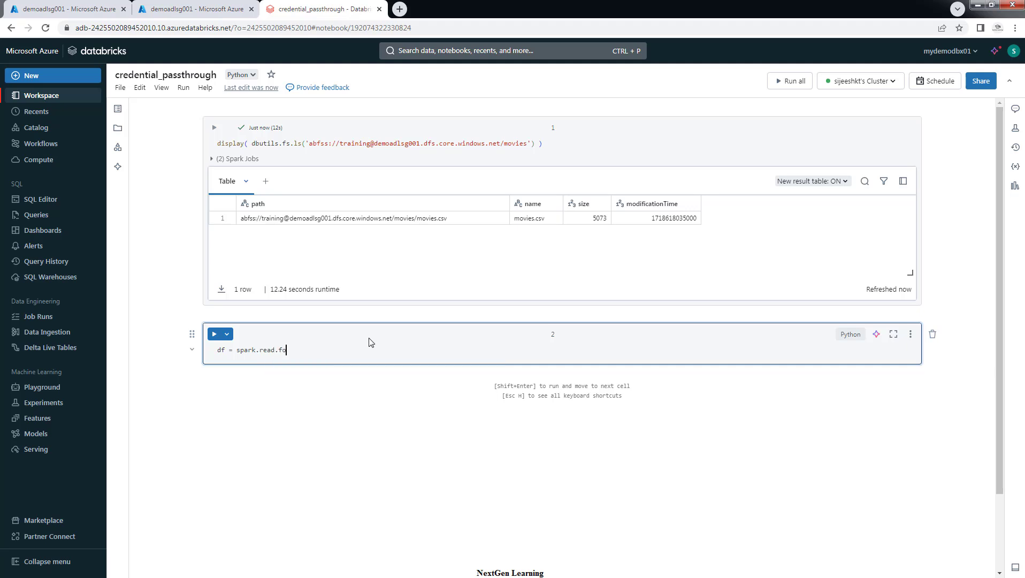
type("rmat('csv")
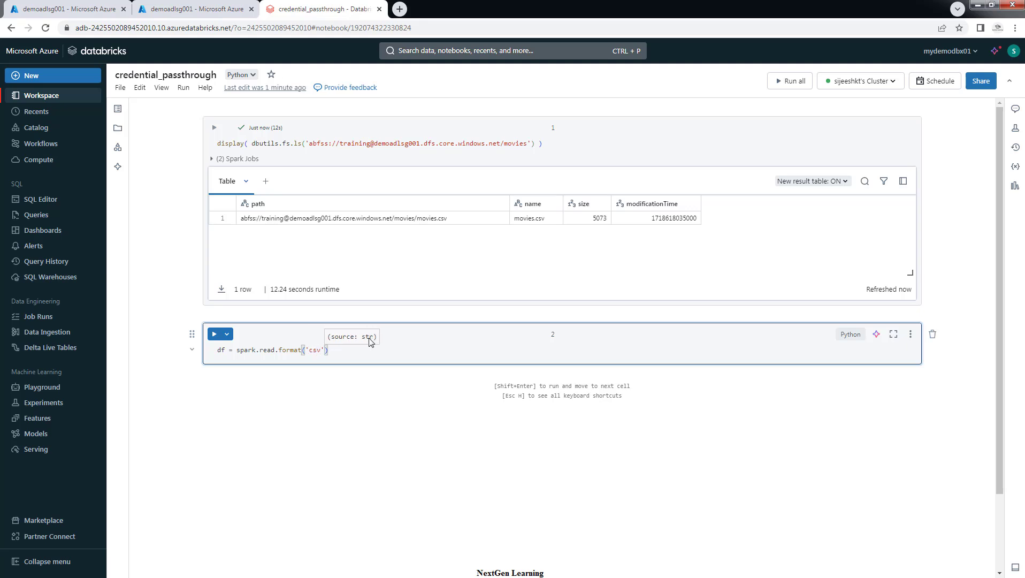
mouse_move(369, 342)
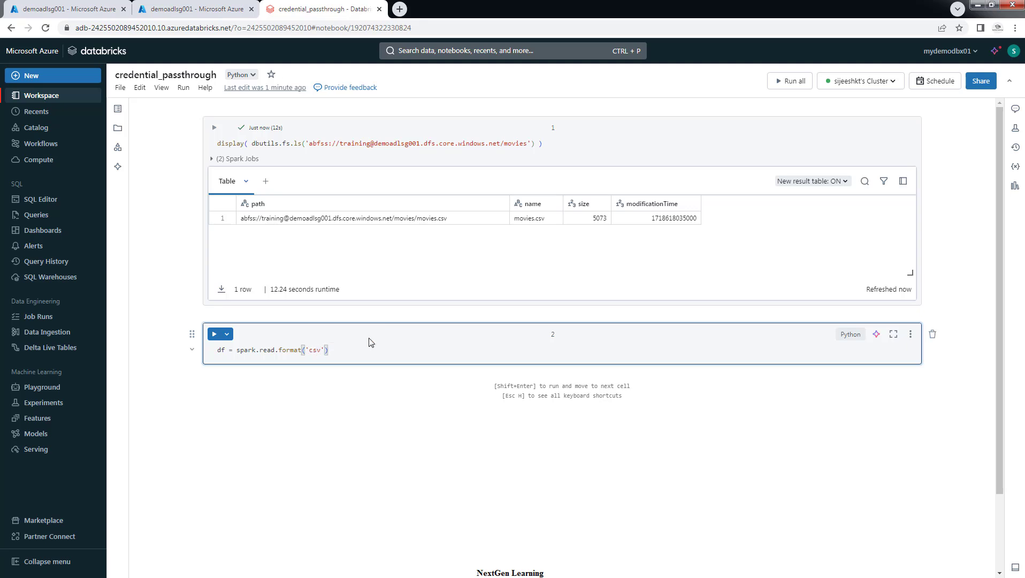
Add options inferSchema='True' and header='True', then begin the load() call
type(".options(")
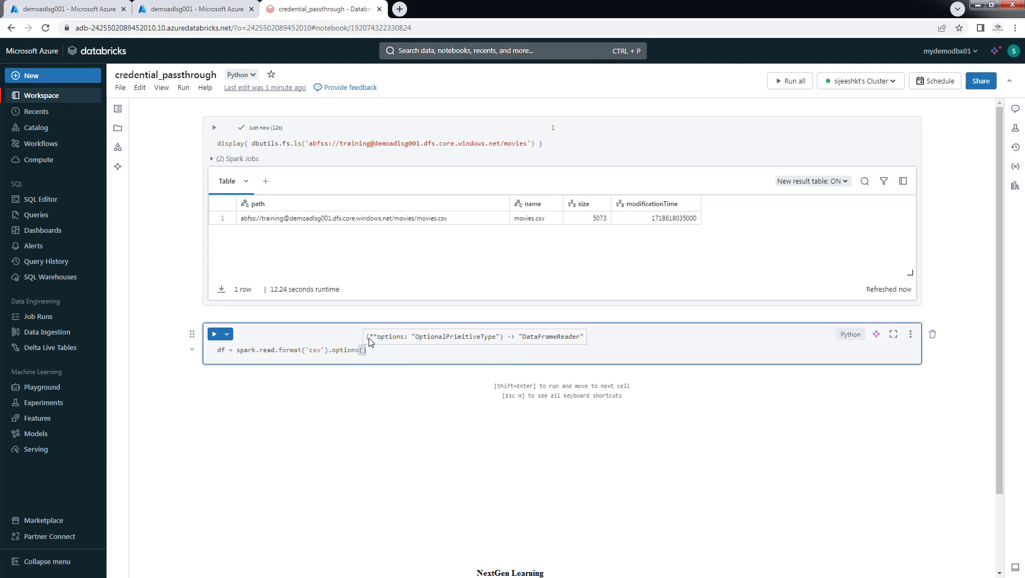
type("infer")
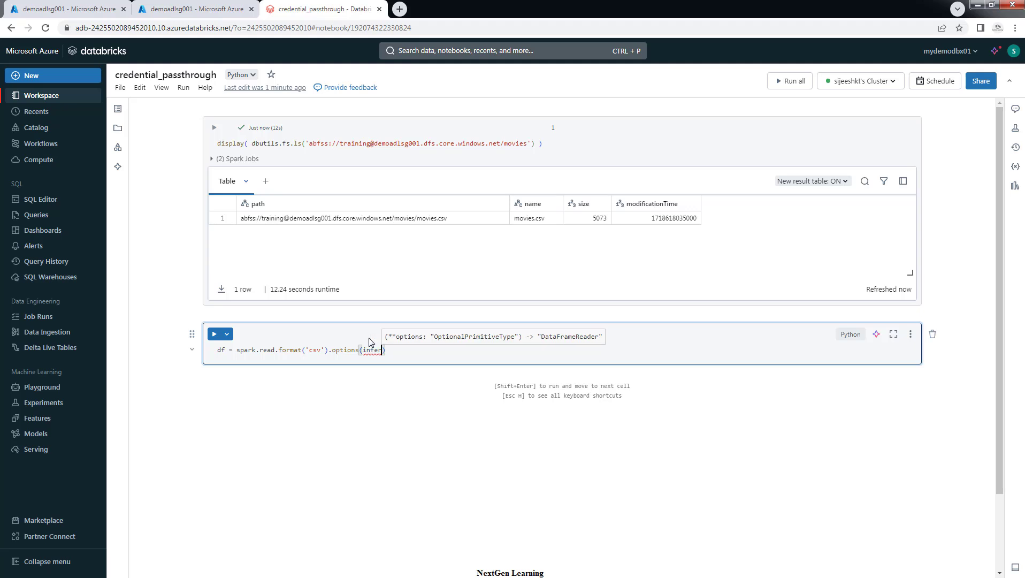
type("Schema='")
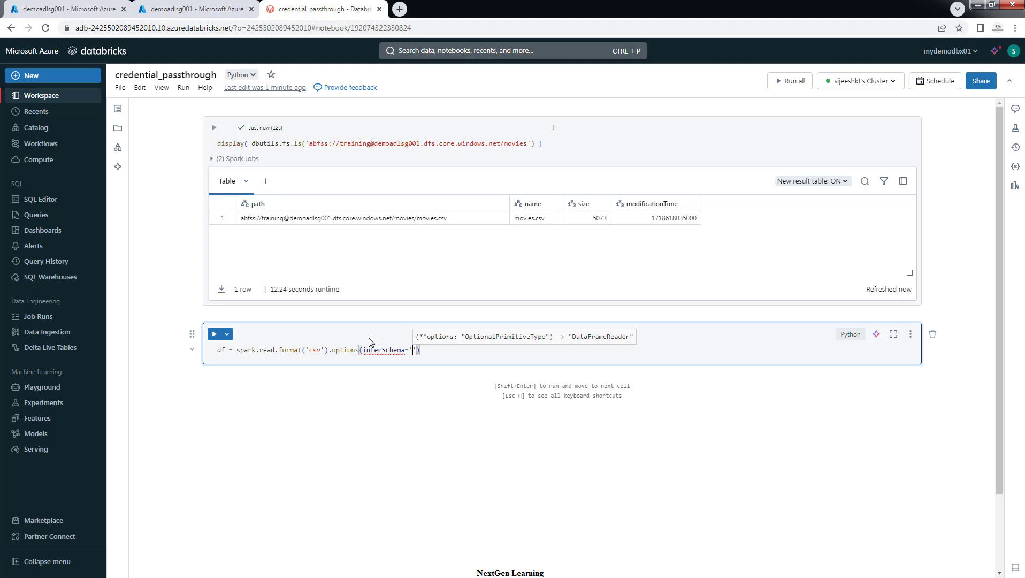
type("True")
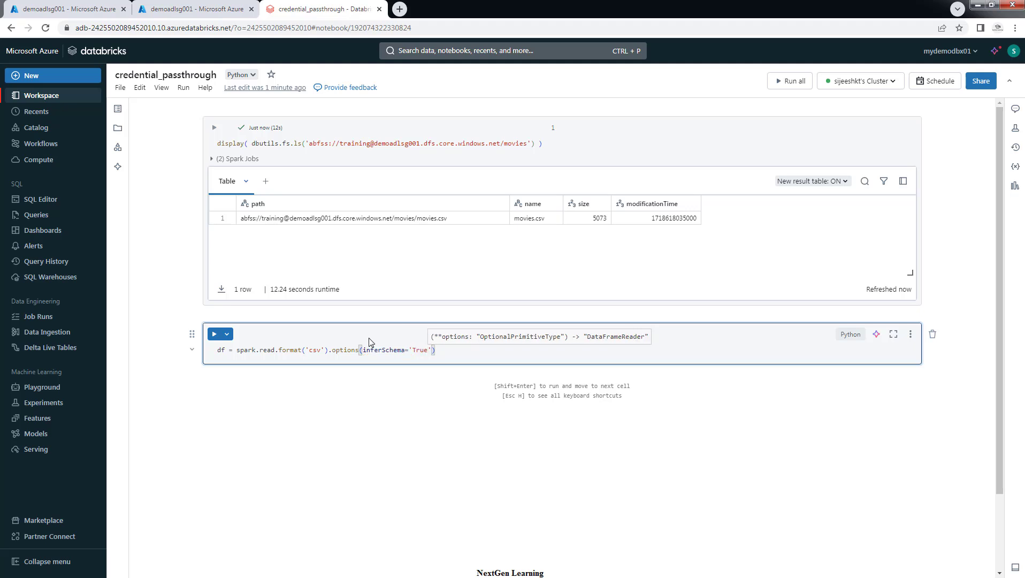
type(",")
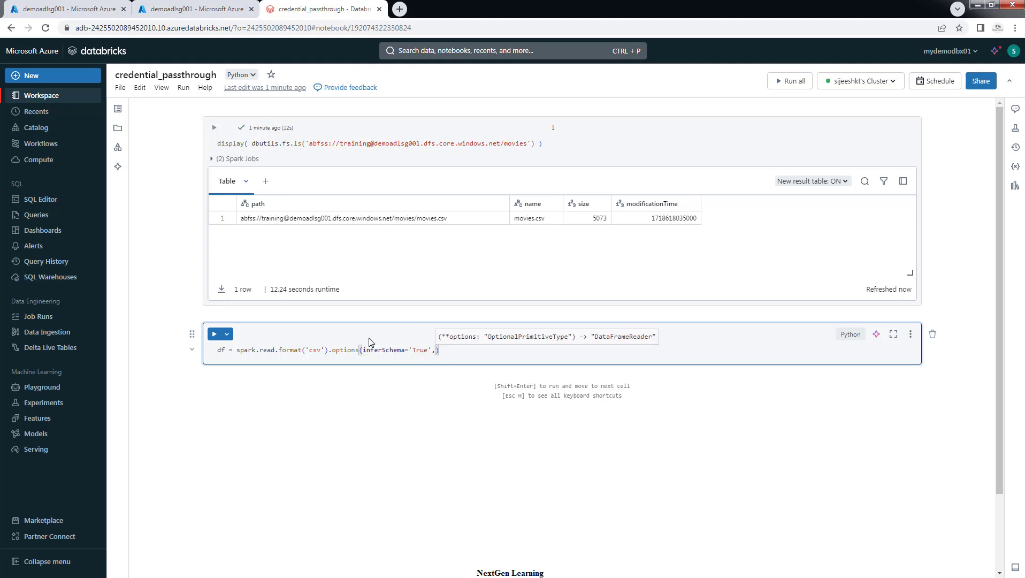
type("h")
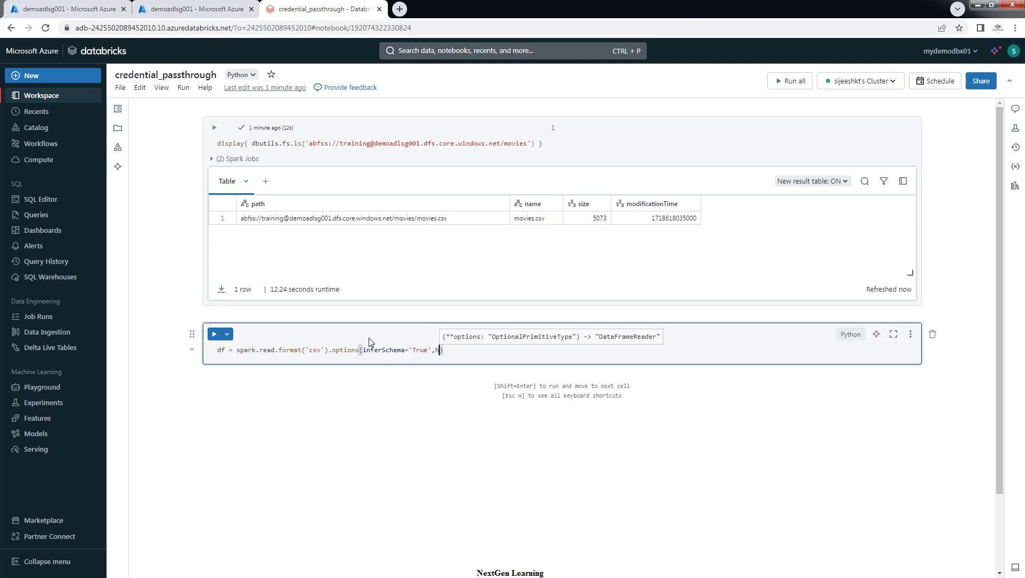
type("eader")
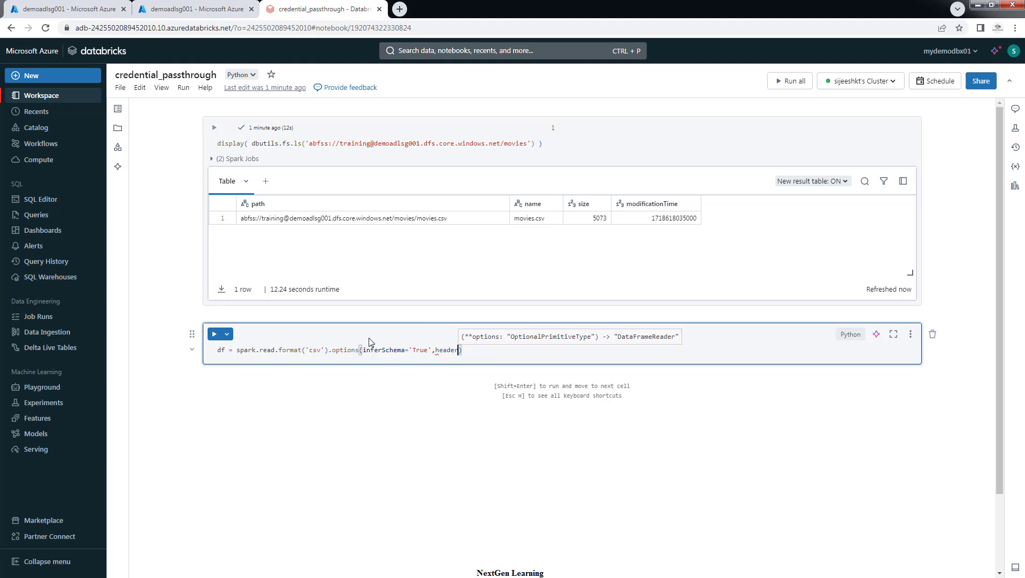
type("='")
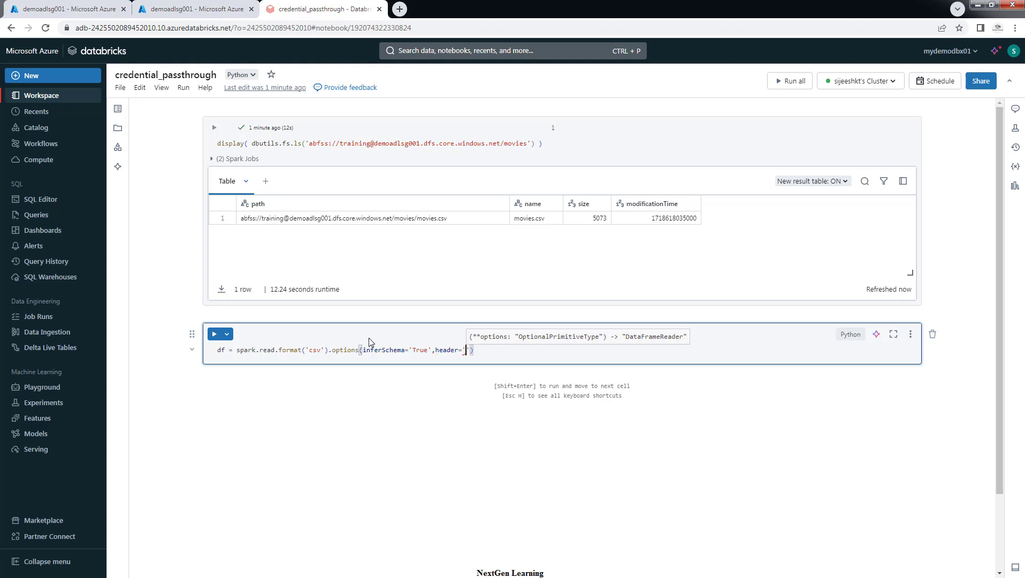
type("'True'")
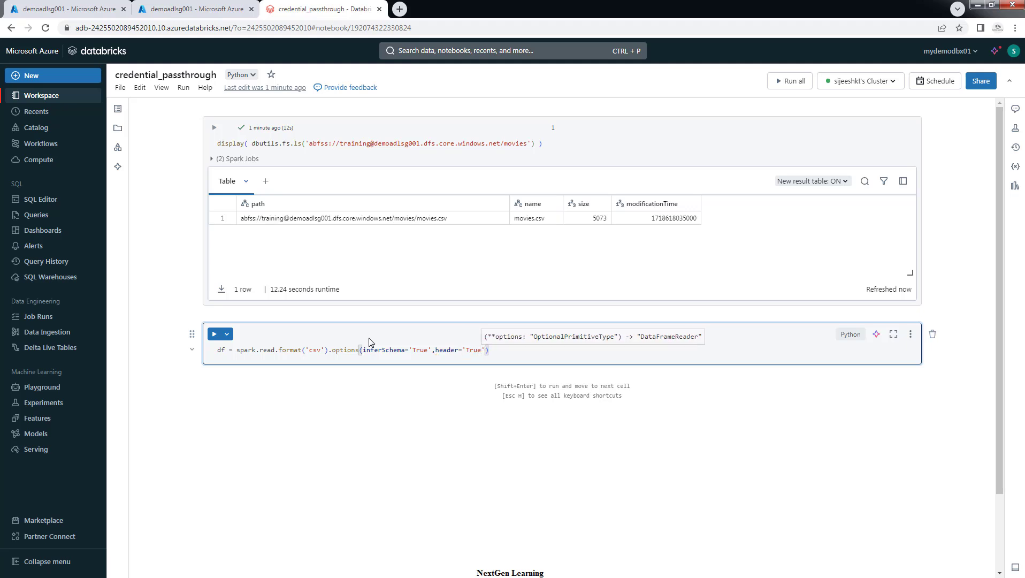
type(".load(")
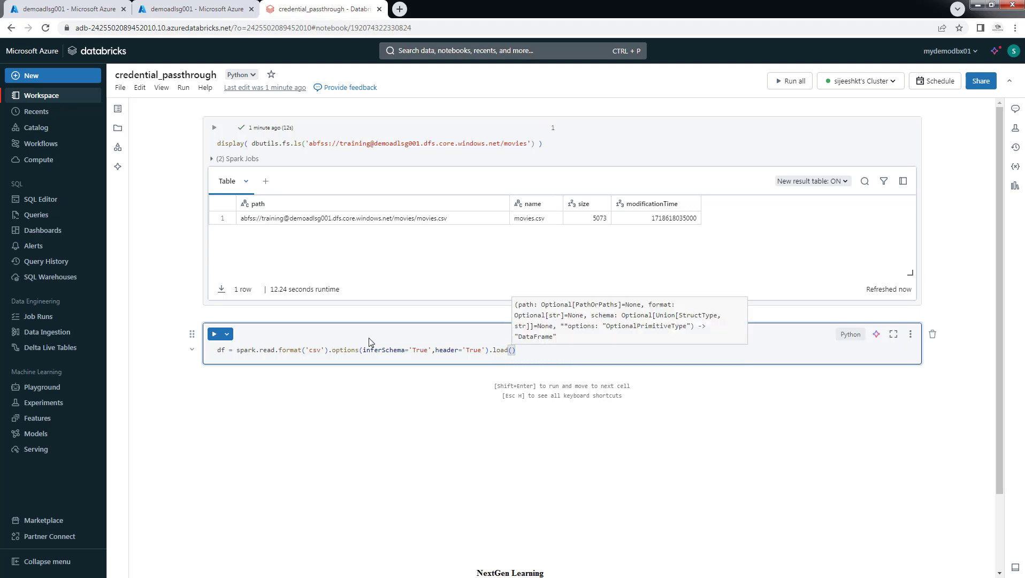
mouse_move(454, 147)
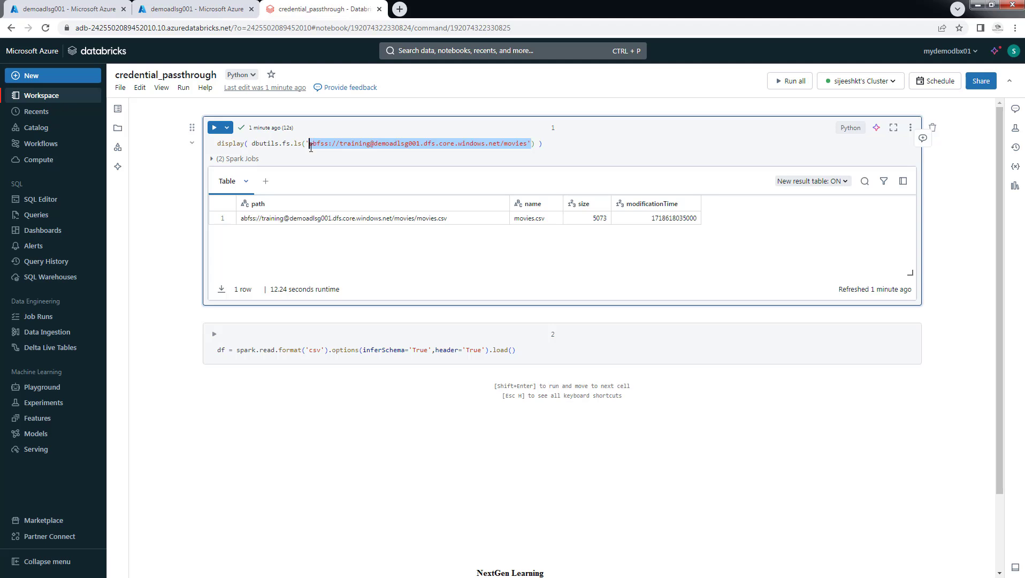
mouse_move(427, 216)
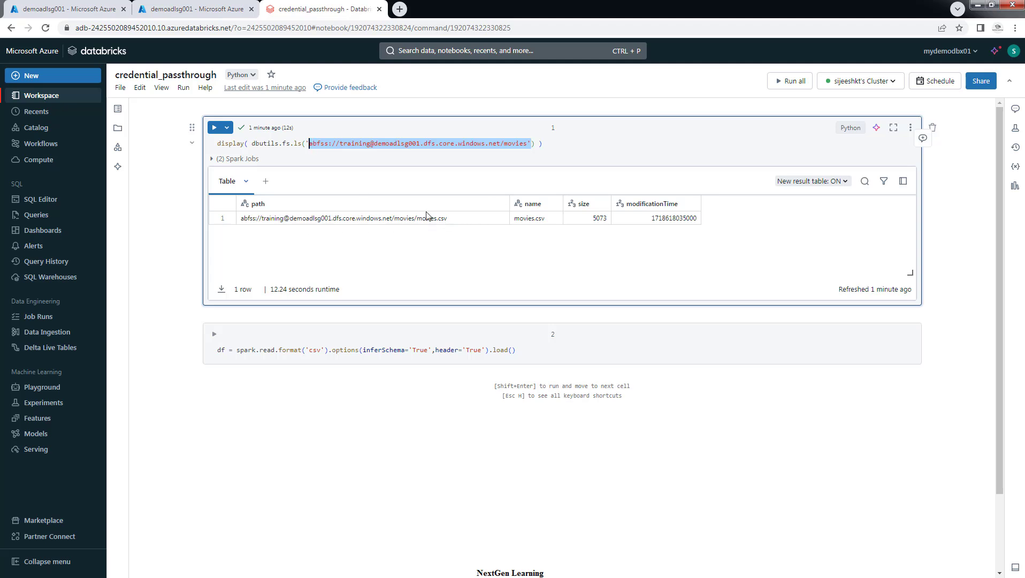
mouse_move(451, 228)
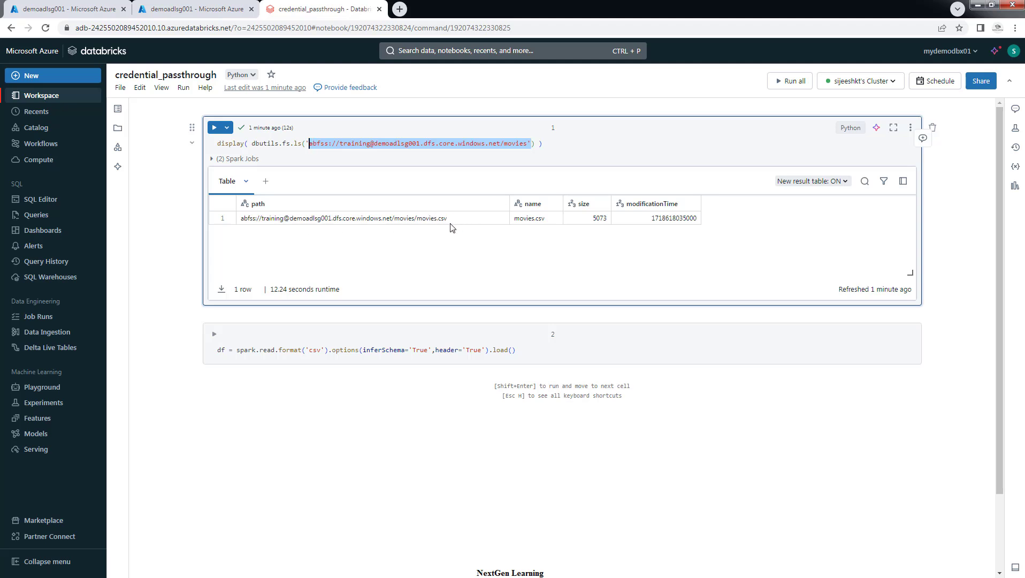
mouse_move(498, 306)
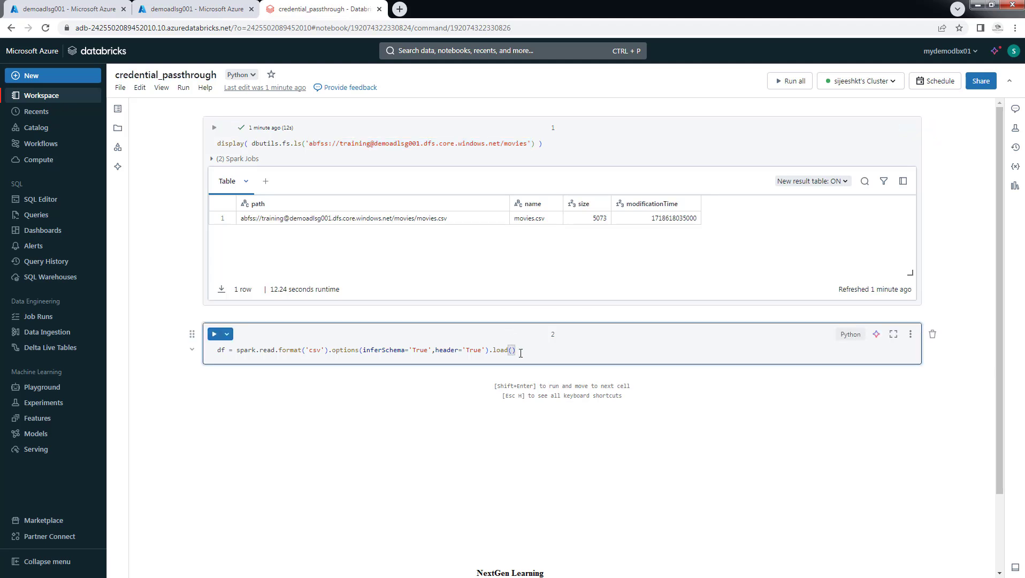
Put the movies abfss path inside load(), drop the extra quote, and run the cell
type("'abfss://training@demoadlsg001.dfs.core.windows.net/movies''")
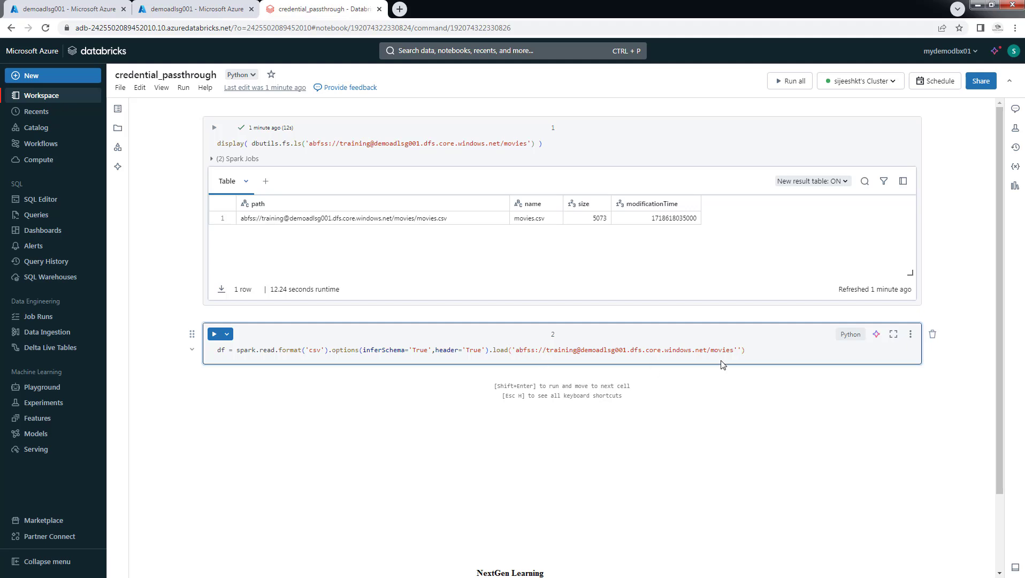
key("Backspace")
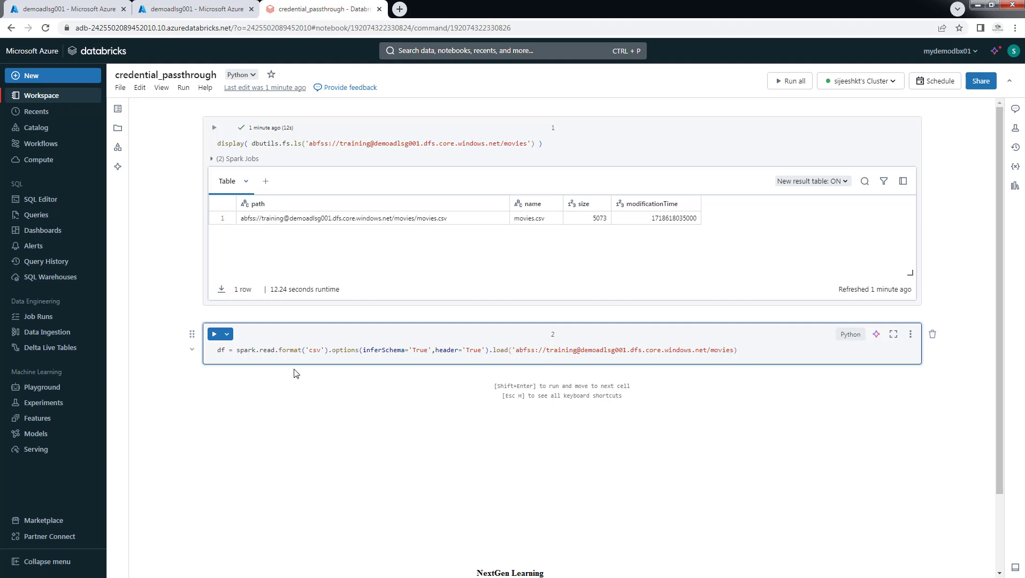
left_click(216, 334)
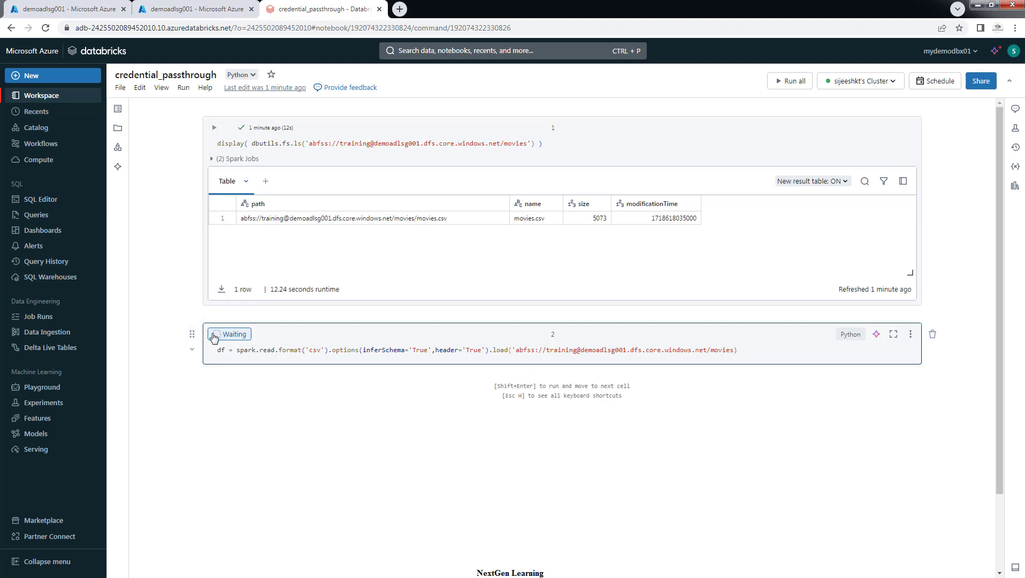
Rerun the fixed read cell so df loads with Film, Genre and six more fields
left_click(214, 334)
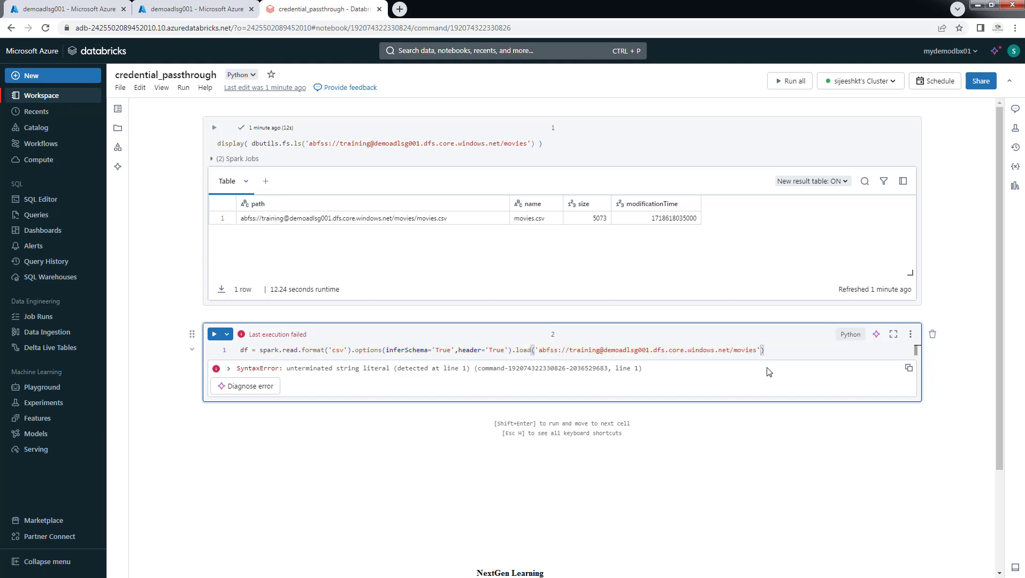
mouse_move(216, 334)
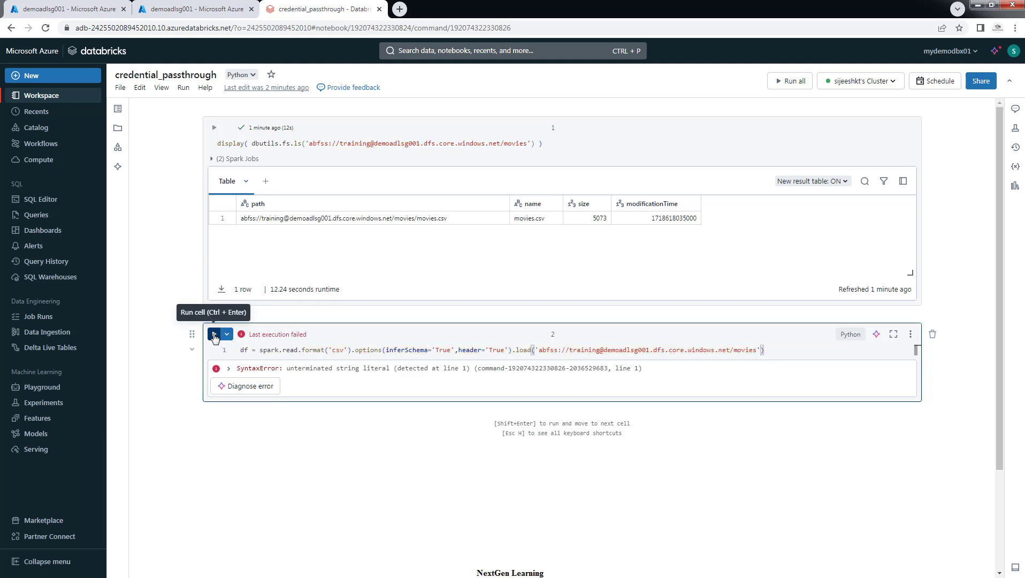
left_click(221, 334)
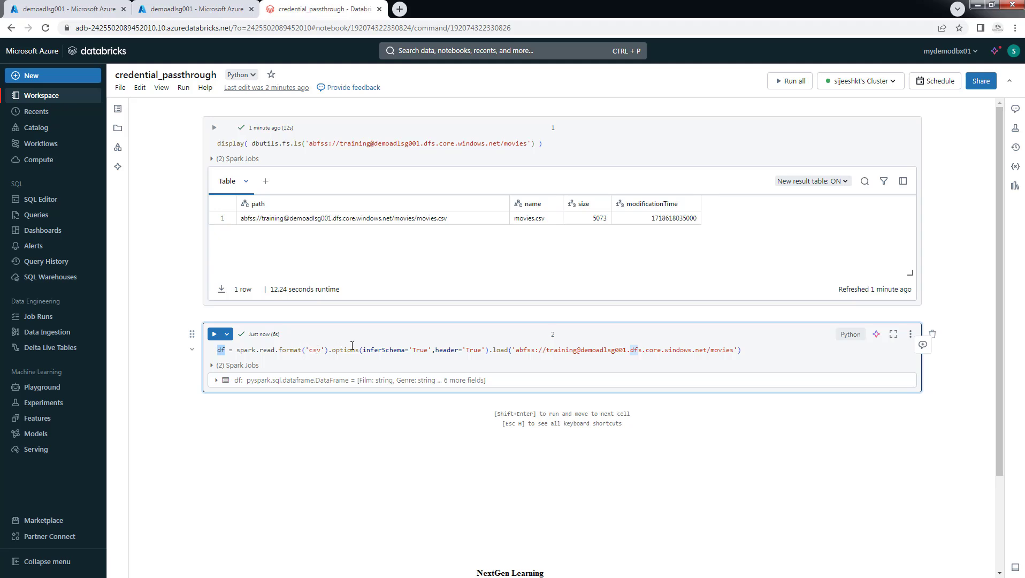
mouse_move(577, 393)
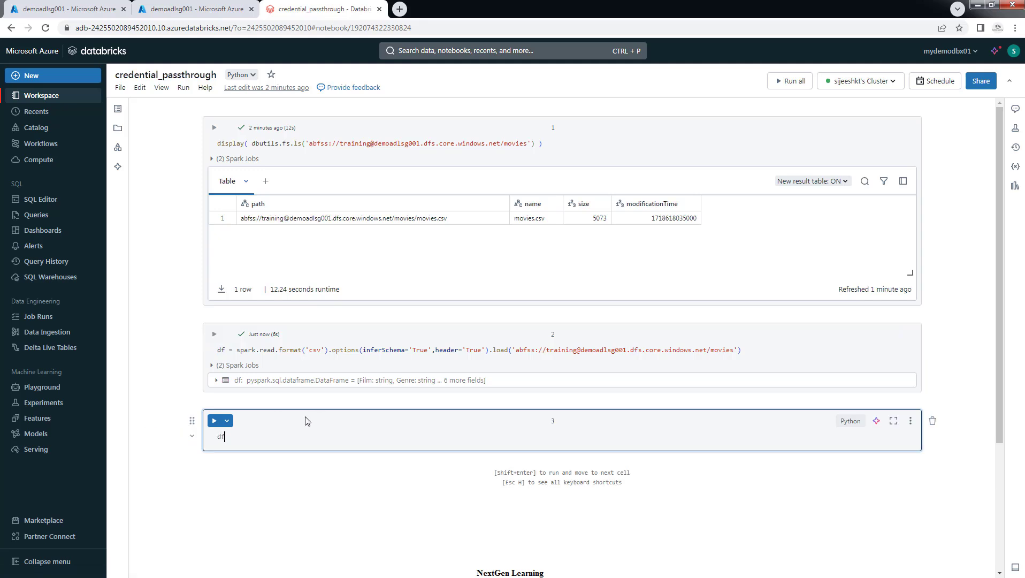
Run df.printSchema() in cell 3 and scroll through the eight inferred columns
type(".pr")
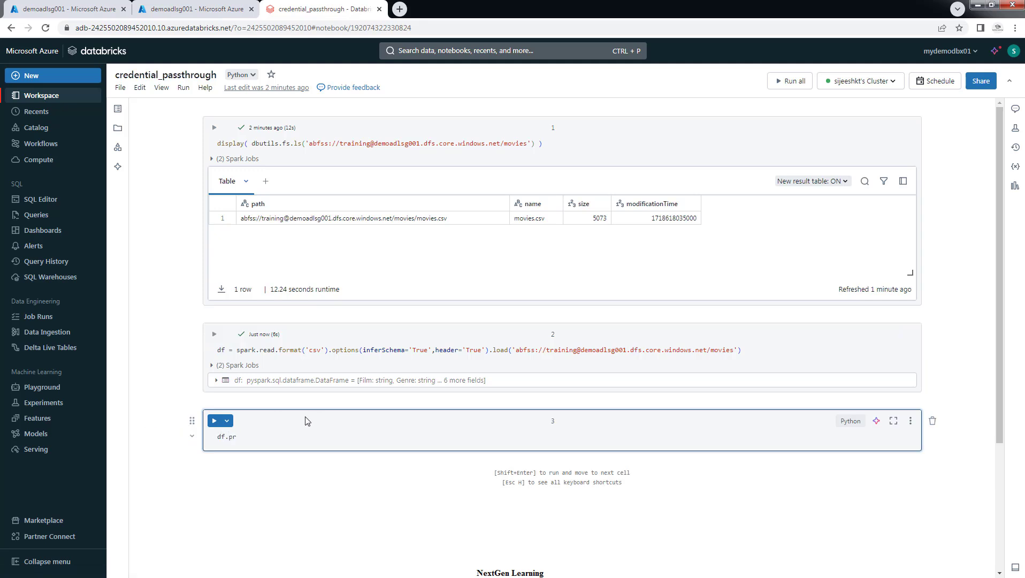
type("int")
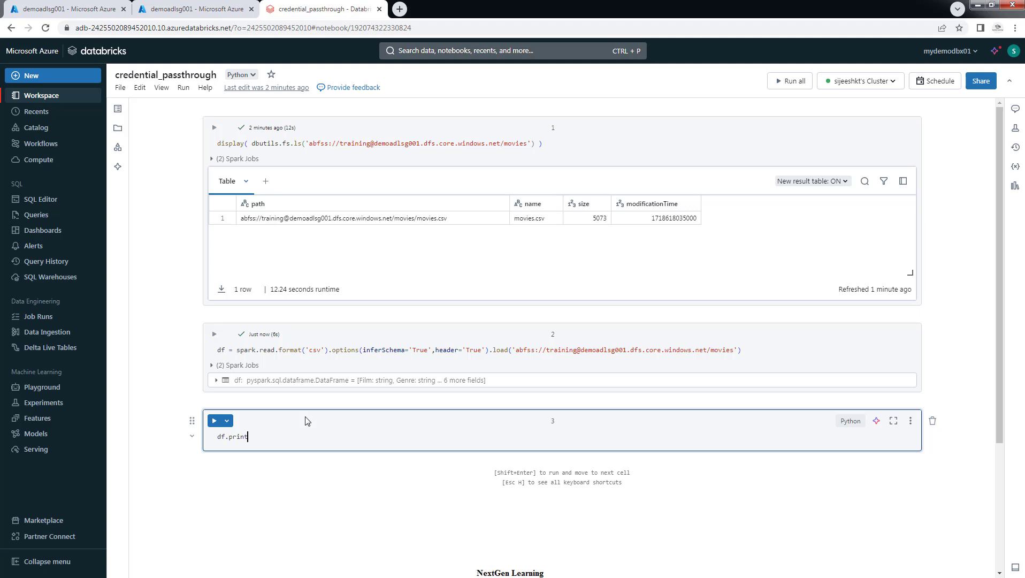
type("Schema")
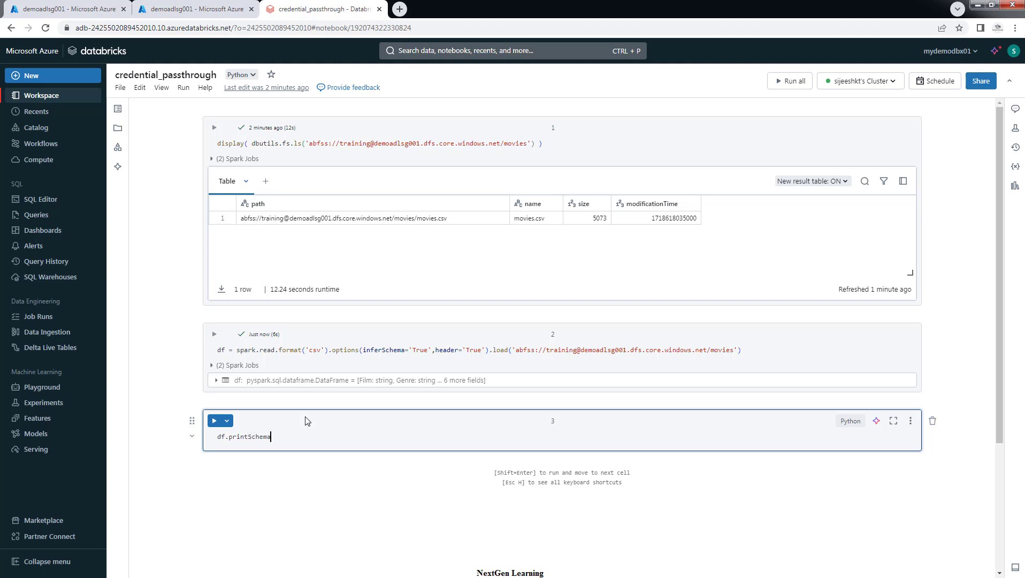
type("()")
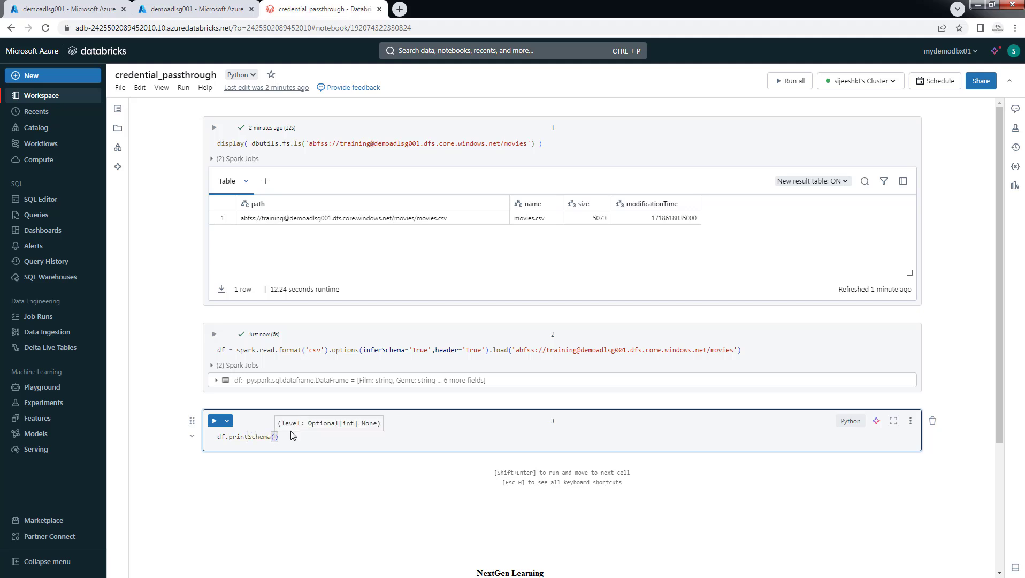
left_click(214, 421)
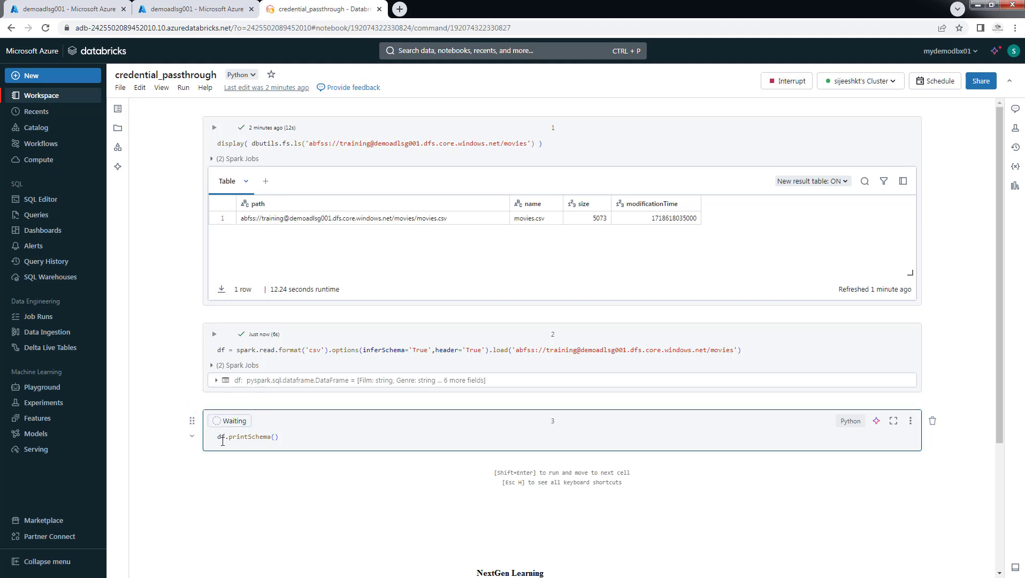
left_click(215, 421)
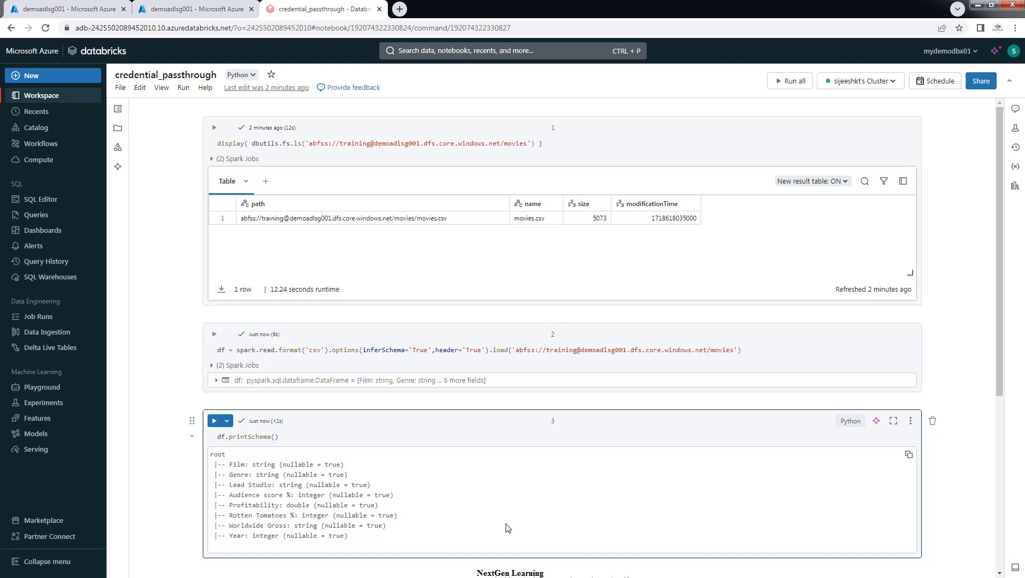
scroll("down", 3)
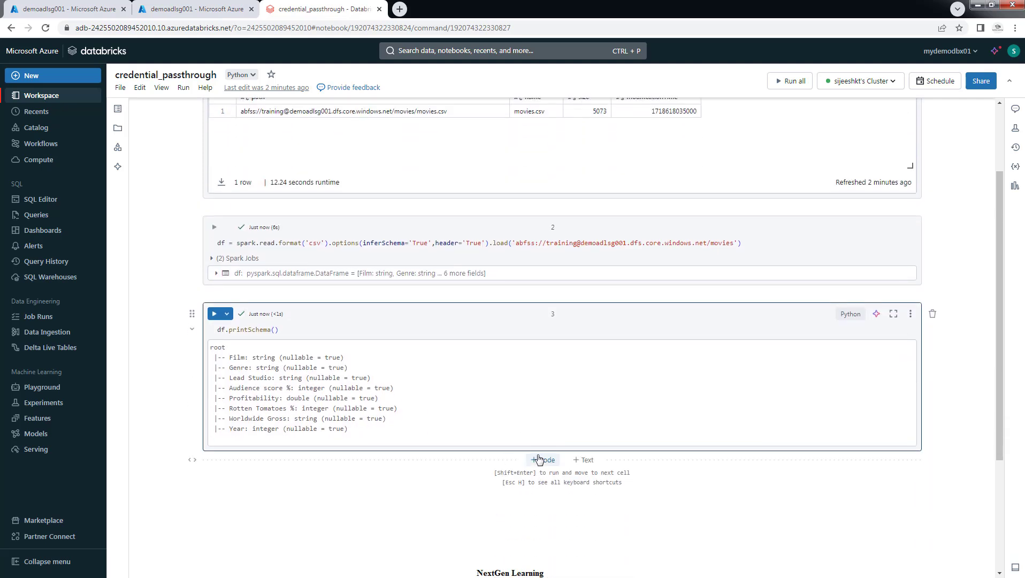
Add cell 4 running display(df) and scroll through the 77-row movies table
left_click(542, 459)
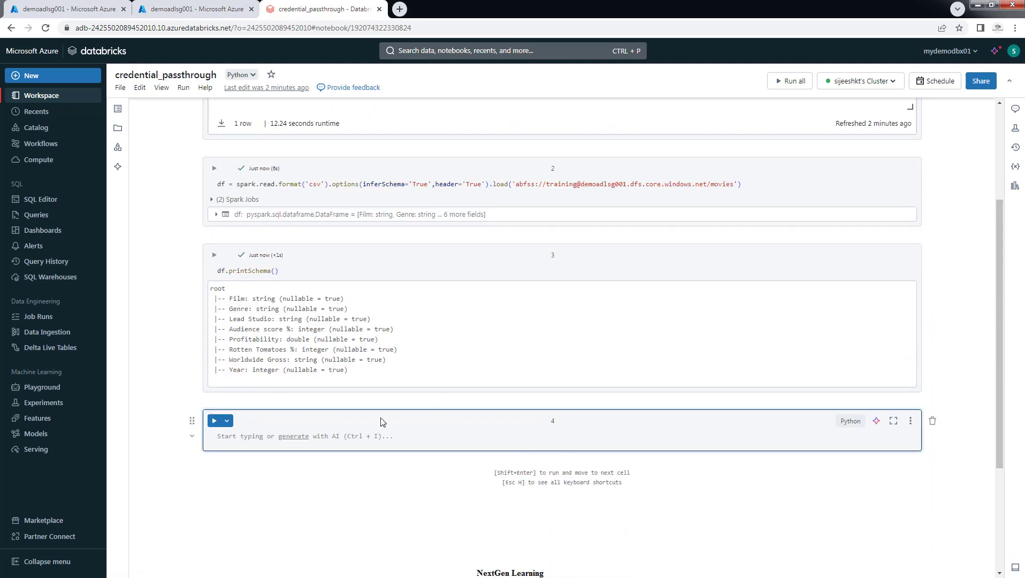
type("display")
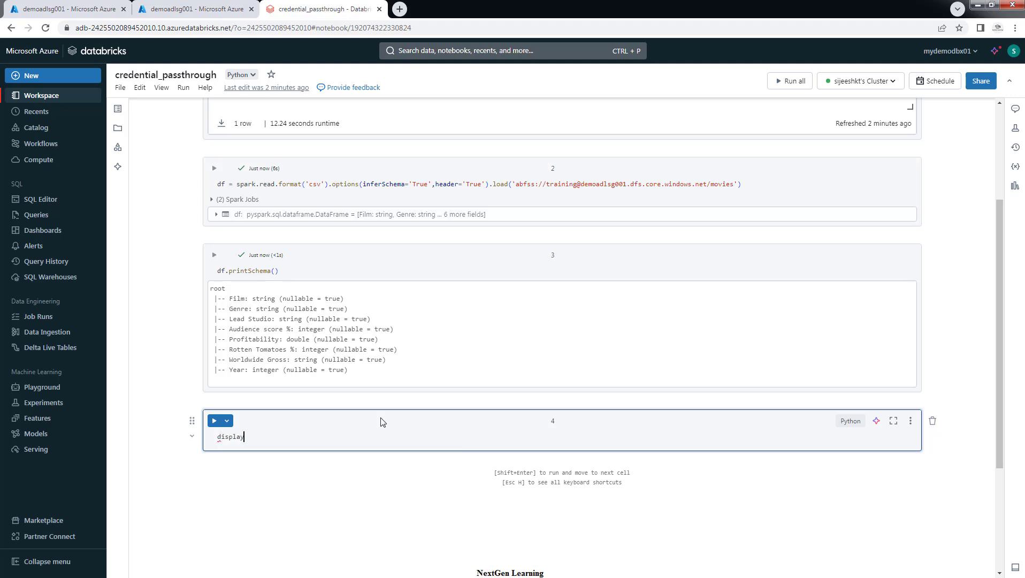
type("(df")
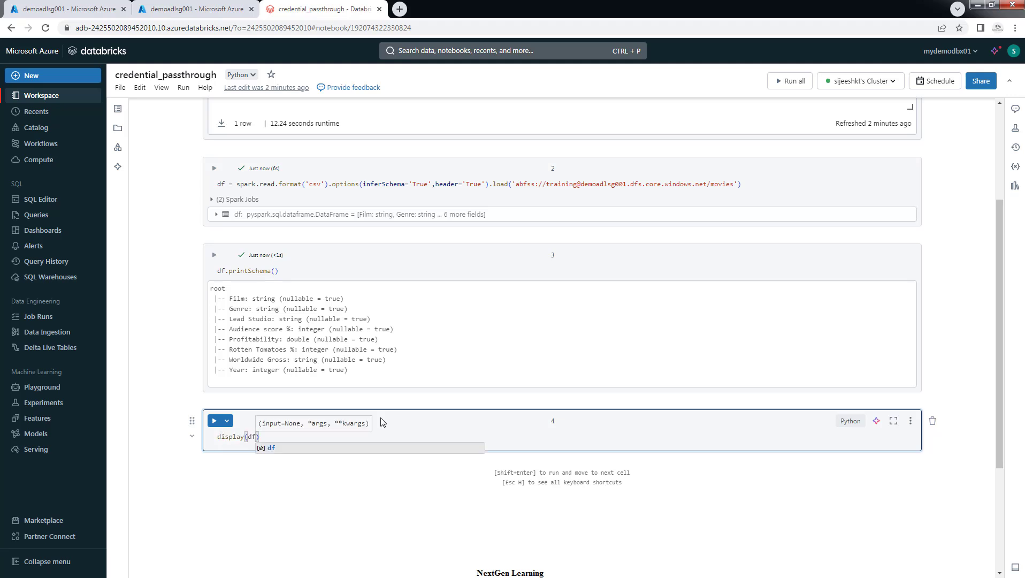
left_click(215, 421)
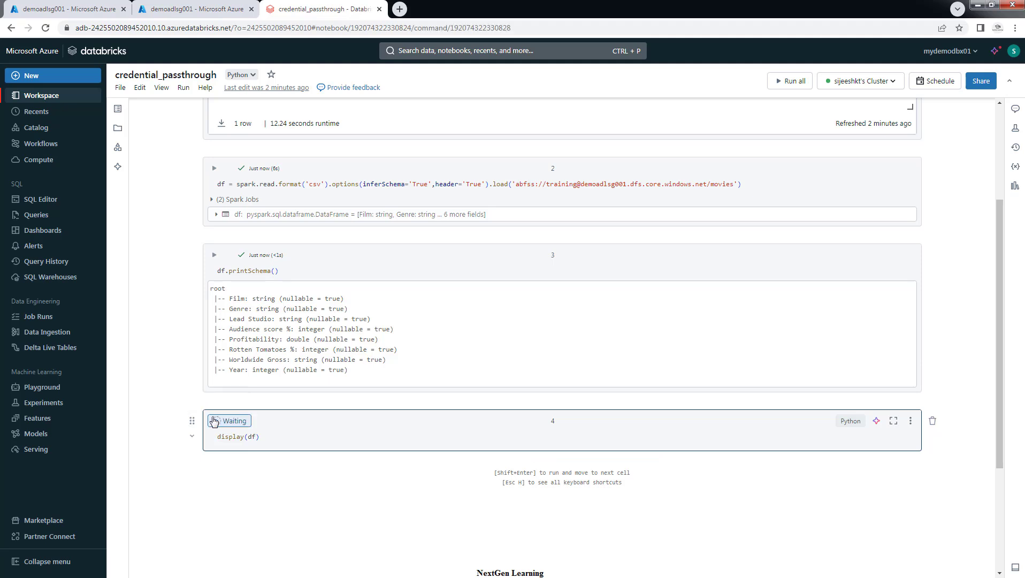
left_click(790, 80)
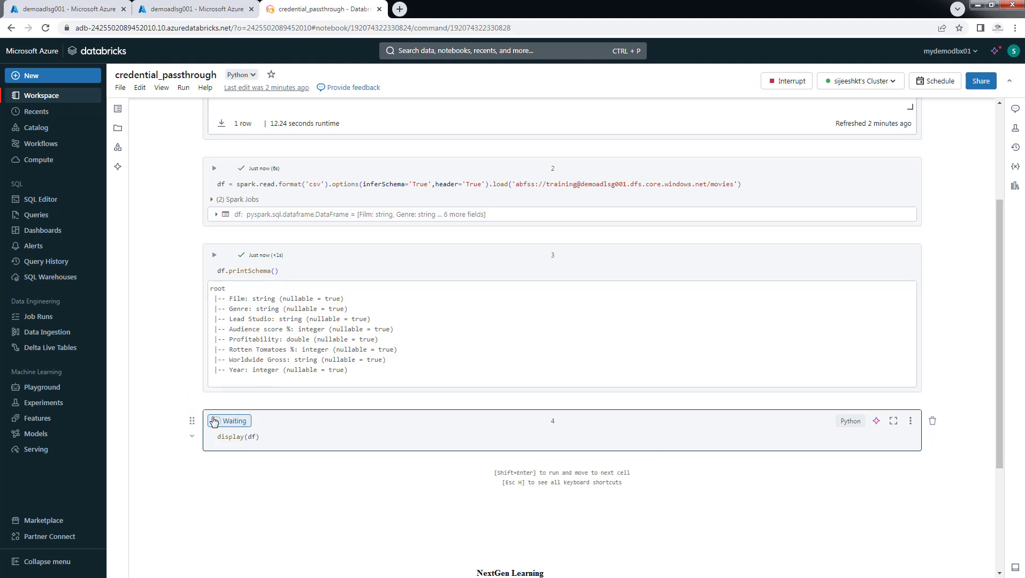
left_click(215, 420)
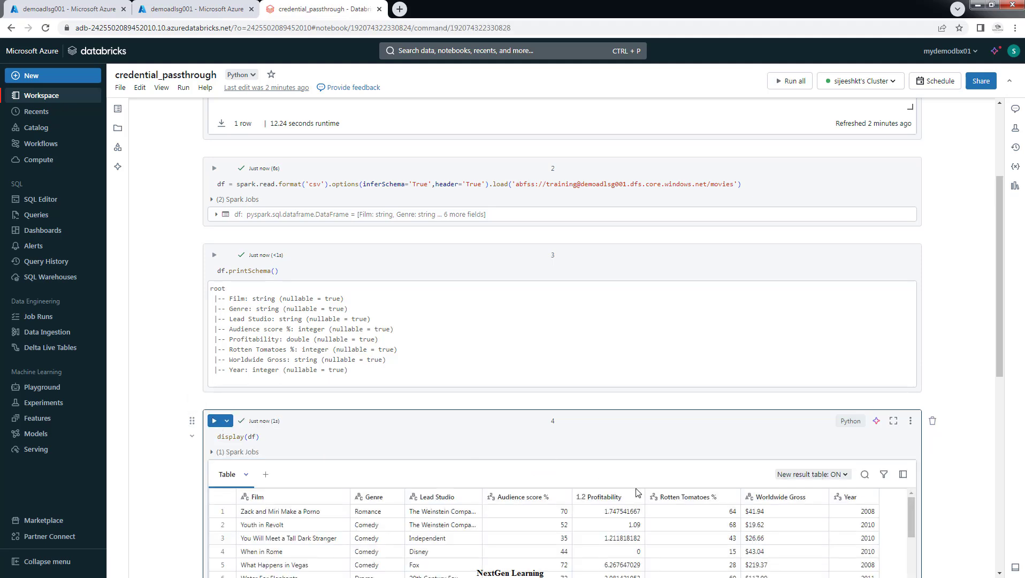
scroll("down", 3)
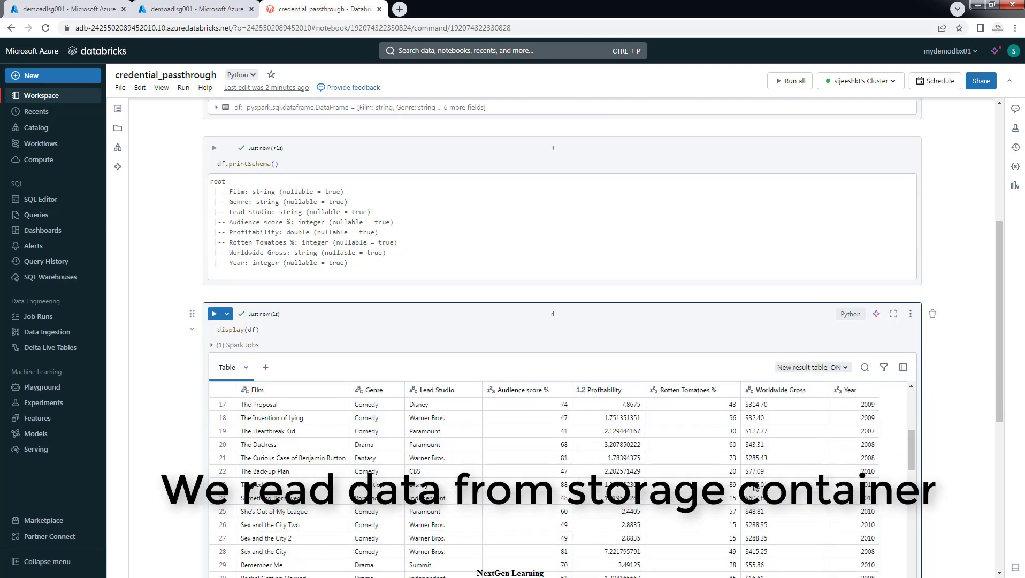
scroll("up", 3)
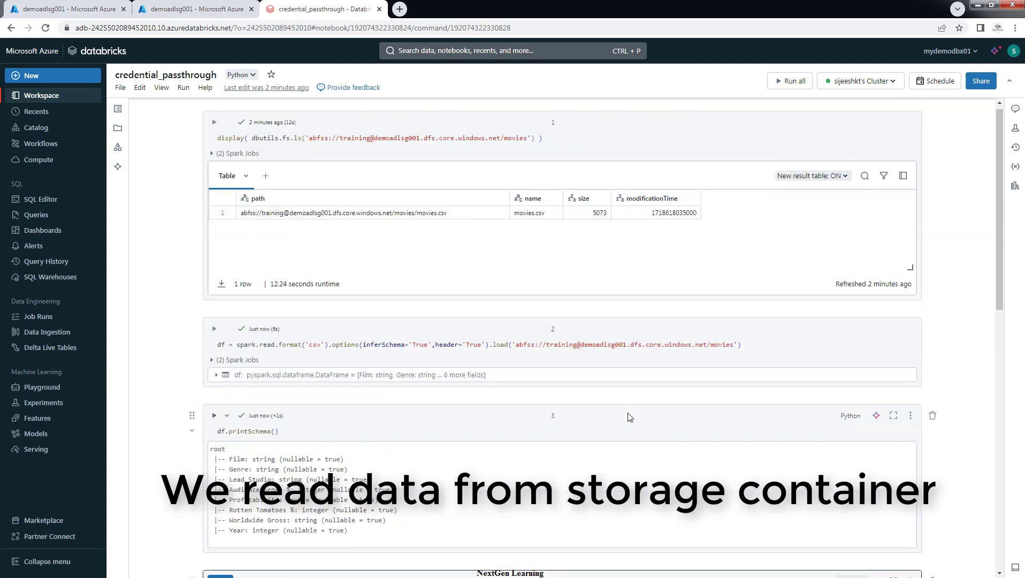
mouse_move(908, 54)
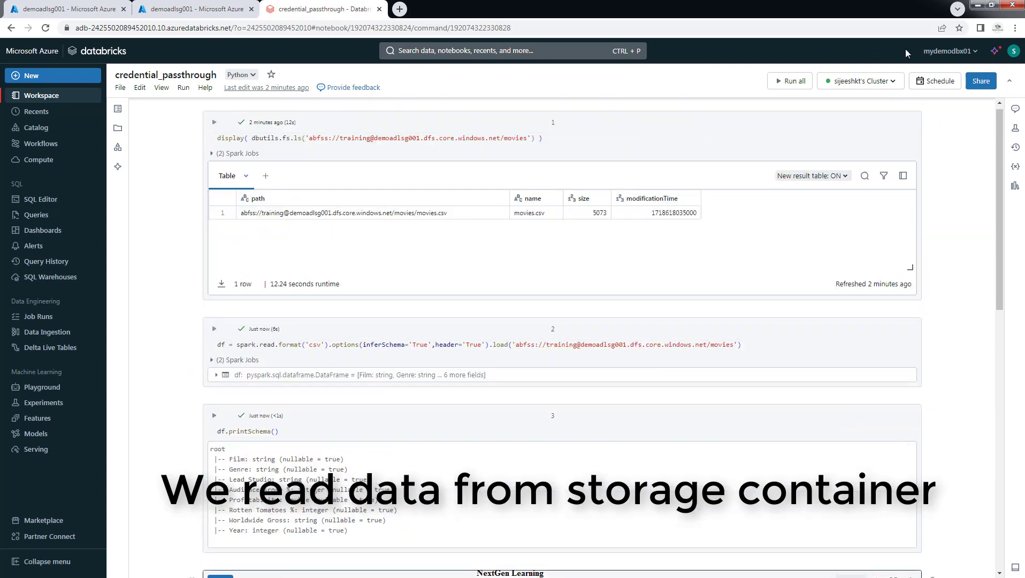
mouse_move(961, 68)
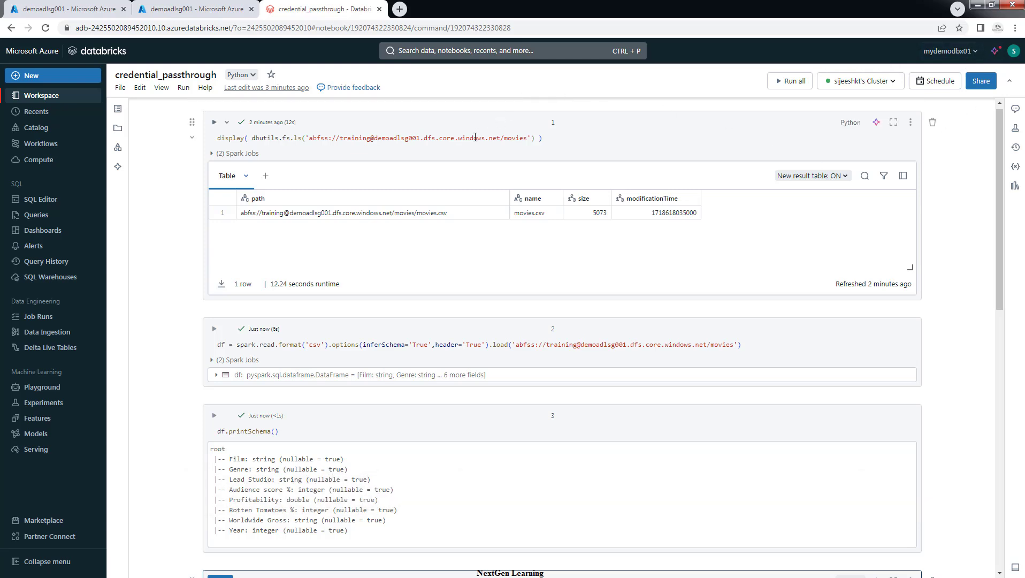
mouse_move(516, 254)
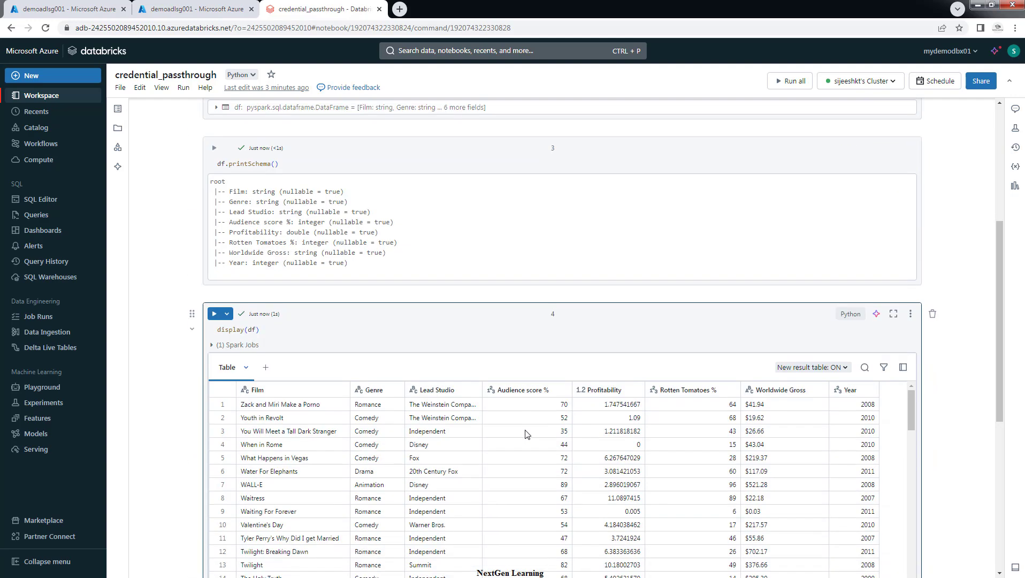
scroll("down", 3)
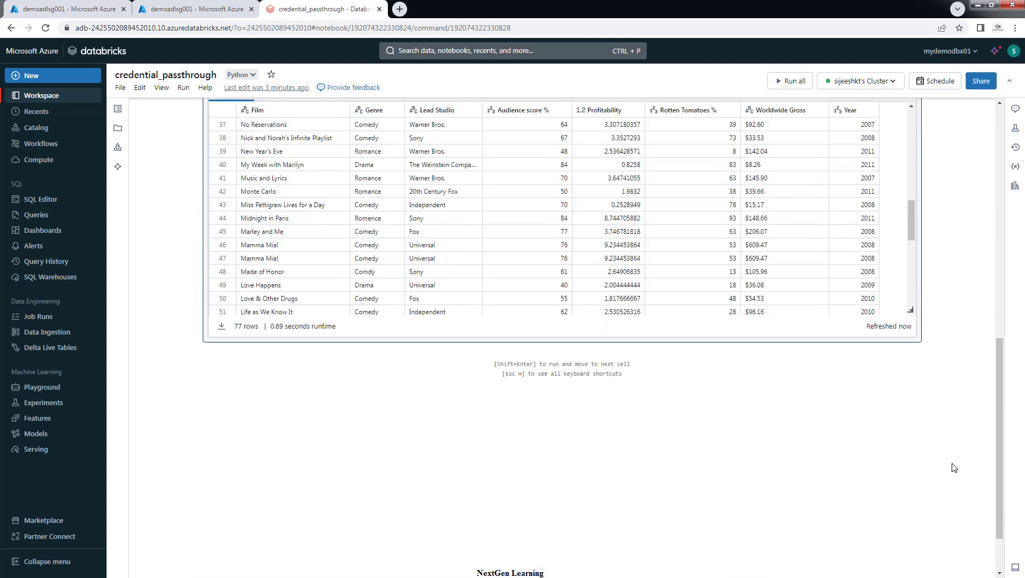
scroll("down", 3)
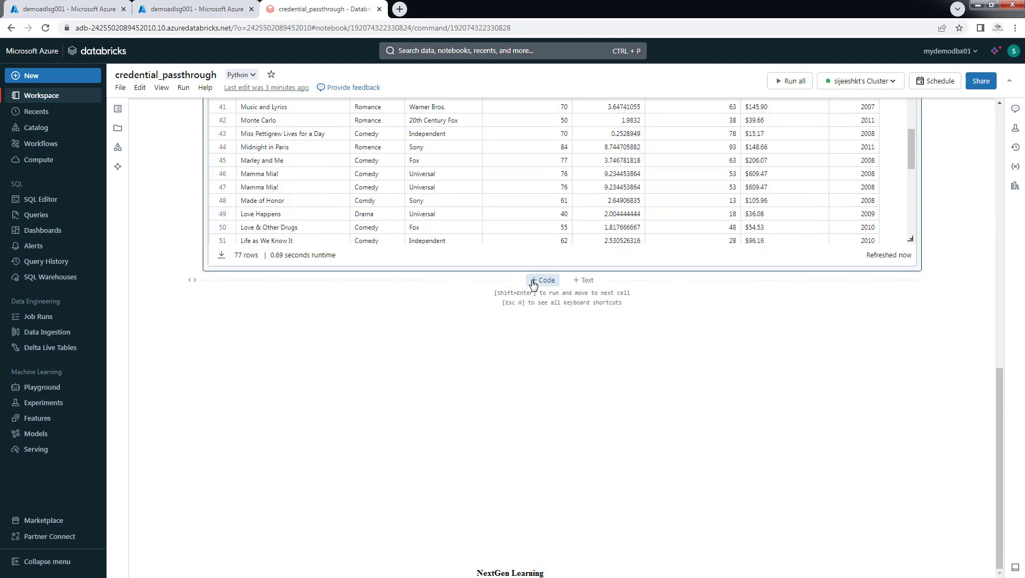
left_click(543, 280)
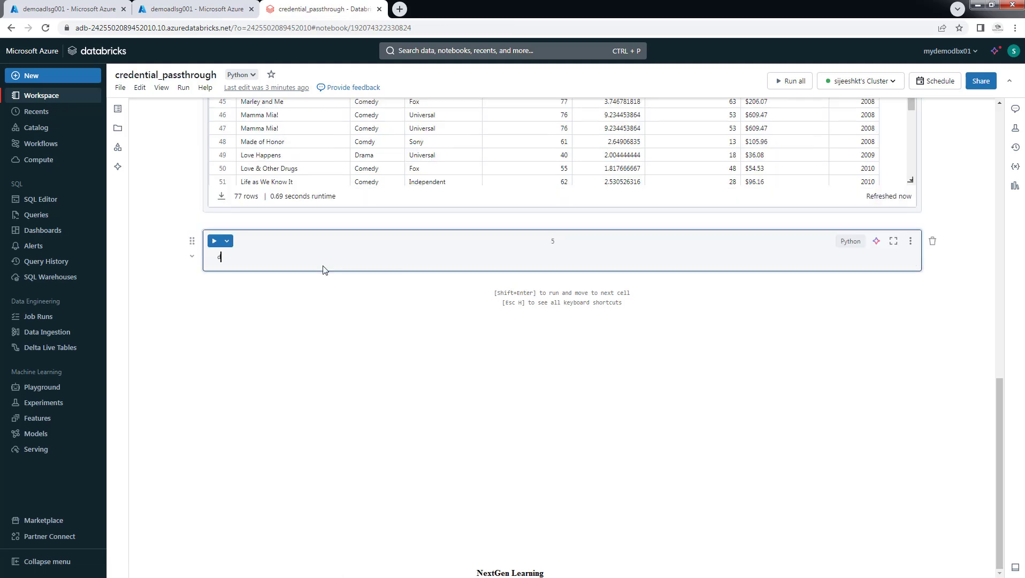
type("butils.fs")
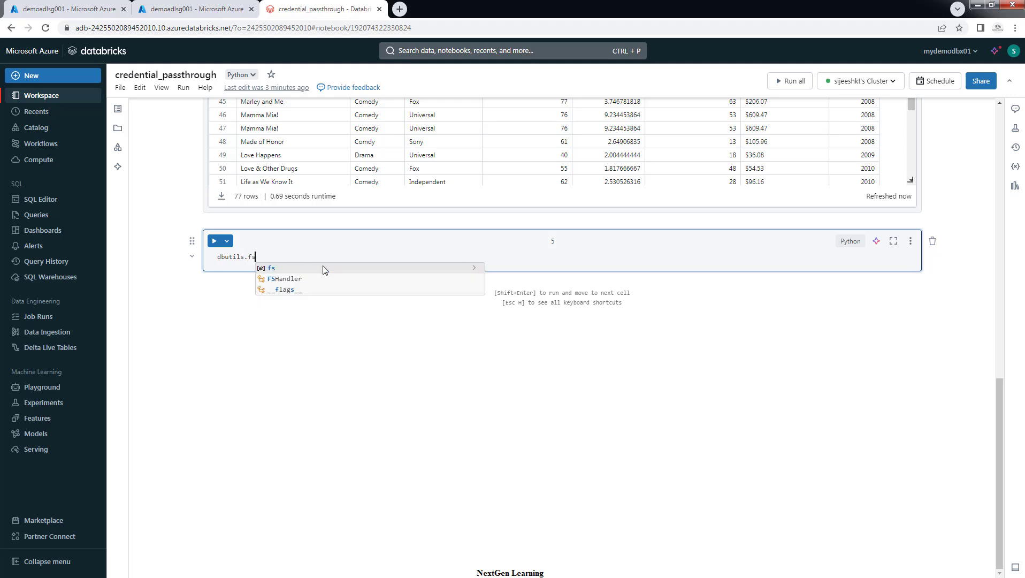
type(".m")
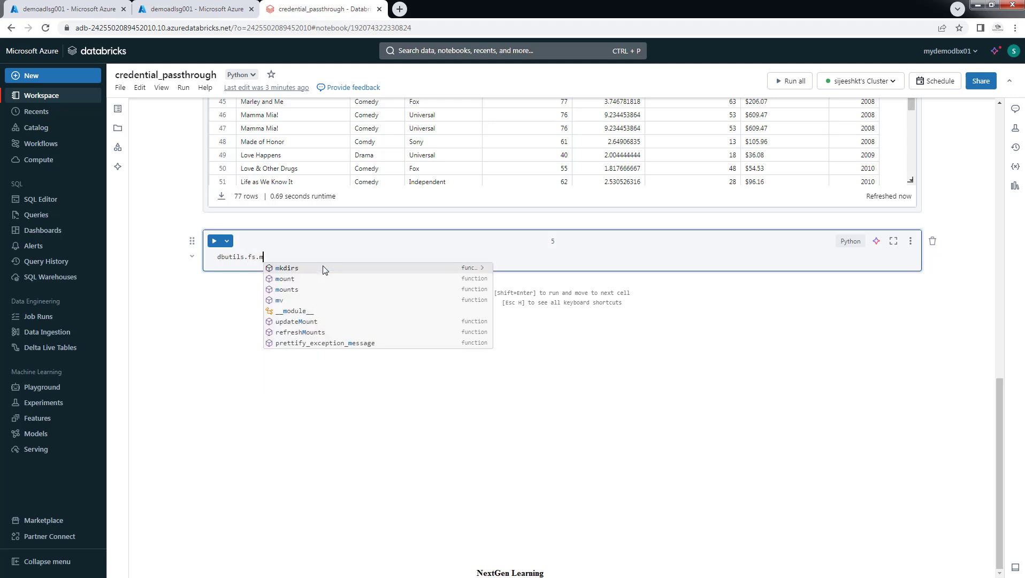
left_click(286, 267)
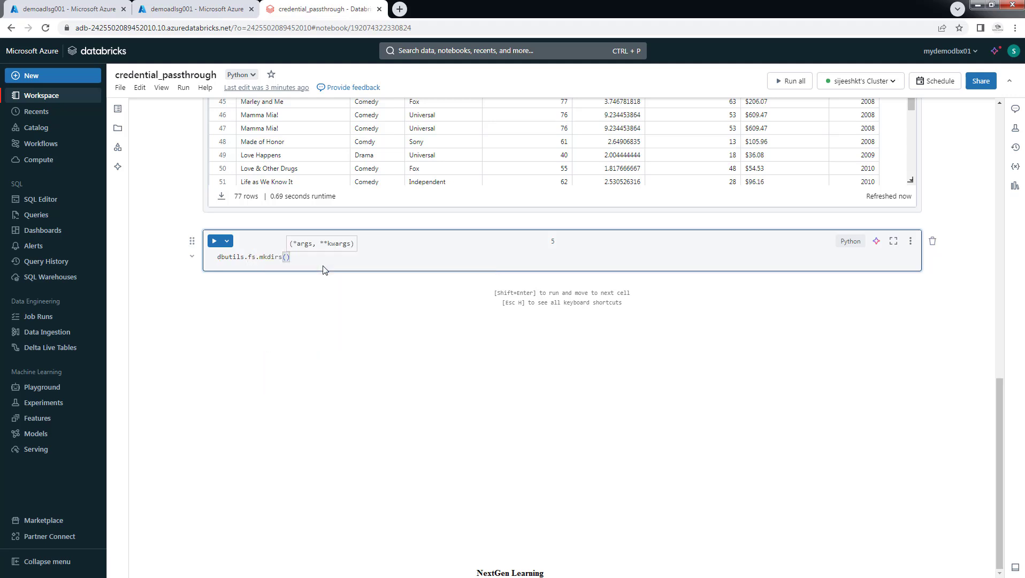
type("'abfss://training@demoadlsg001.dfs.core.windows.net/movies'")
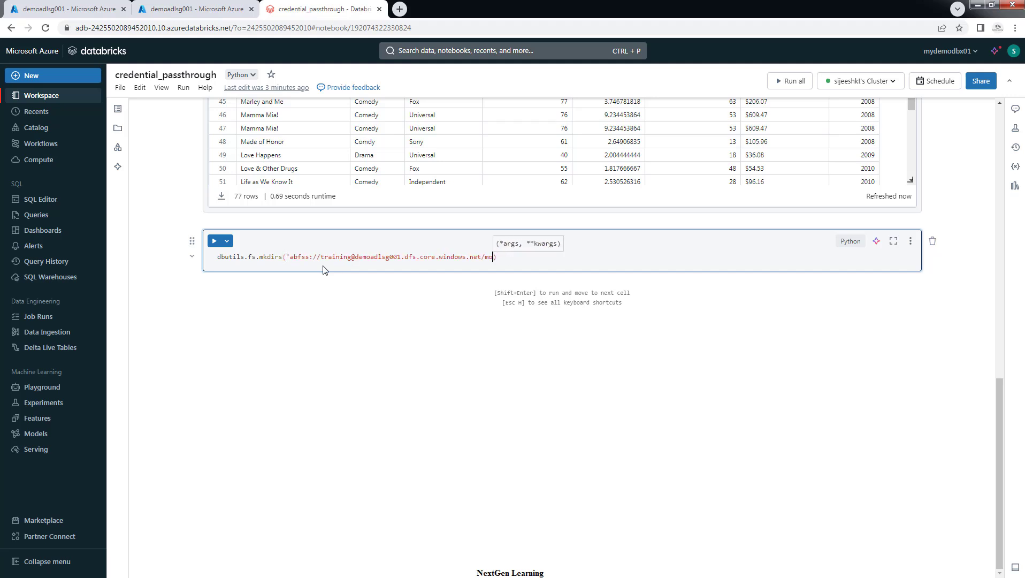
key("Backspace")
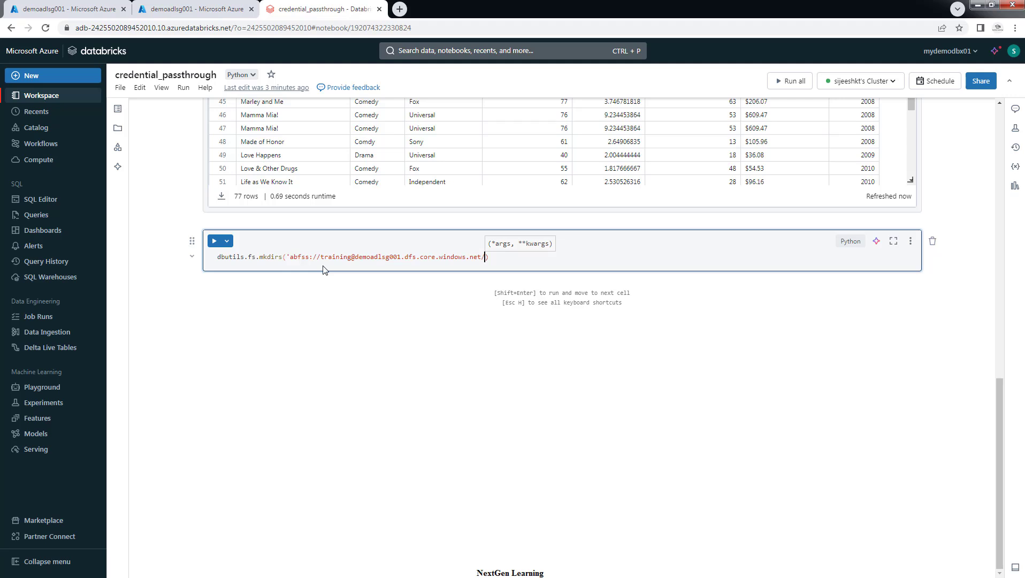
type("dummy01'")
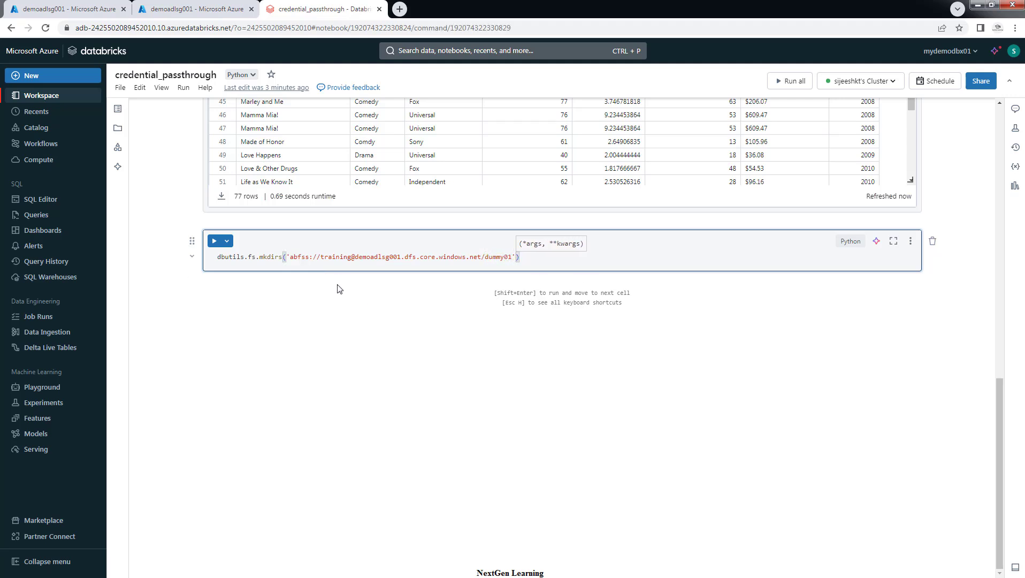
Run the dummy01 mkdirs cell, which fails with a 403 authorization error
double_click(334, 257)
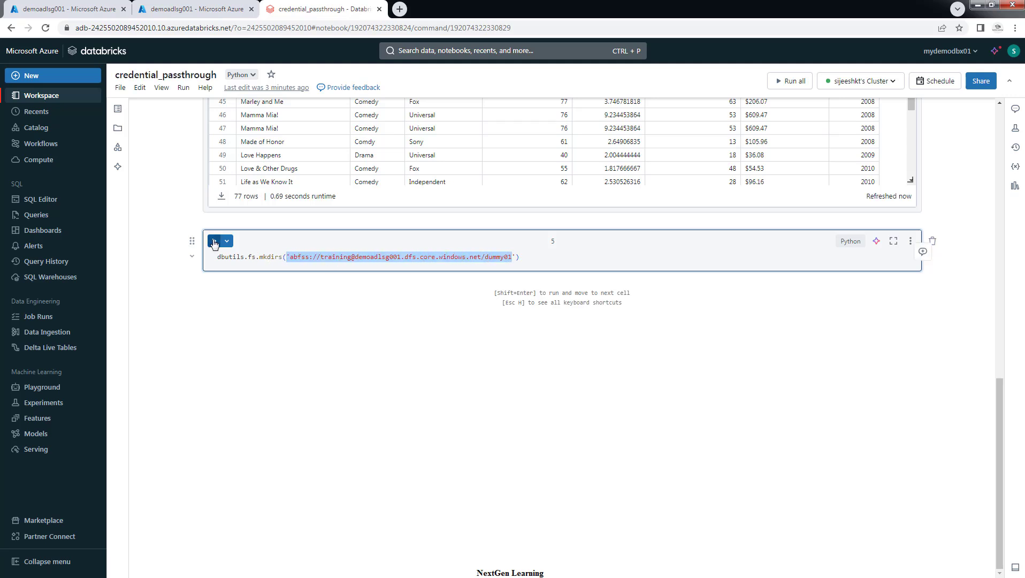
left_click(220, 241)
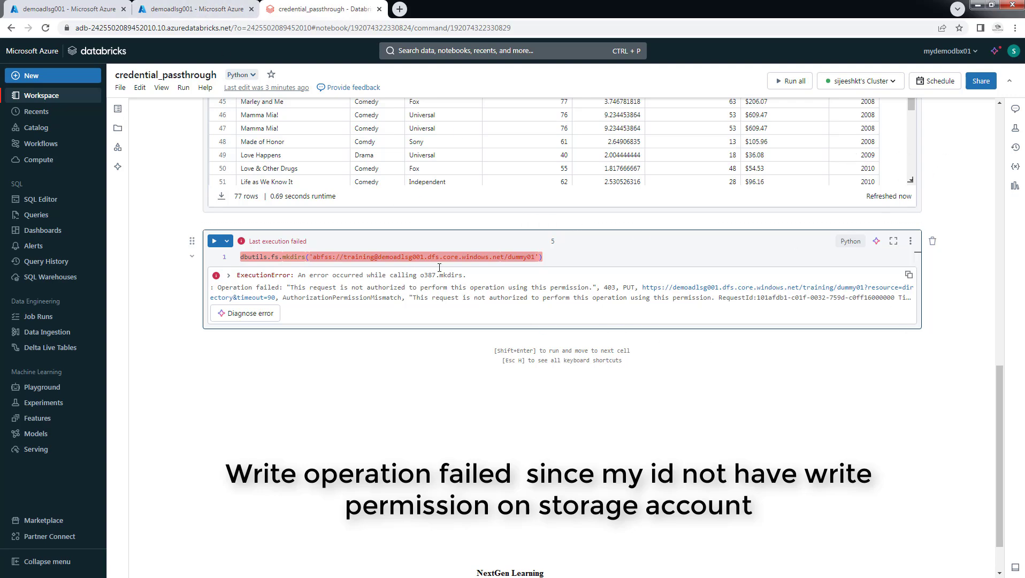
left_click(194, 9)
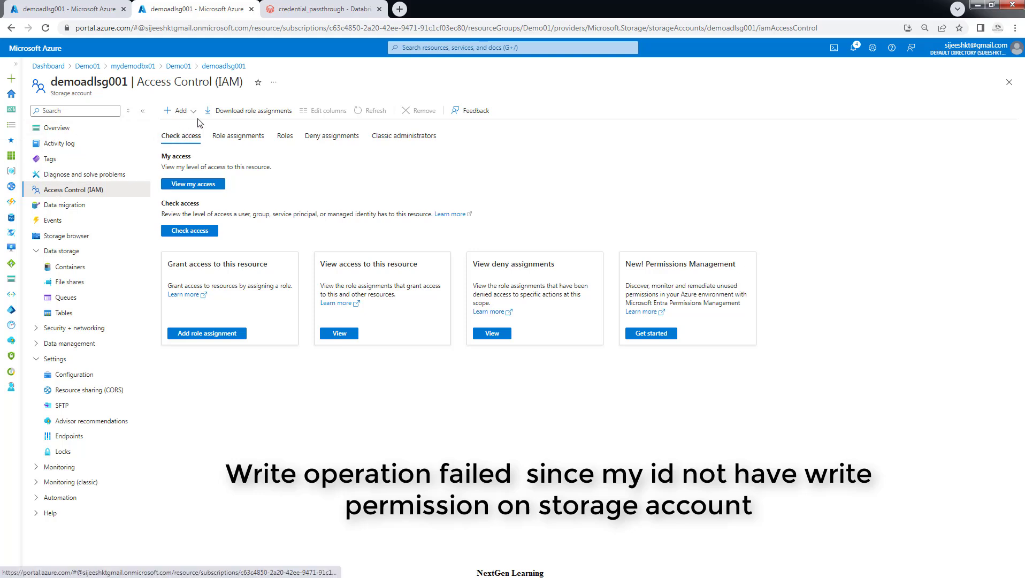
Start a role assignment on demoadlsg001 and pick Storage Blob Data Contributor from a 'storage blob data' search
left_click(206, 333)
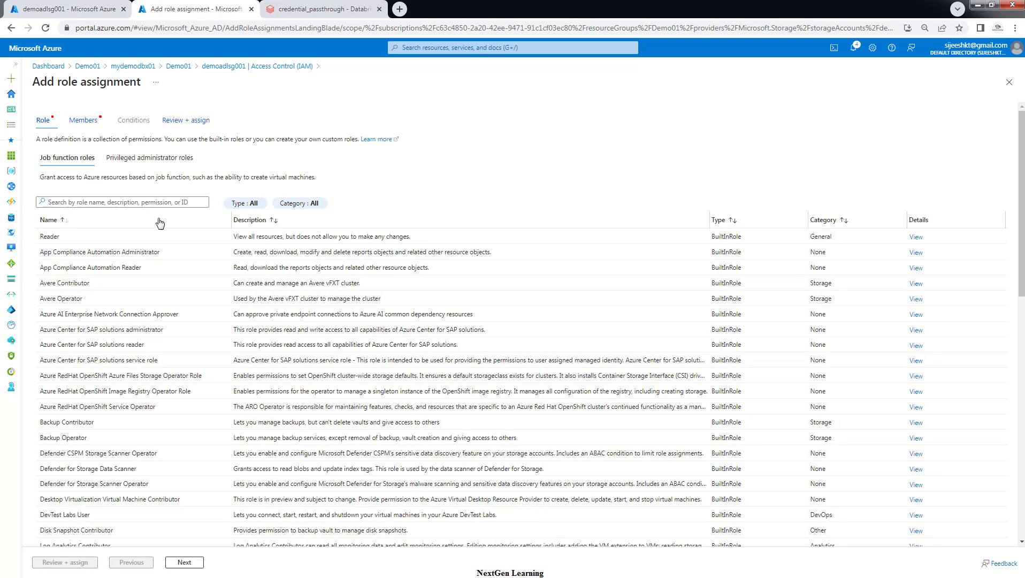
left_click(122, 201)
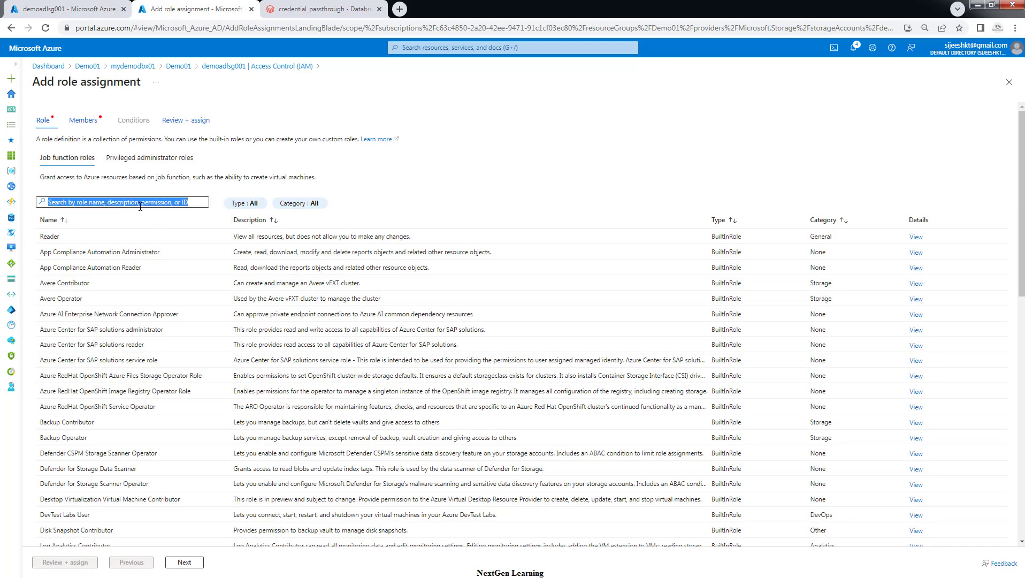
scroll("down", 3)
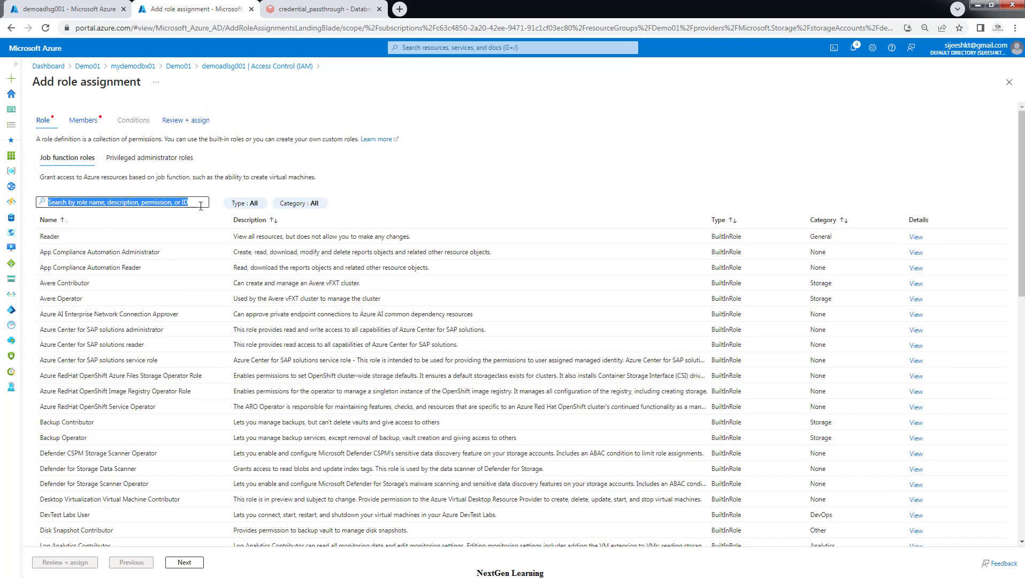
mouse_move(11, 186)
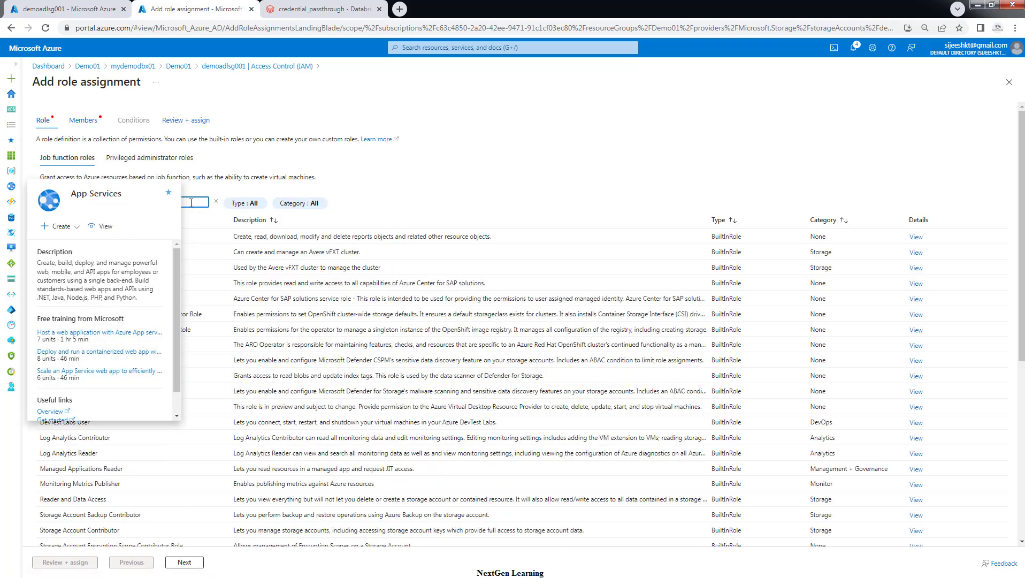
type("sto")
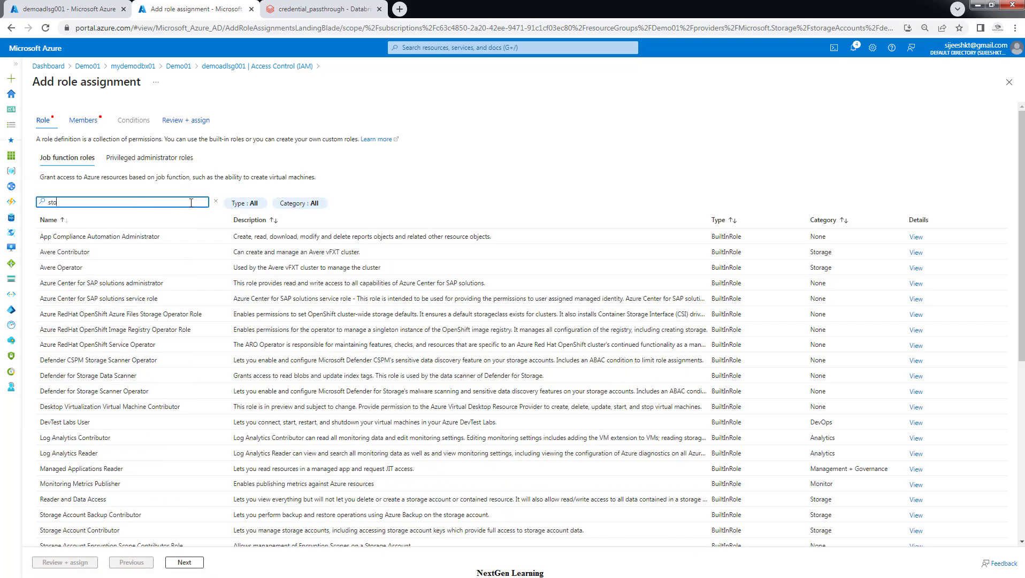
type("storage blob da")
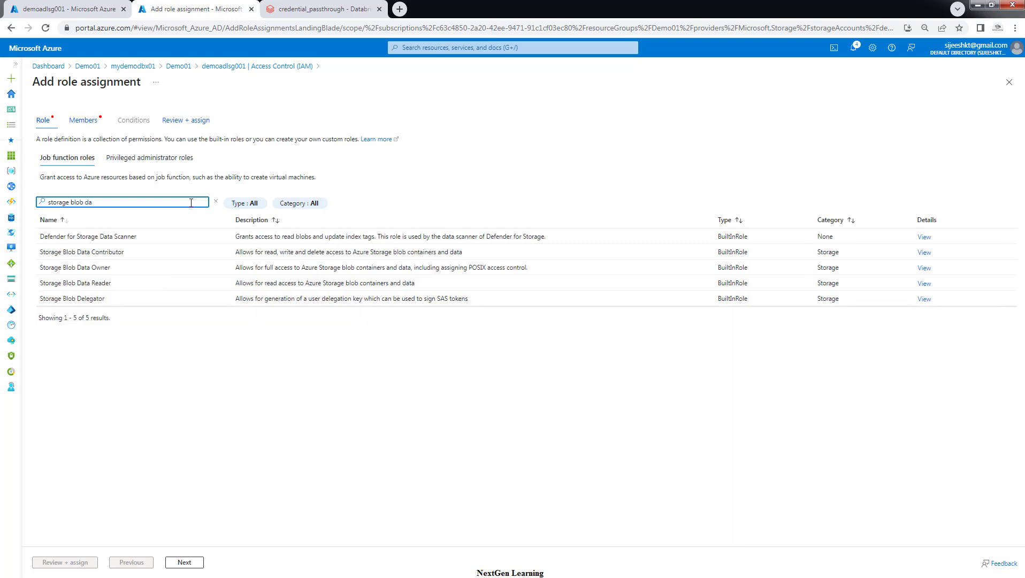
type("ta")
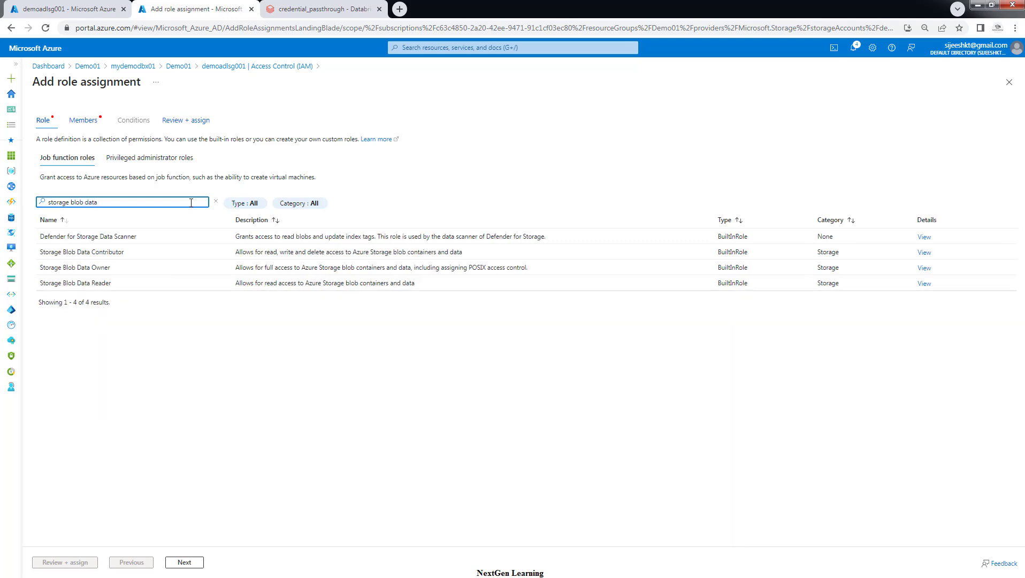
left_click(82, 252)
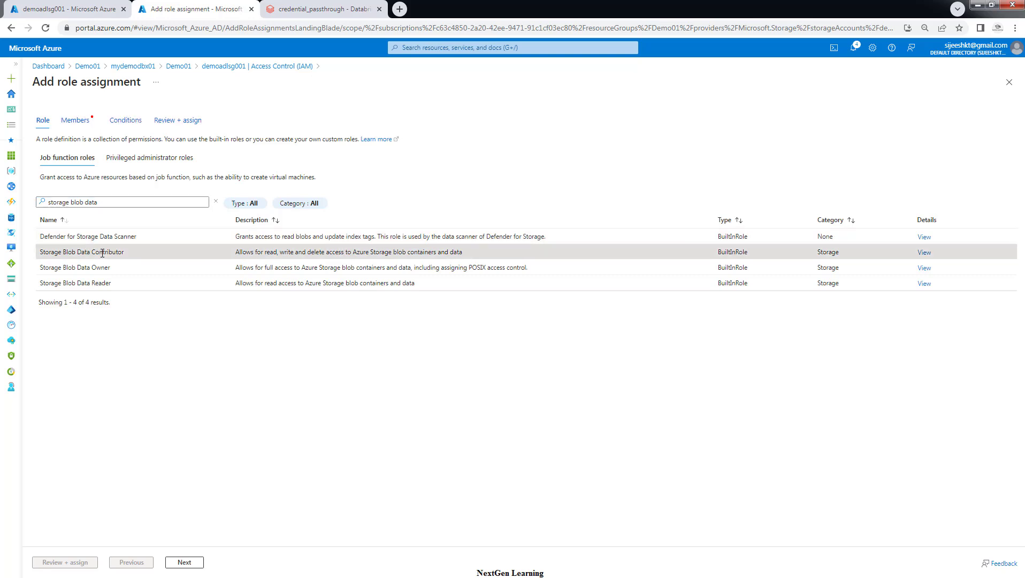
mouse_move(79, 288)
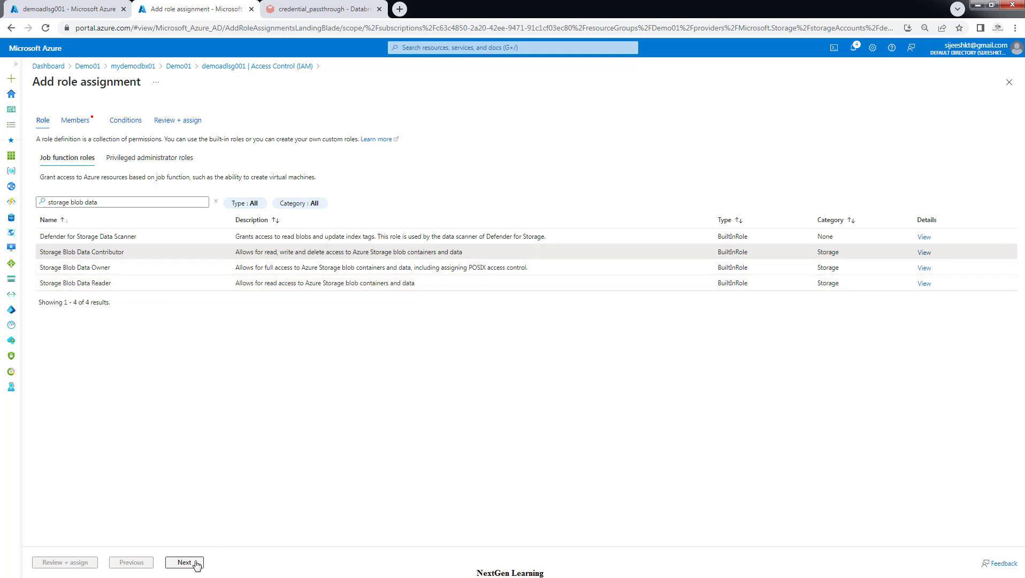
Select user sijeesh as the member, then review and assign the role
left_click(185, 563)
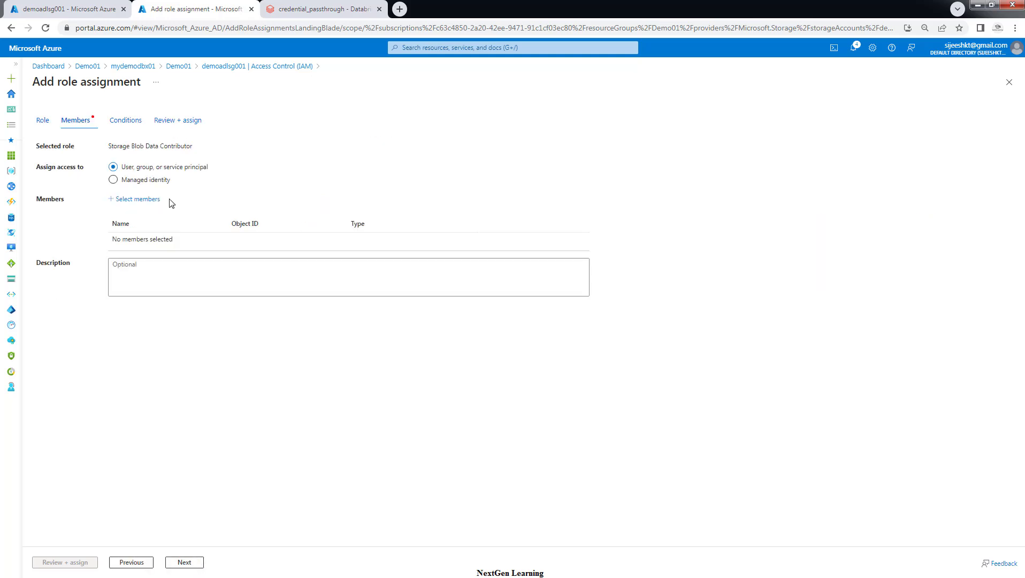
left_click(138, 200)
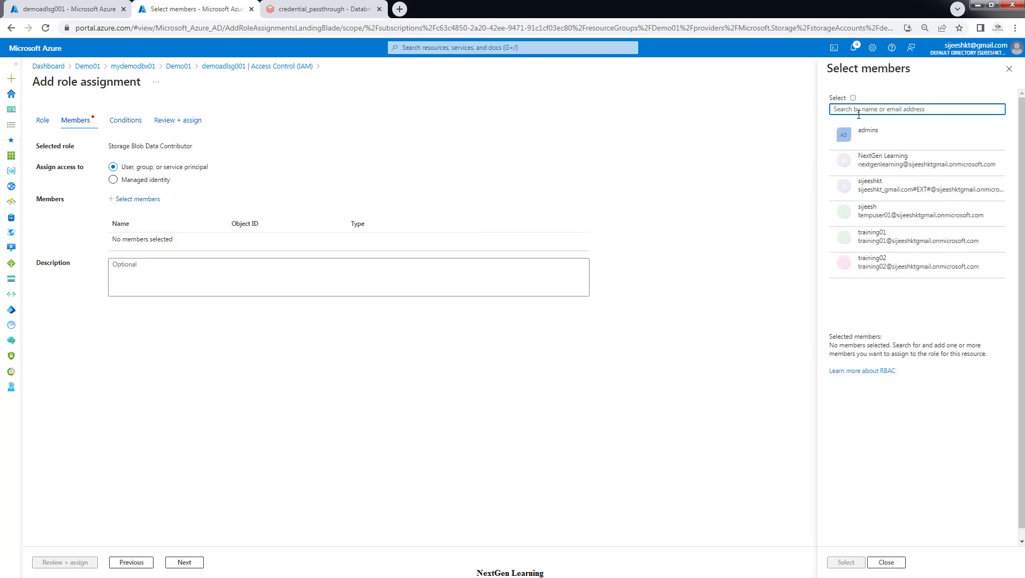
type("sijeesh")
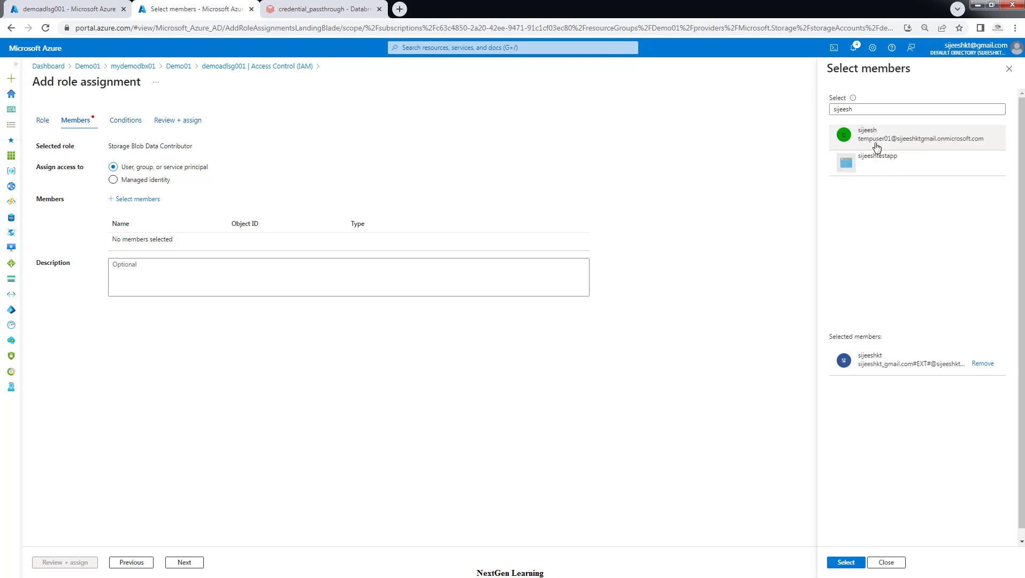
mouse_move(862, 513)
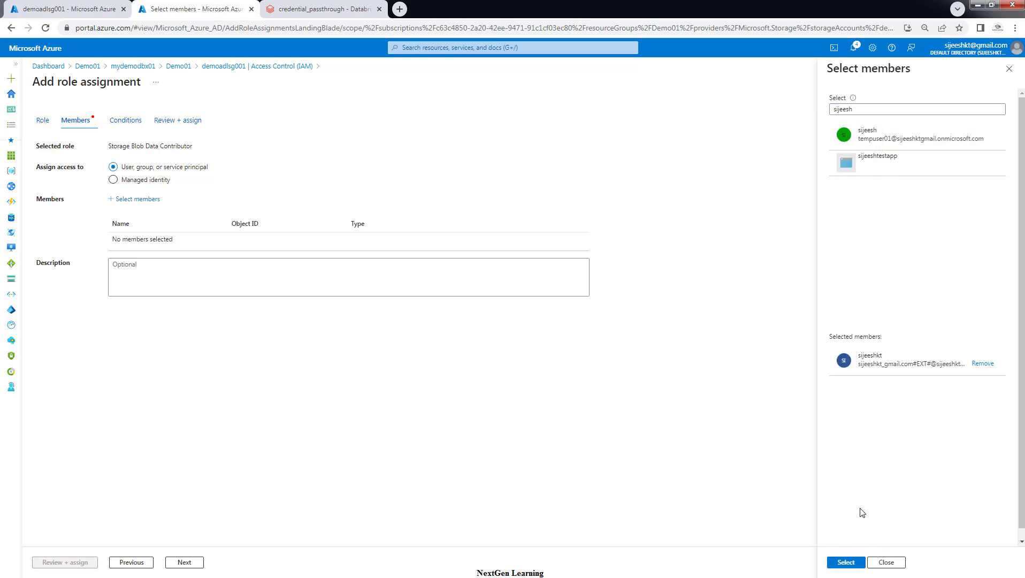
left_click(885, 563)
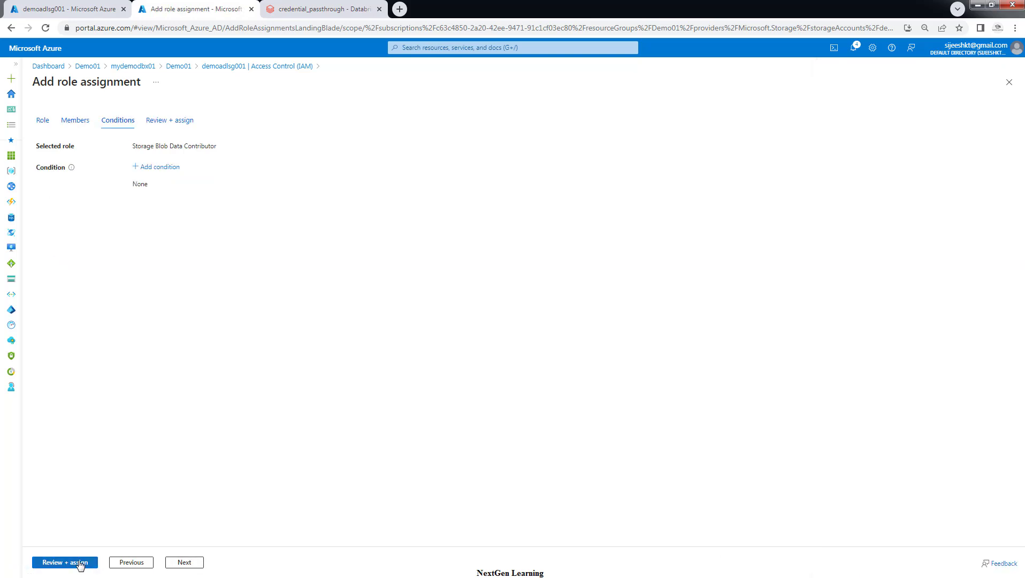
left_click(64, 563)
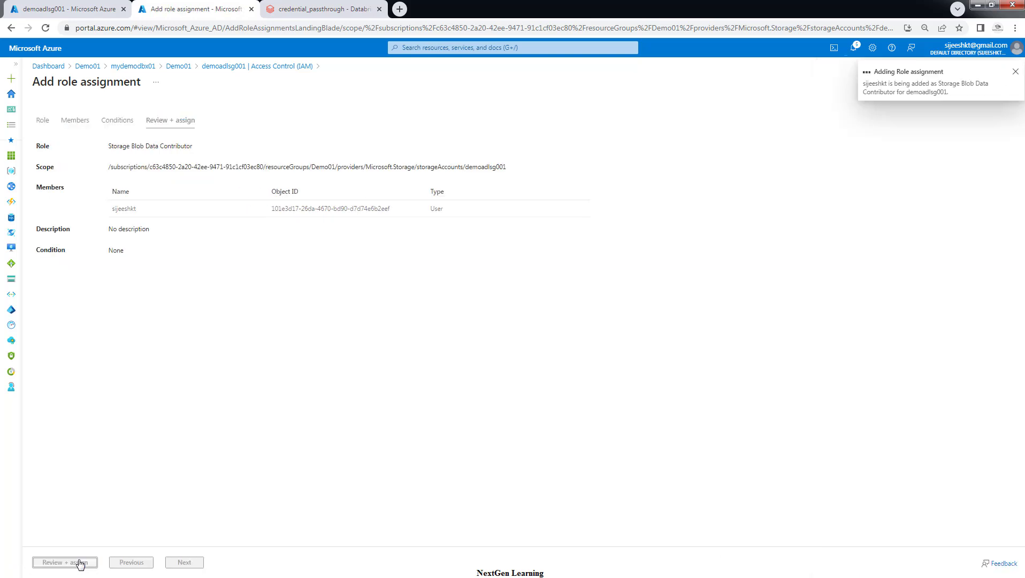
left_click(320, 8)
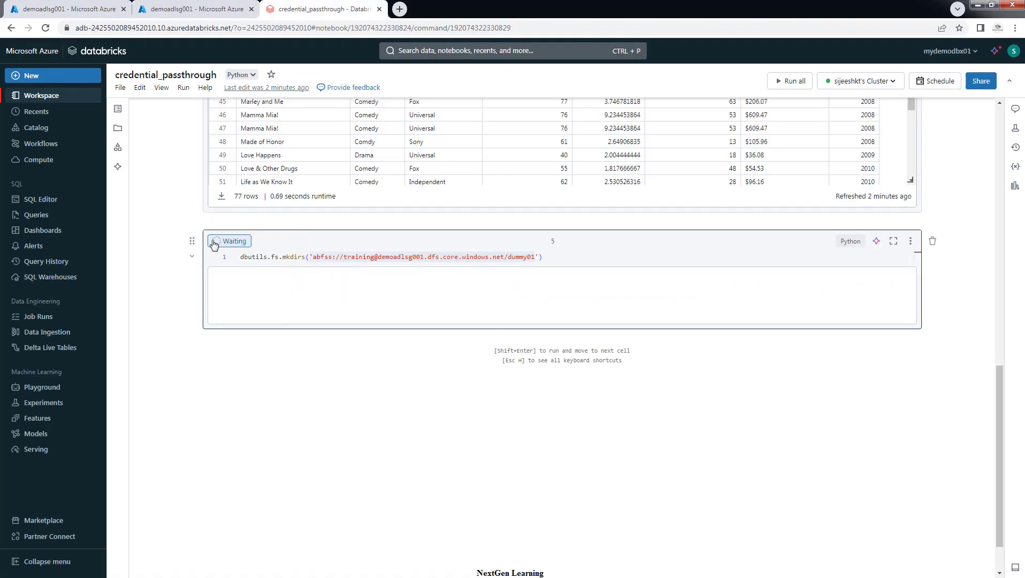
Rerun the dbutils.fs.mkdirs cell so dummy01 is created and returns True
left_click(215, 241)
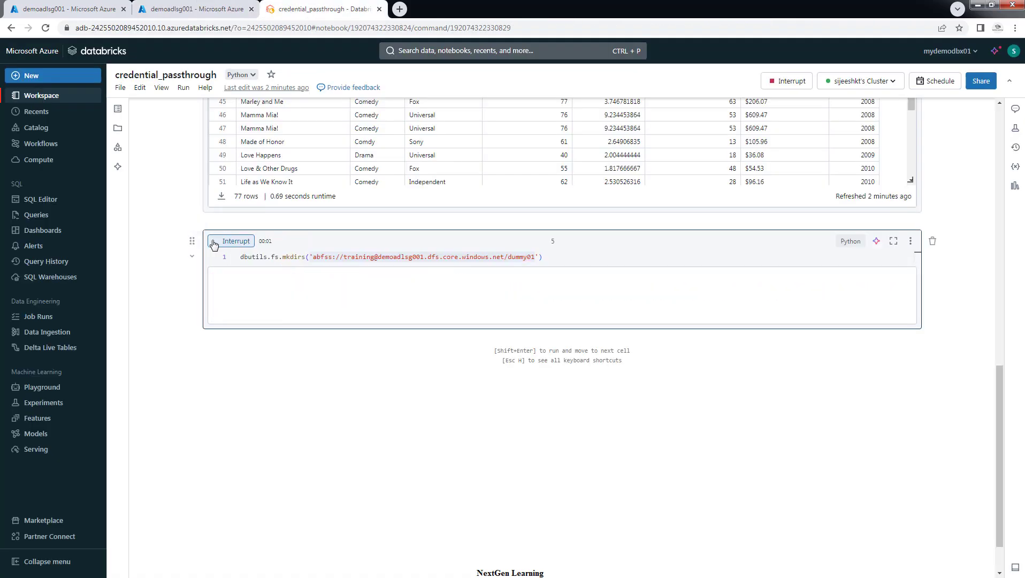
left_click(236, 241)
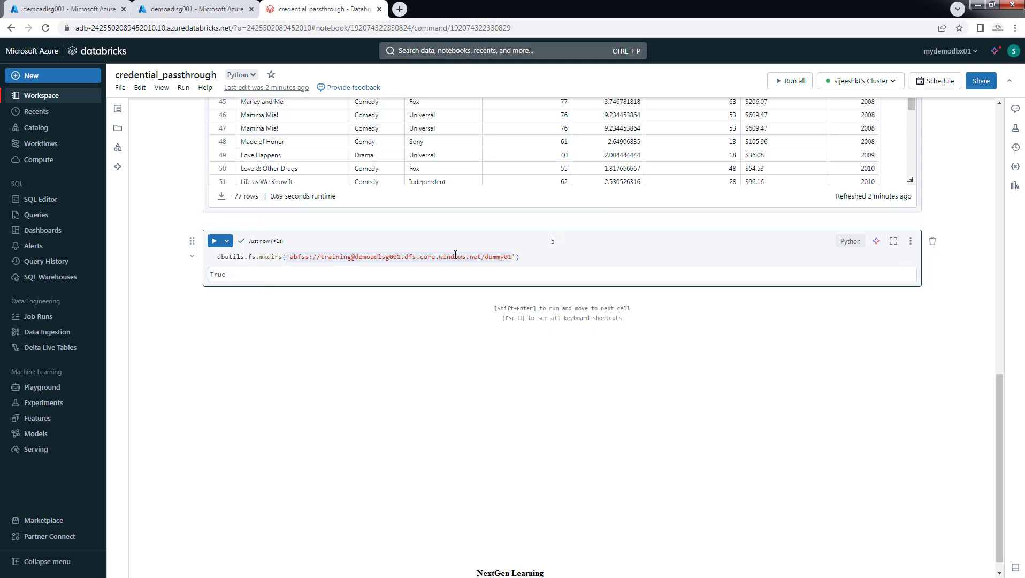
double_click(498, 257)
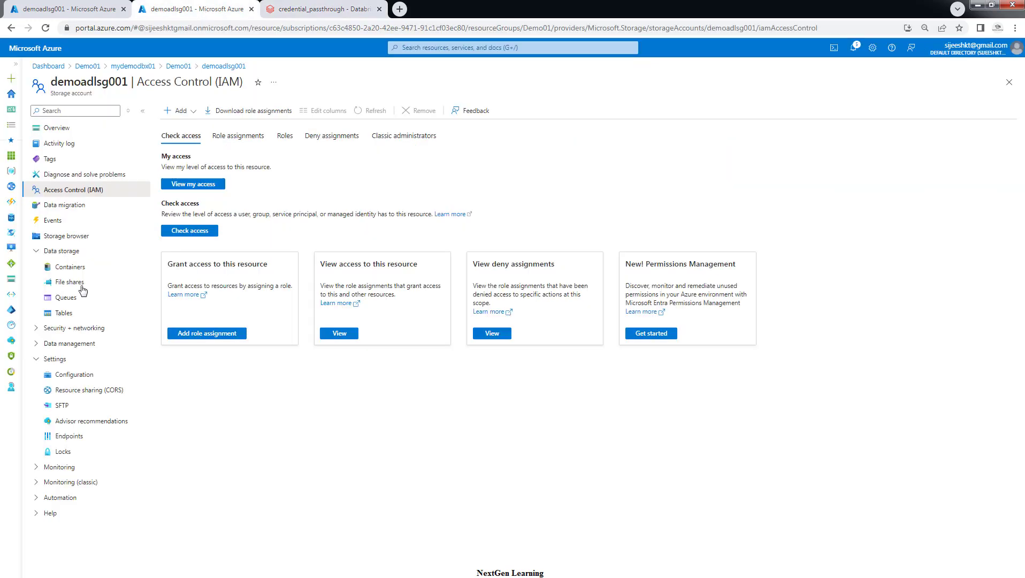
Check that the training container now lists dummy01 beside movies
left_click(70, 267)
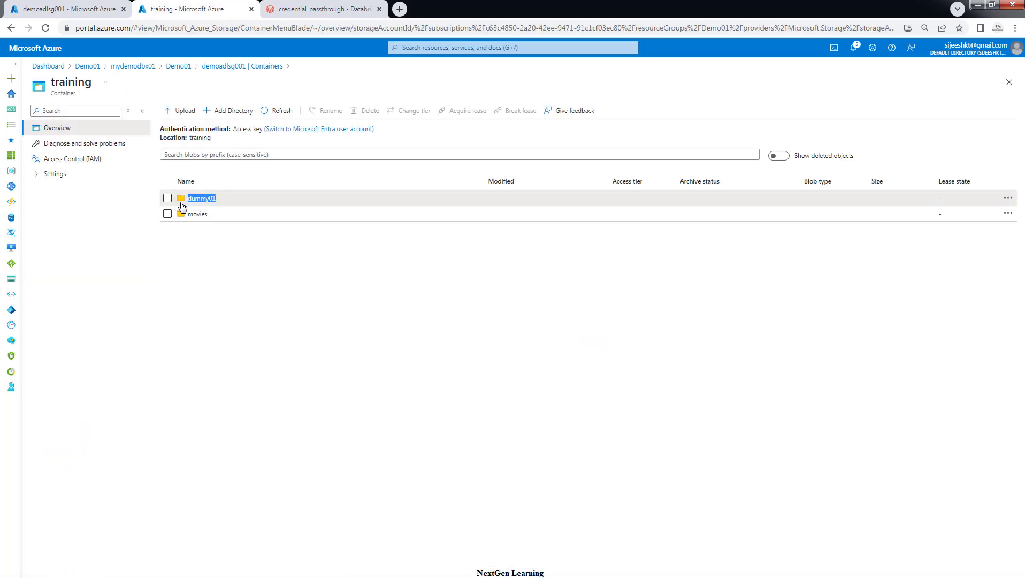
left_click(320, 9)
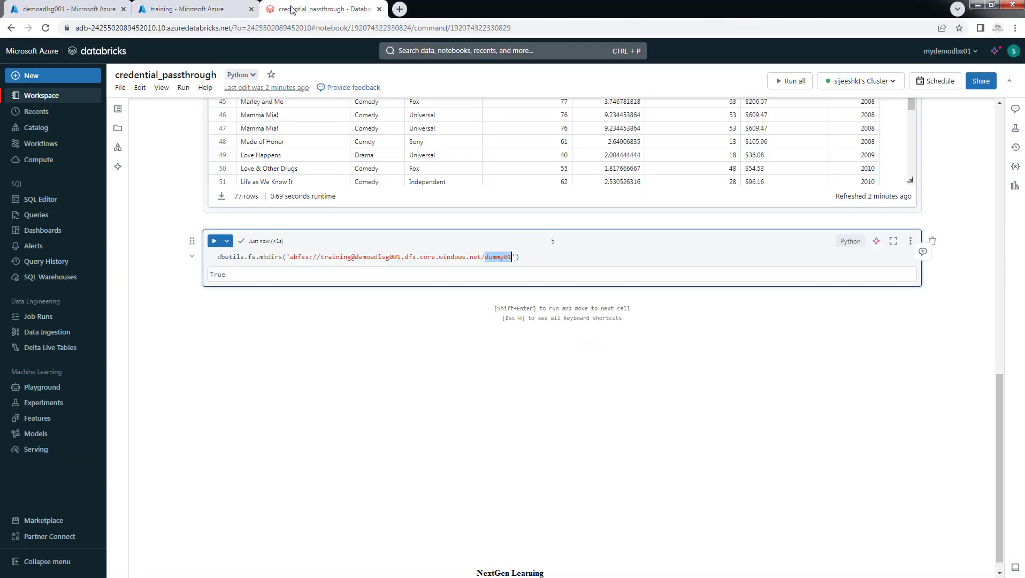
scroll("up", 3)
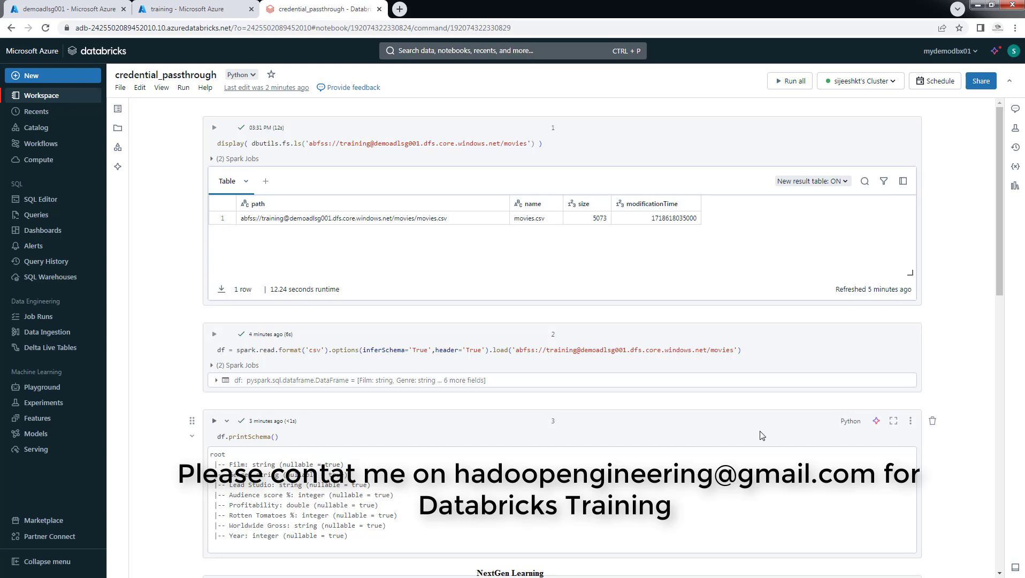
mouse_move(476, 524)
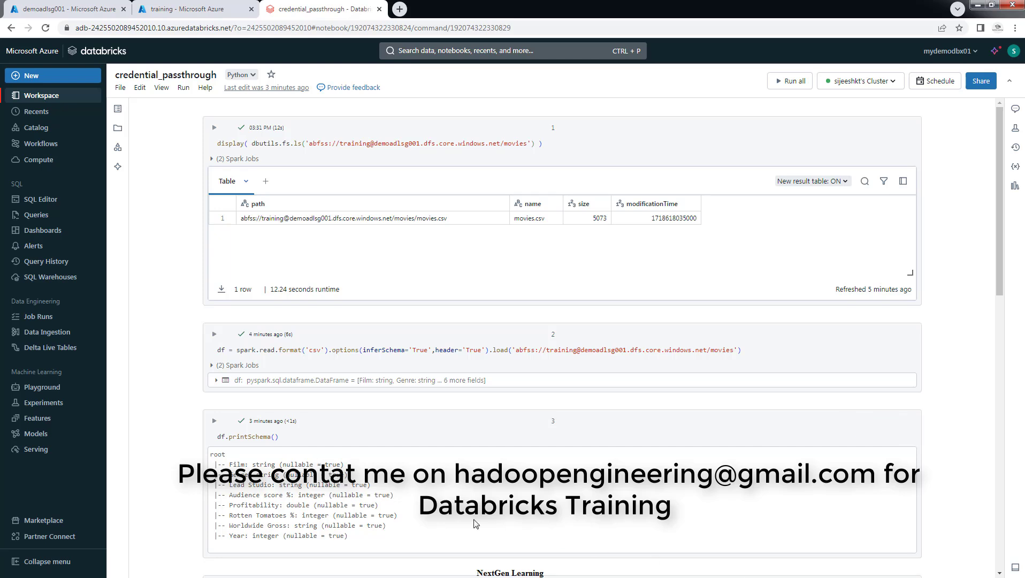